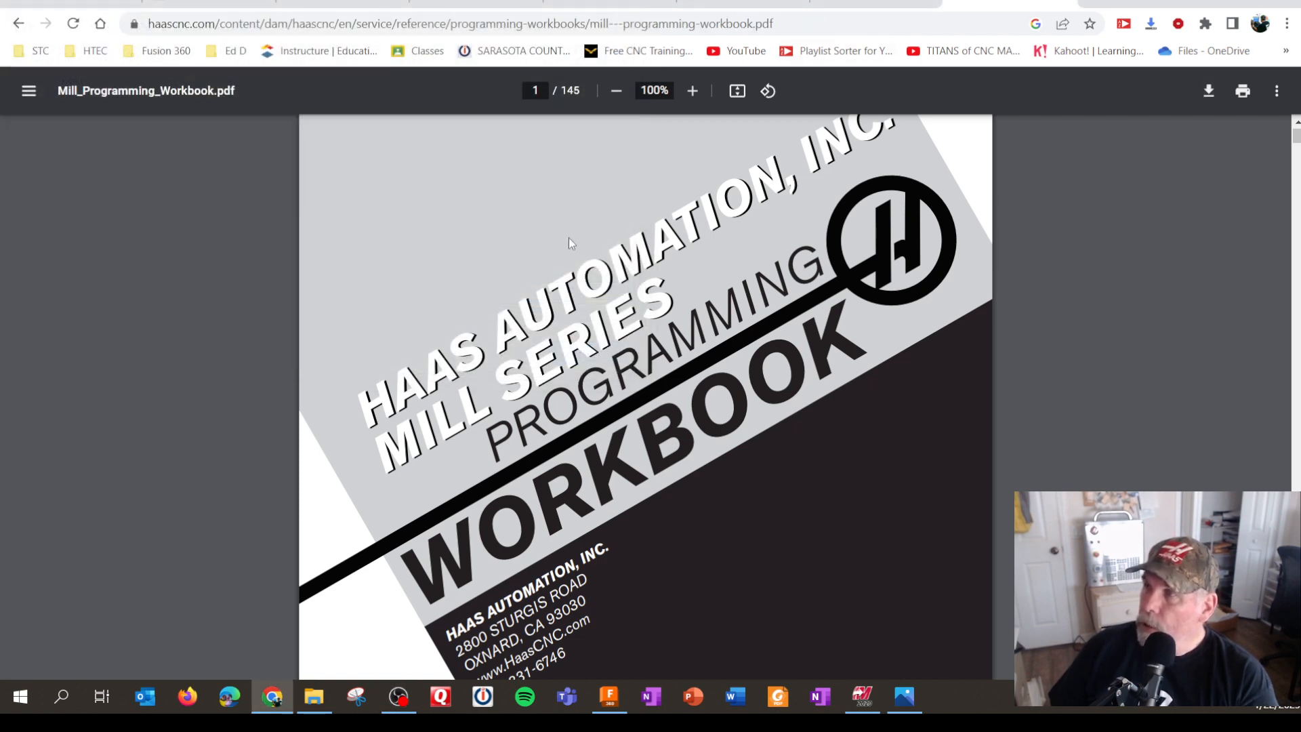
- Scroll Mill_Programming_Workbook.pdf from the cover to page 20, Preparatory G Codes List
{"action": "scroll", "scroll_direction": "down", "scroll_amount": 3}
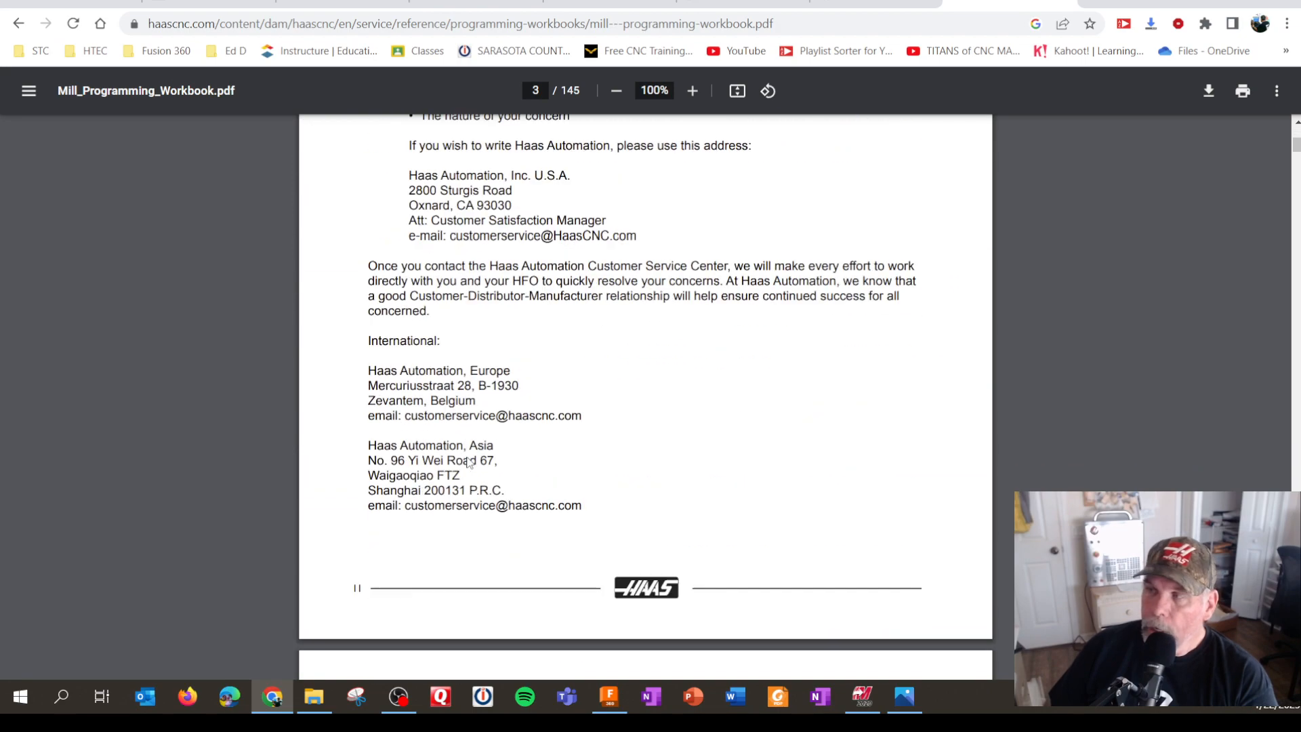
{"action": "scroll", "scroll_direction": "down", "scroll_amount": 3}
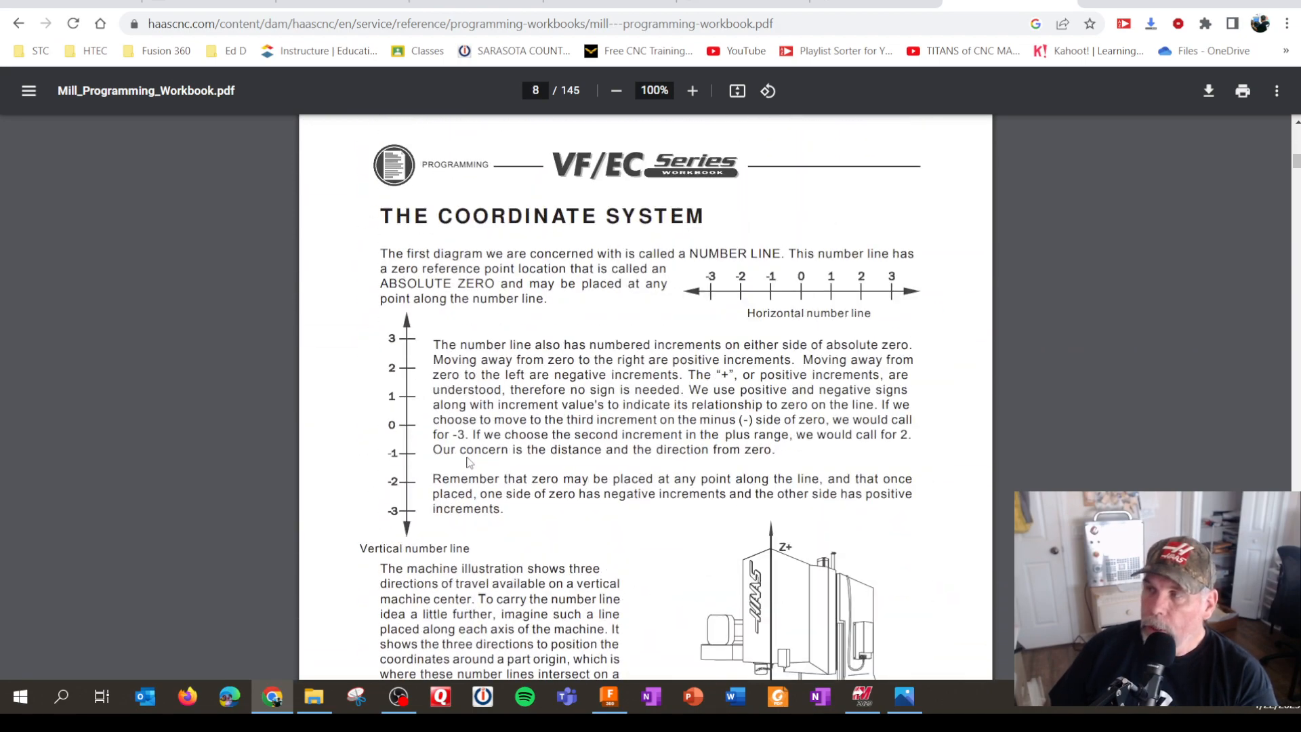
{"action": "scroll", "scroll_direction": "down", "scroll_amount": 3}
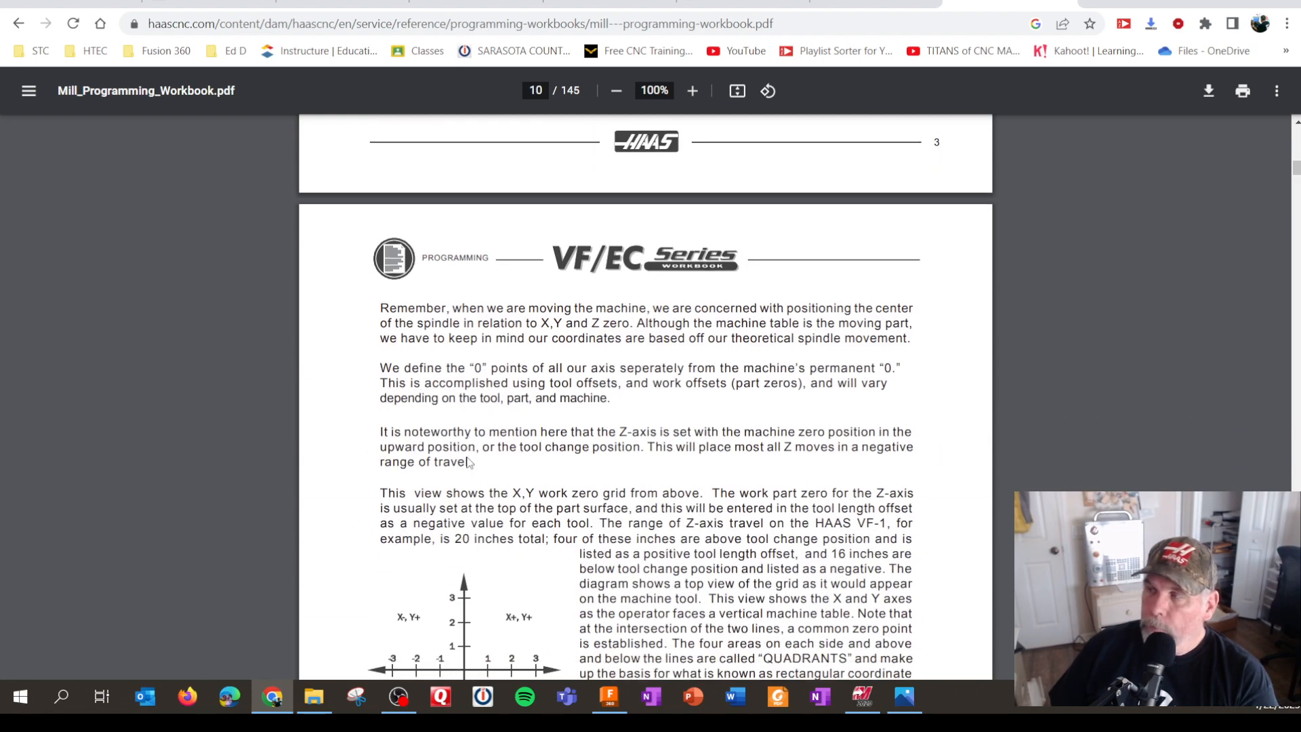
{"action": "scroll", "scroll_direction": "down", "scroll_amount": 3}
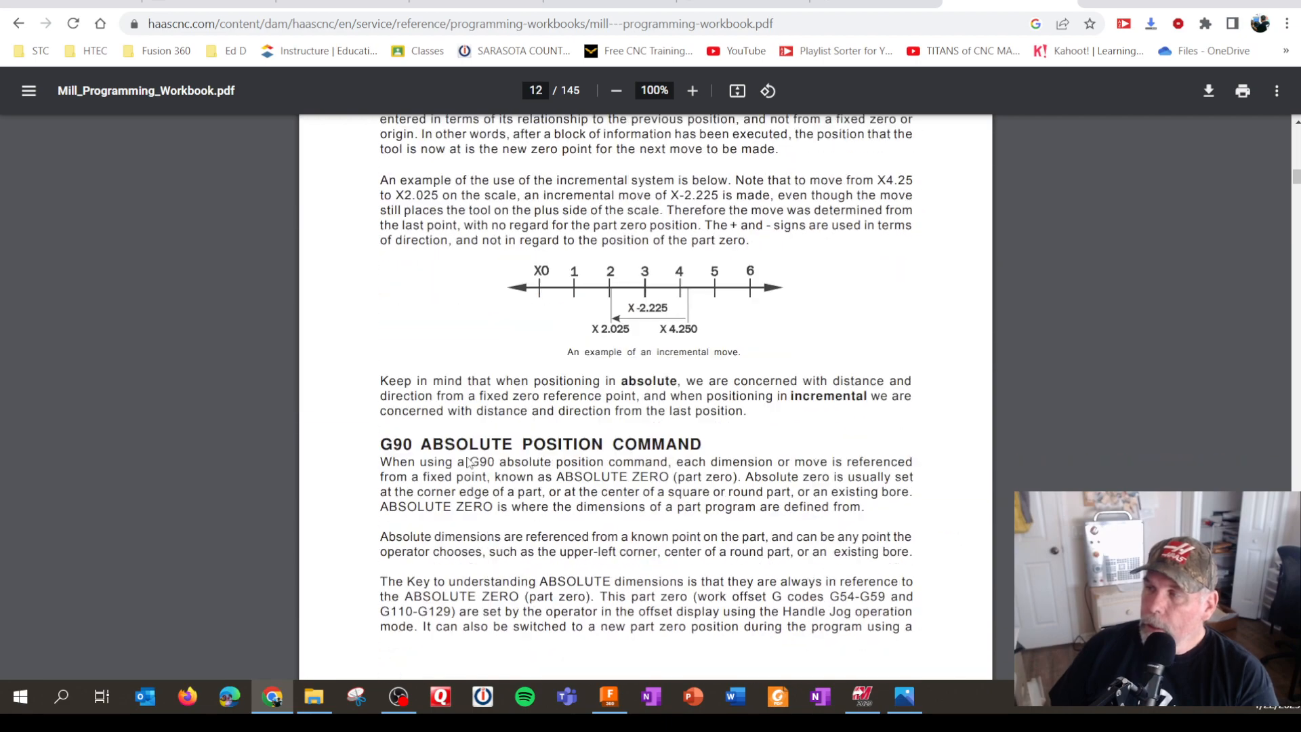
{"action": "scroll", "scroll_direction": "down", "scroll_amount": 3}
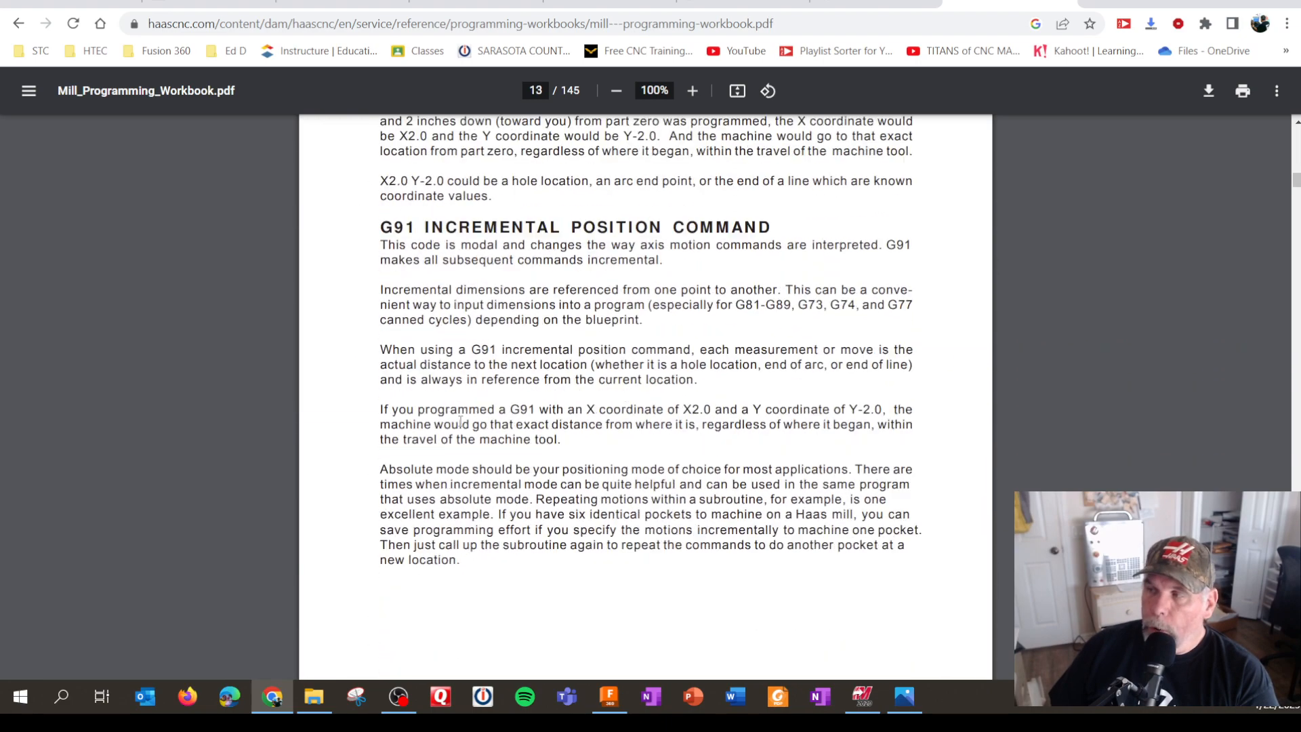
{"action": "scroll", "scroll_direction": "down", "scroll_amount": 3}
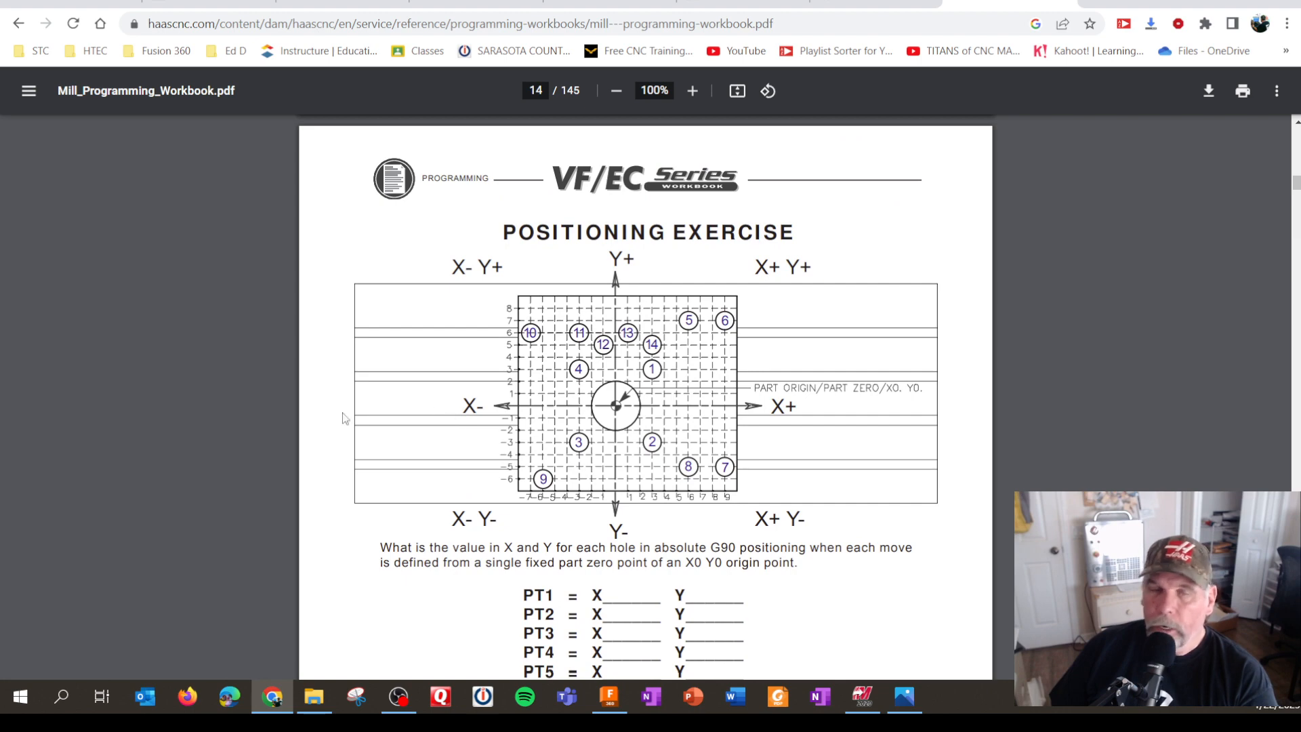
{"action": "scroll", "scroll_direction": "down", "scroll_amount": 3}
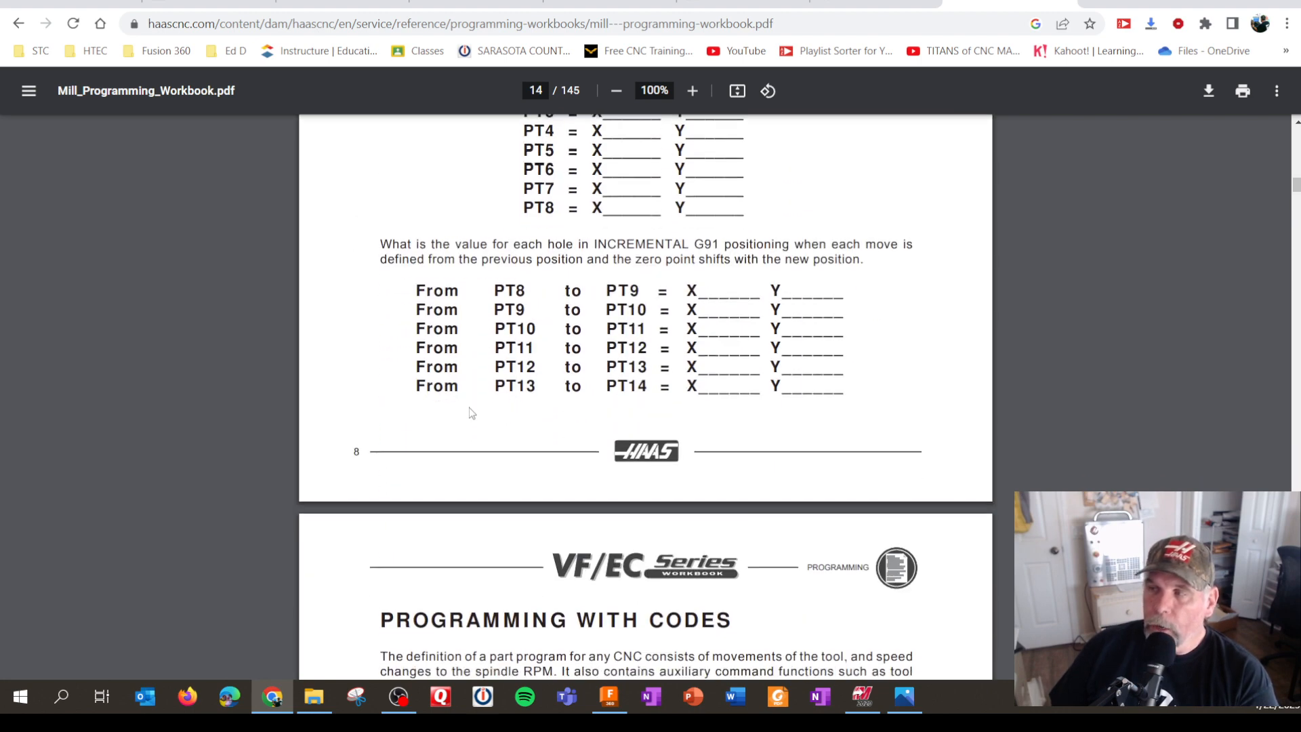
{"action": "scroll", "scroll_direction": "down", "scroll_amount": 3}
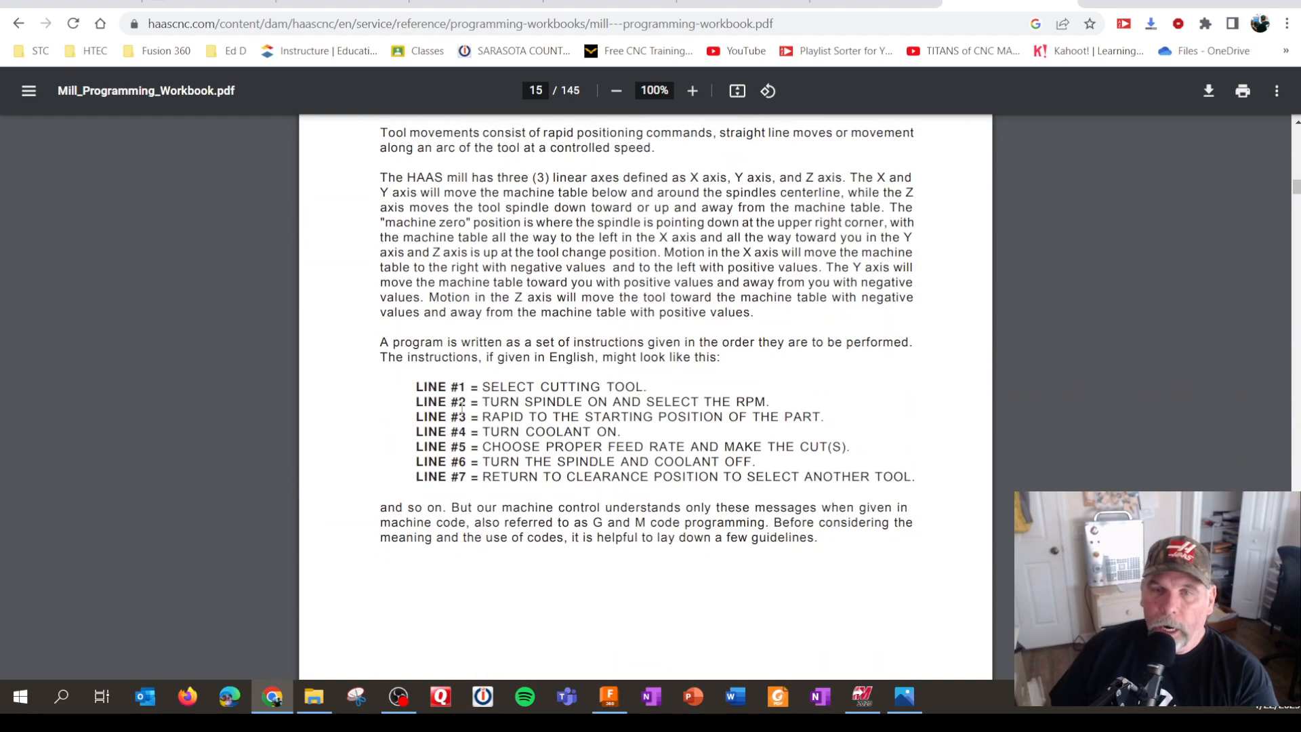
{"action": "scroll", "scroll_direction": "down", "scroll_amount": 3}
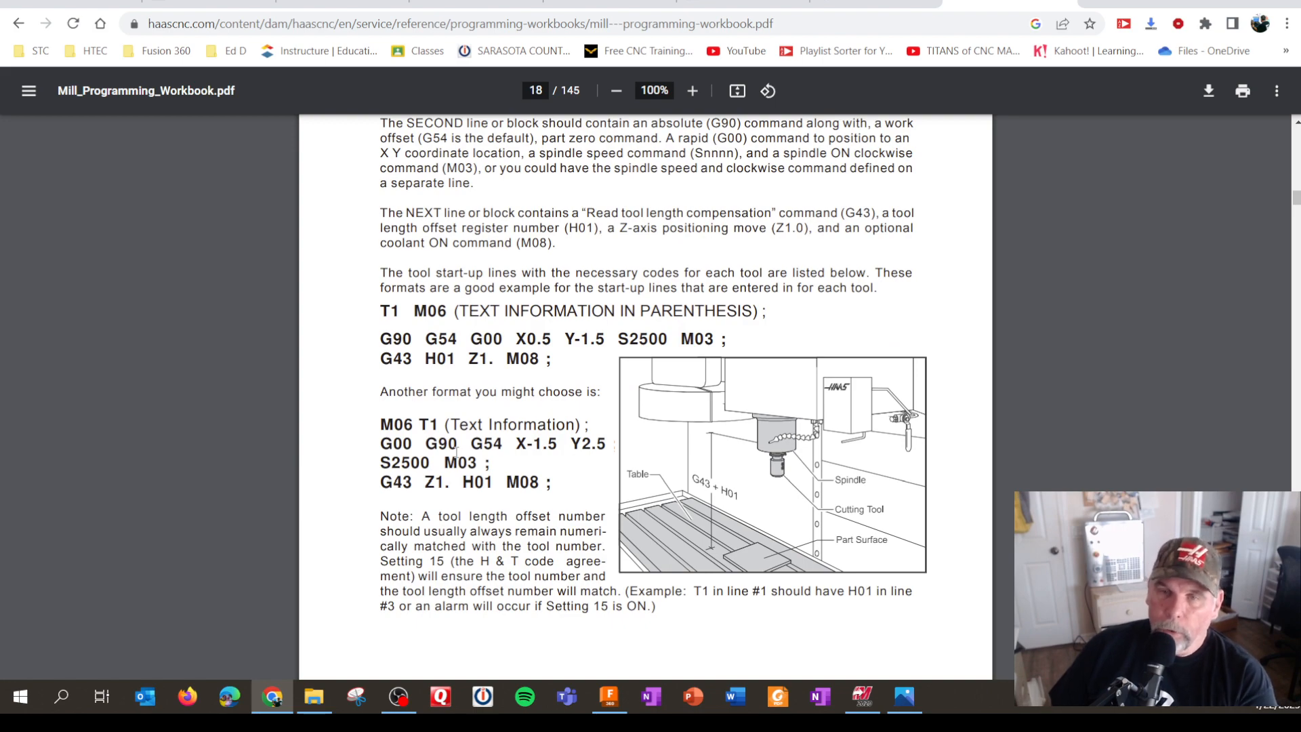
{"action": "scroll", "scroll_direction": "down", "scroll_amount": 3}
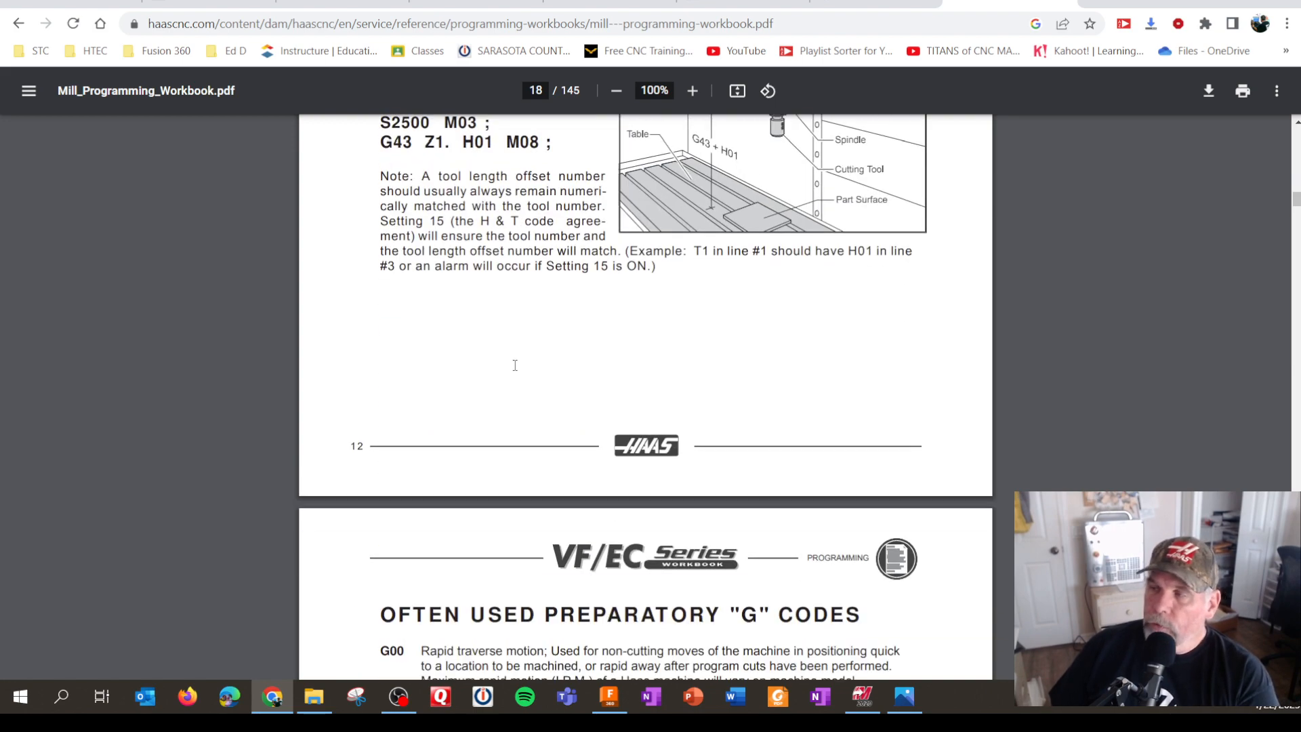
{"action": "scroll", "scroll_direction": "down", "scroll_amount": 3}
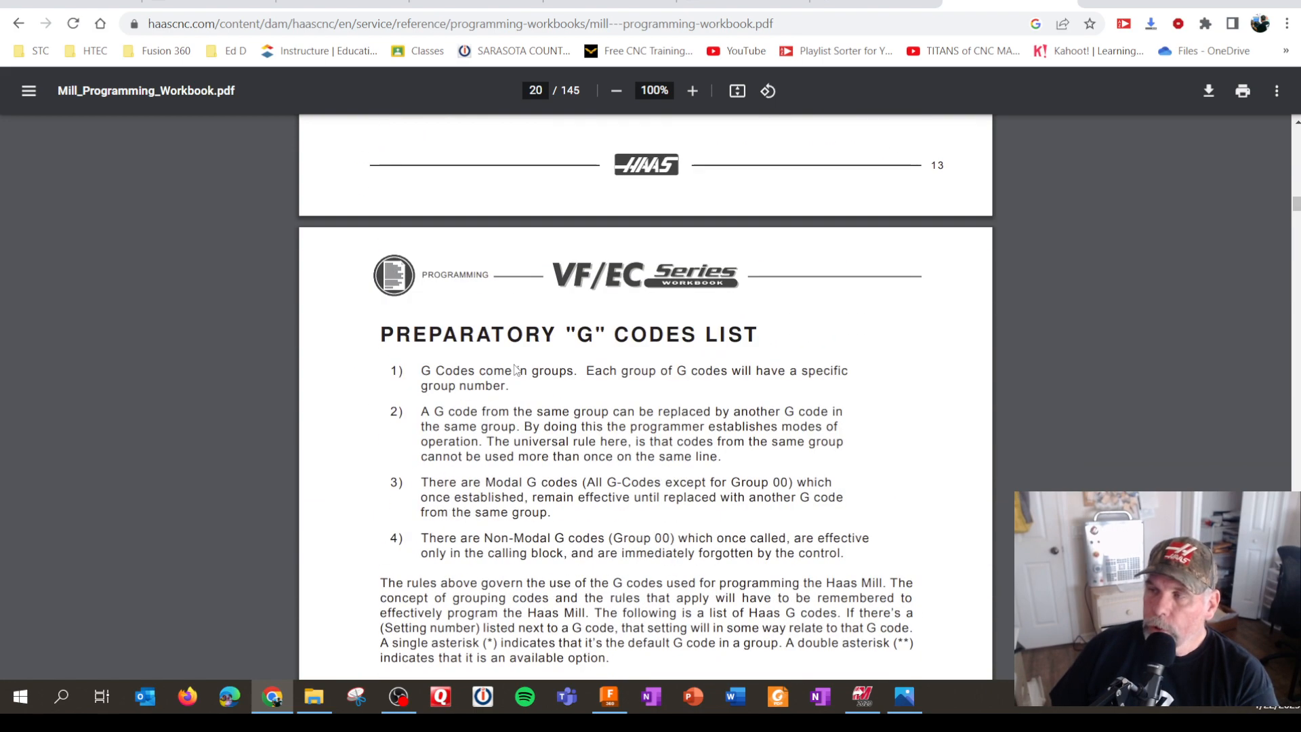
- Scroll past the program examples and circular motion pages to page 47, Interpolation Exercise
{"action": "scroll", "scroll_direction": "down", "scroll_amount": 3}
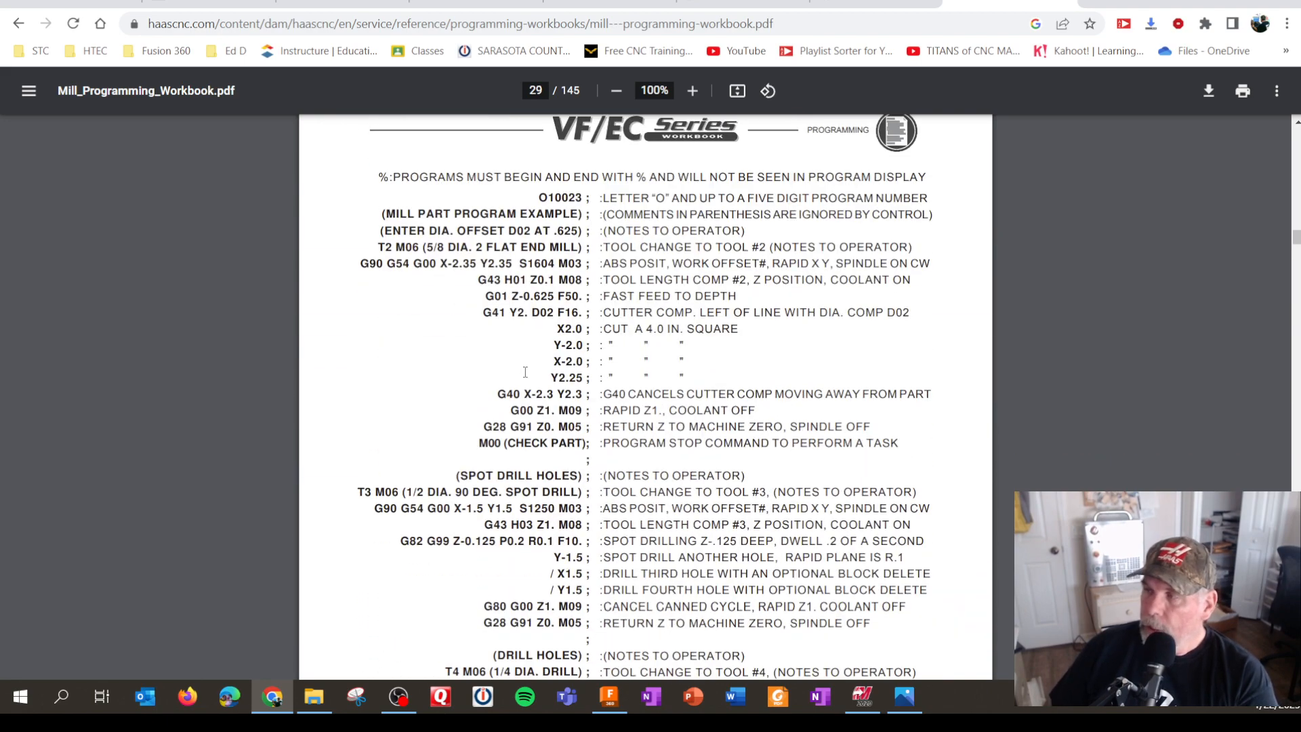
{"action": "scroll", "scroll_direction": "down", "scroll_amount": 3}
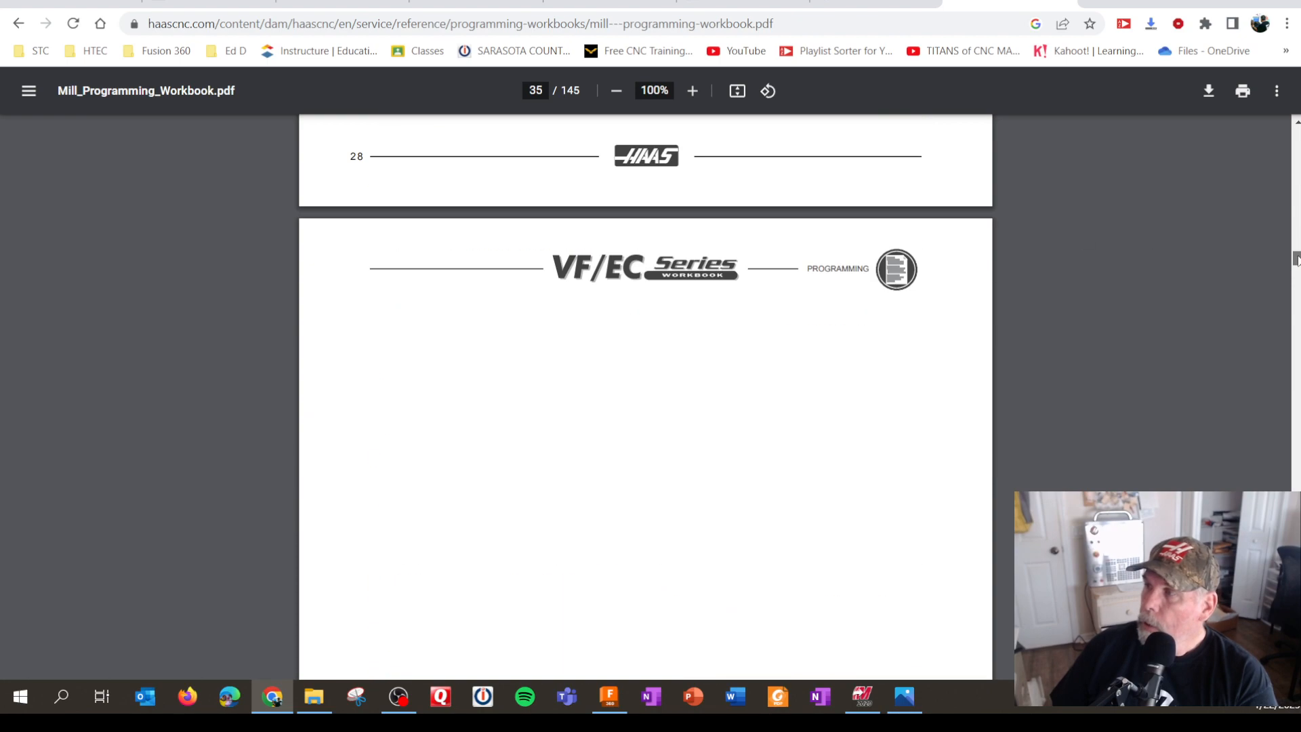
{"action": "scroll", "scroll_direction": "down", "scroll_amount": 3}
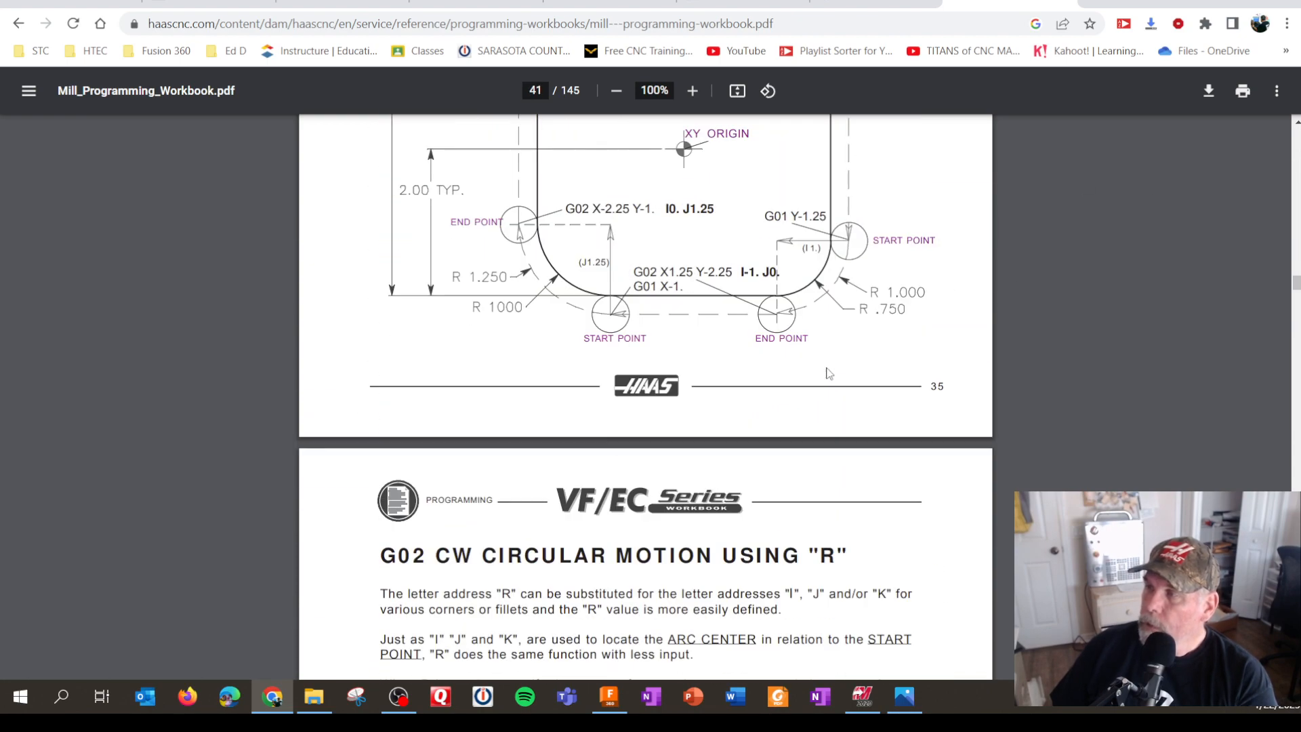
{"action": "scroll", "scroll_direction": "down", "scroll_amount": 3}
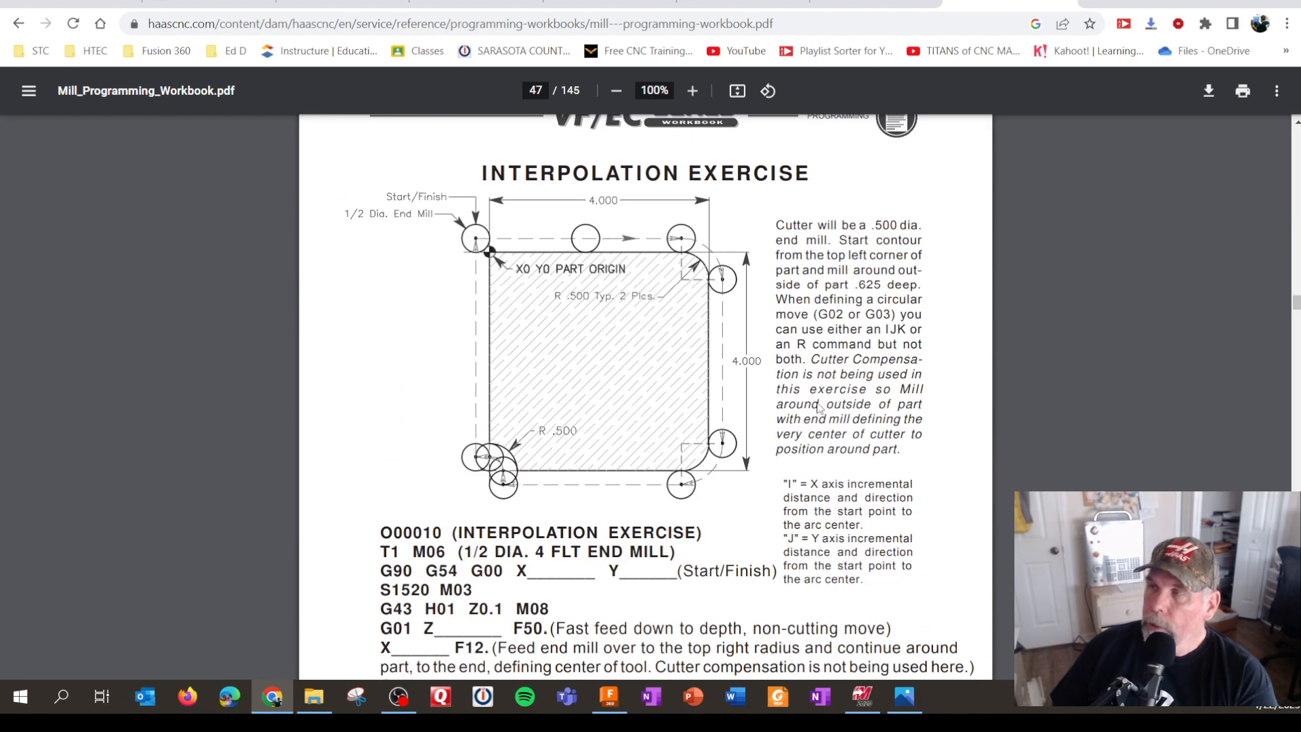
{"action": "scroll", "scroll_direction": "down", "scroll_amount": 3}
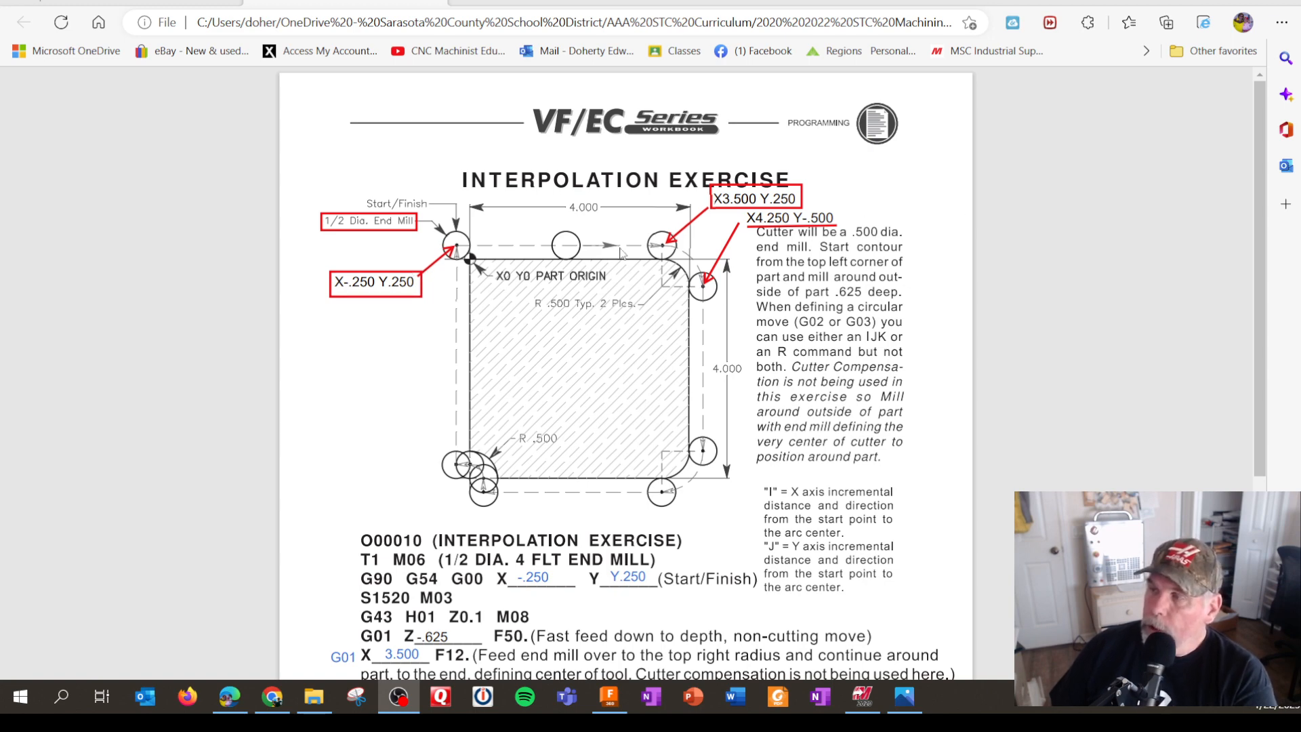
- Scroll the annotated answer-key PDF to review the filled-in interpolation G-code lines
{"action": "scroll", "scroll_direction": "down", "scroll_amount": 3}
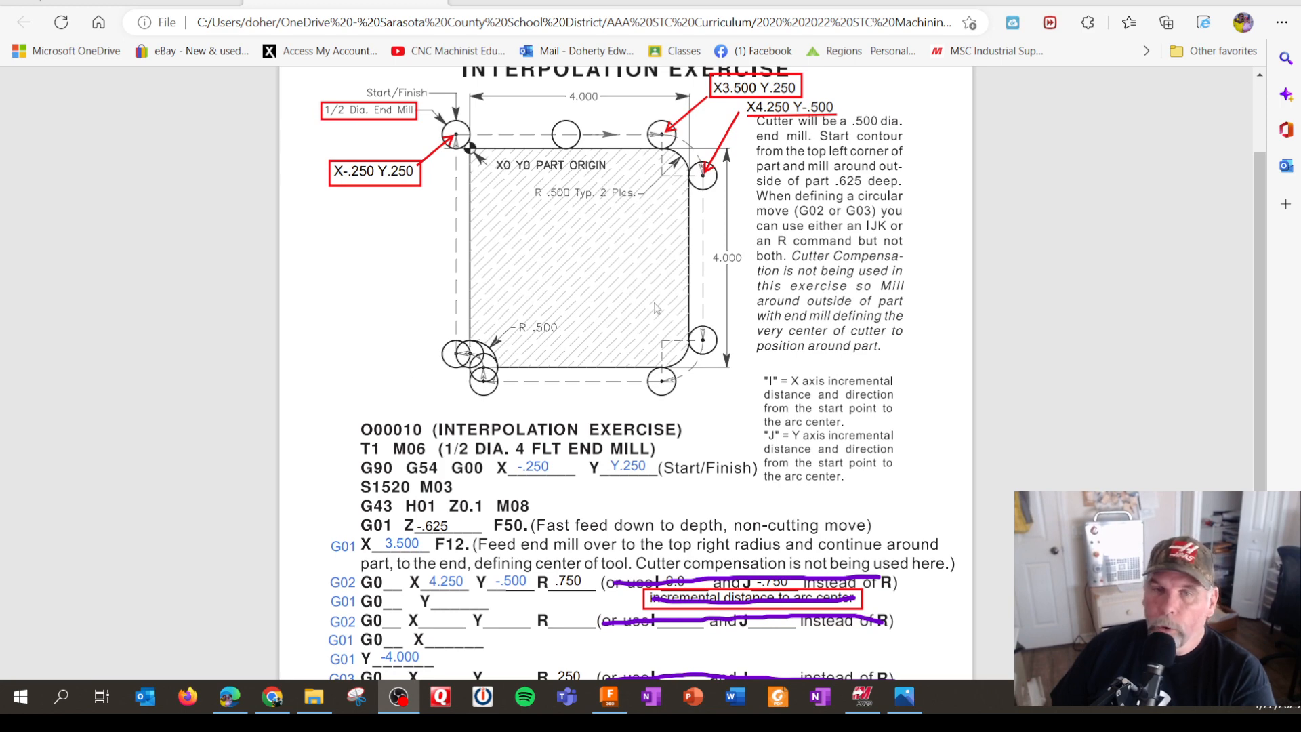
{"action": "mouse_move", "coordinate": [513, 274]}
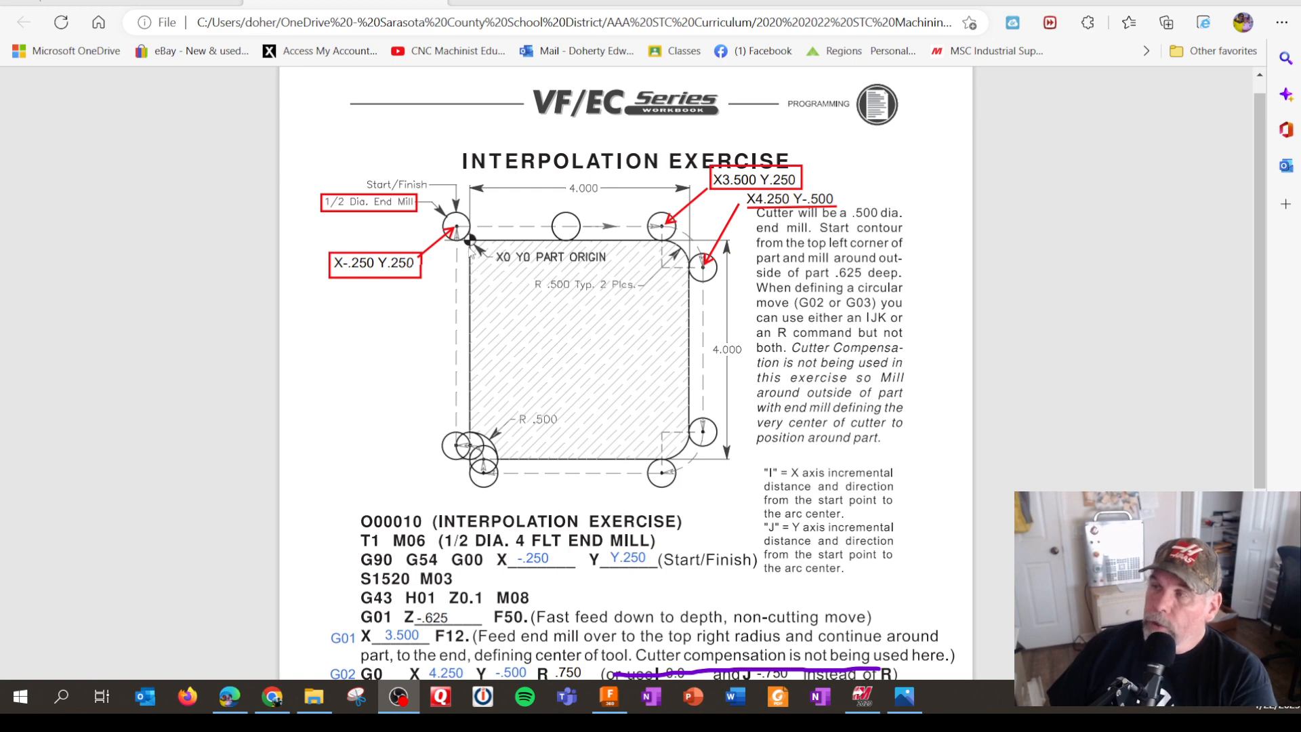
{"action": "mouse_move", "coordinate": [363, 377]}
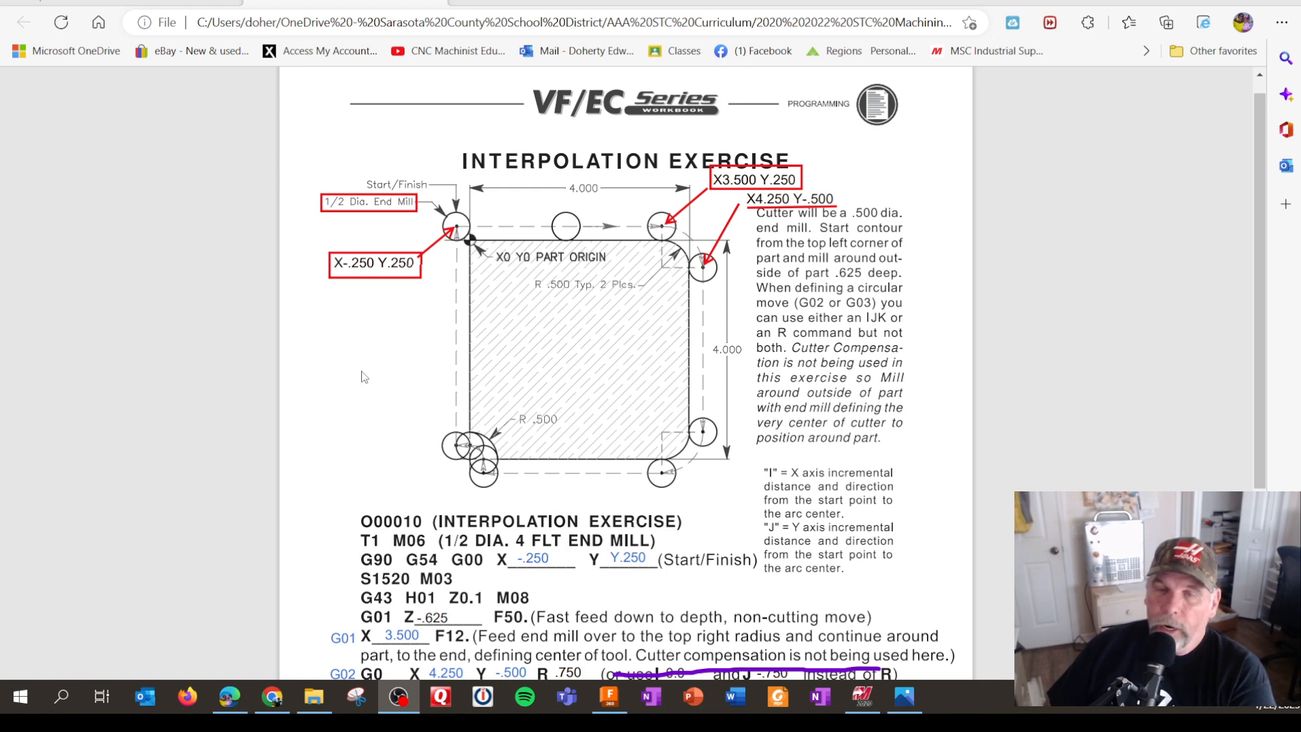
{"action": "mouse_move", "coordinate": [481, 309]}
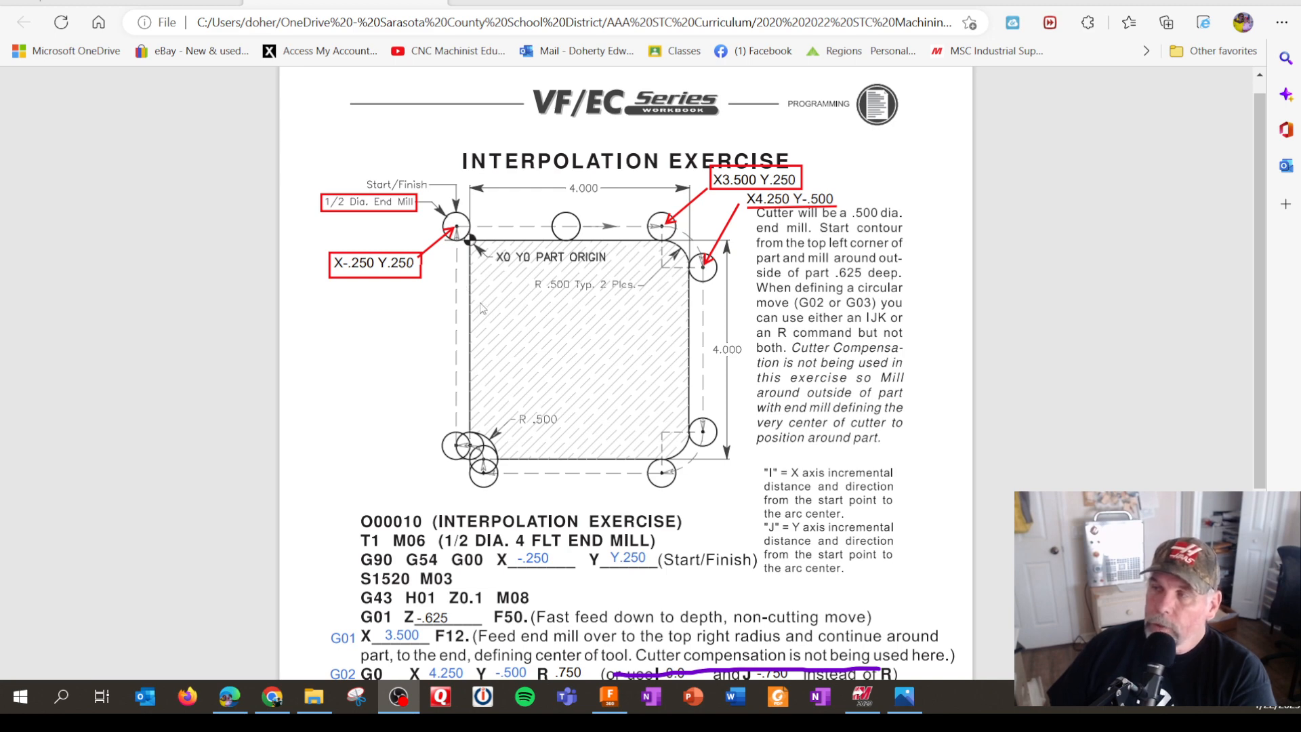
{"action": "scroll", "scroll_direction": "down", "scroll_amount": 3}
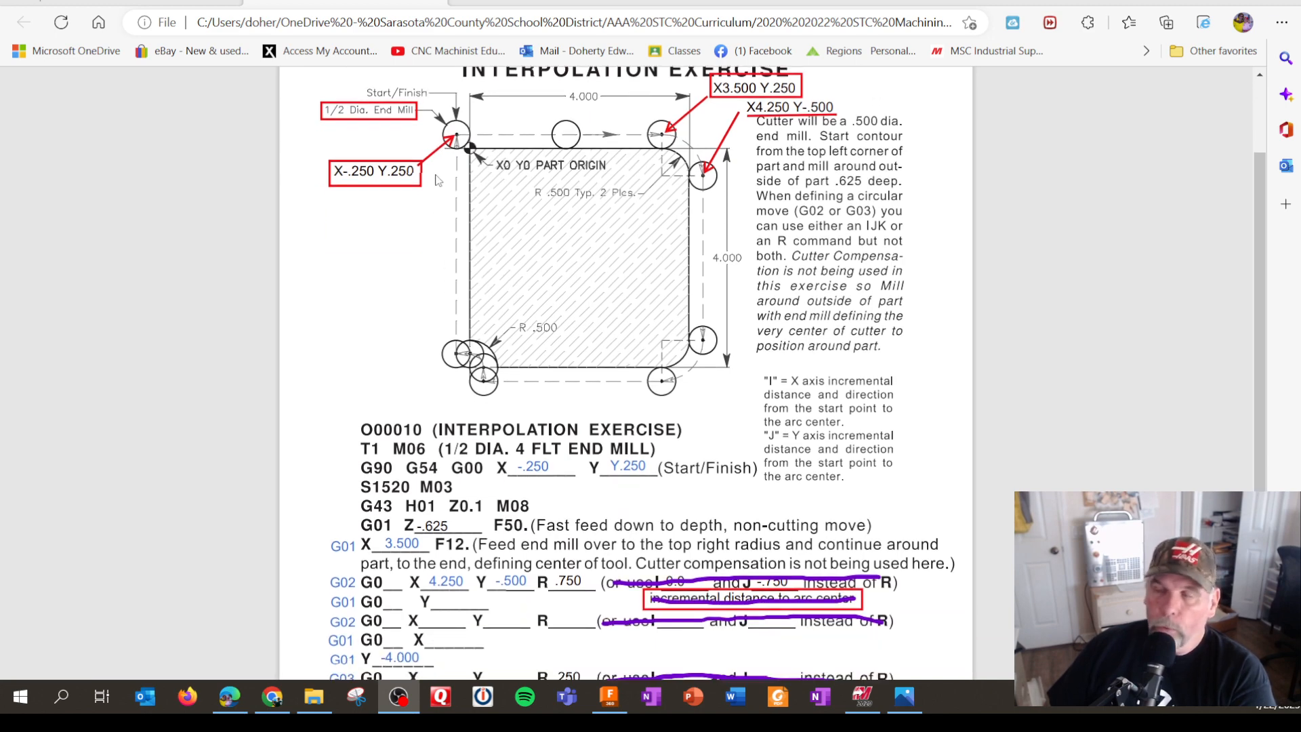
{"action": "mouse_move", "coordinate": [724, 354]}
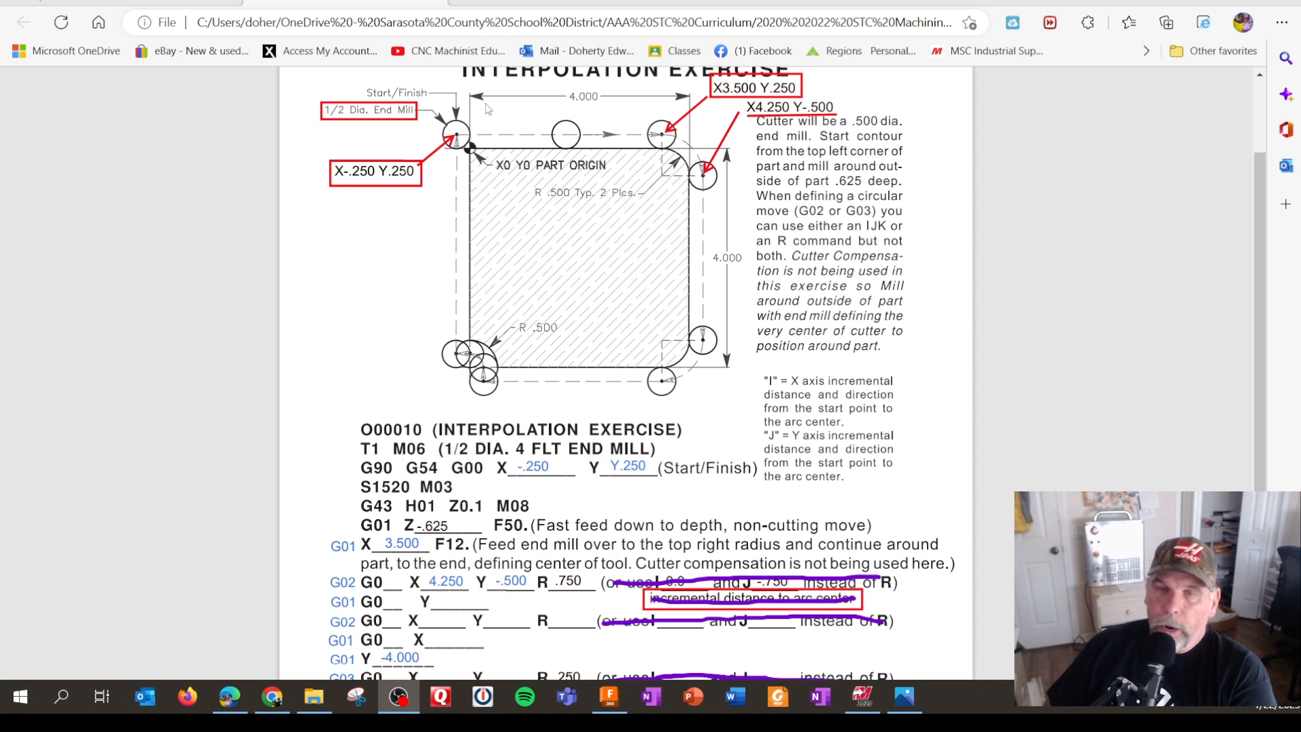
{"action": "mouse_move", "coordinate": [498, 267]}
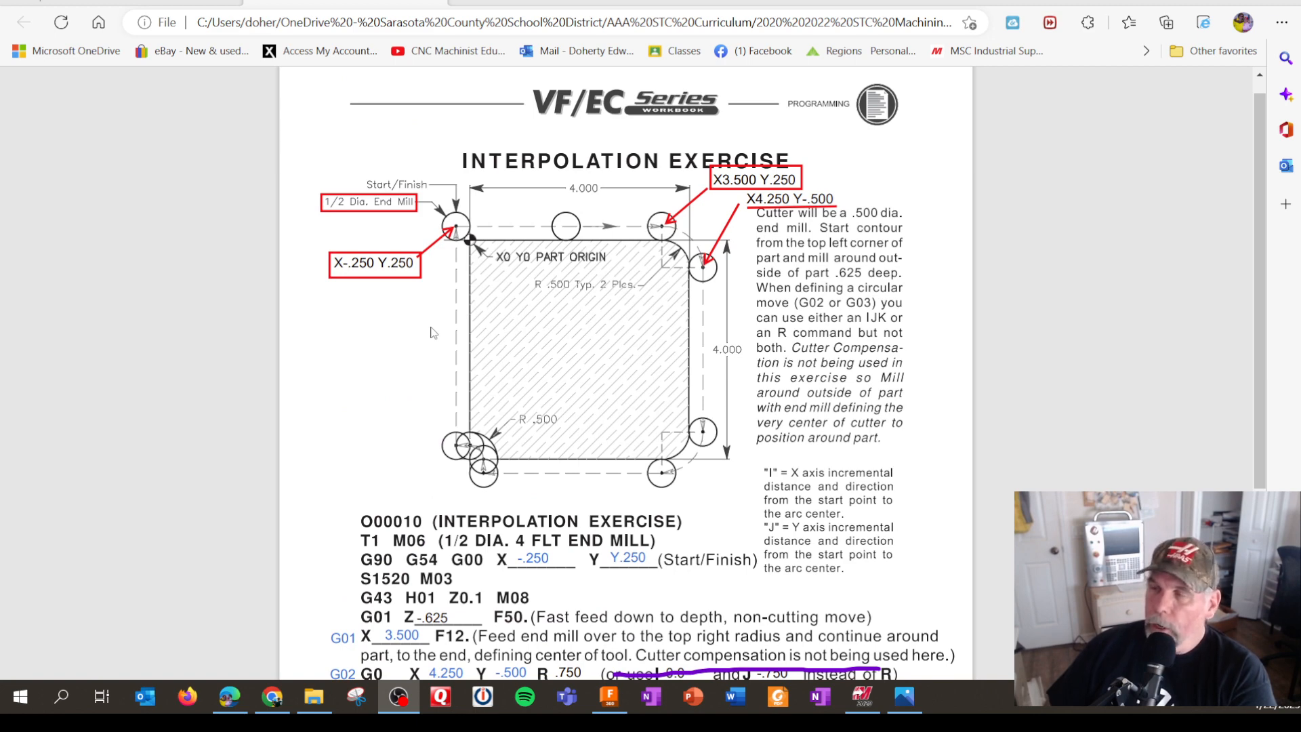
{"action": "scroll", "scroll_direction": "down", "scroll_amount": 3}
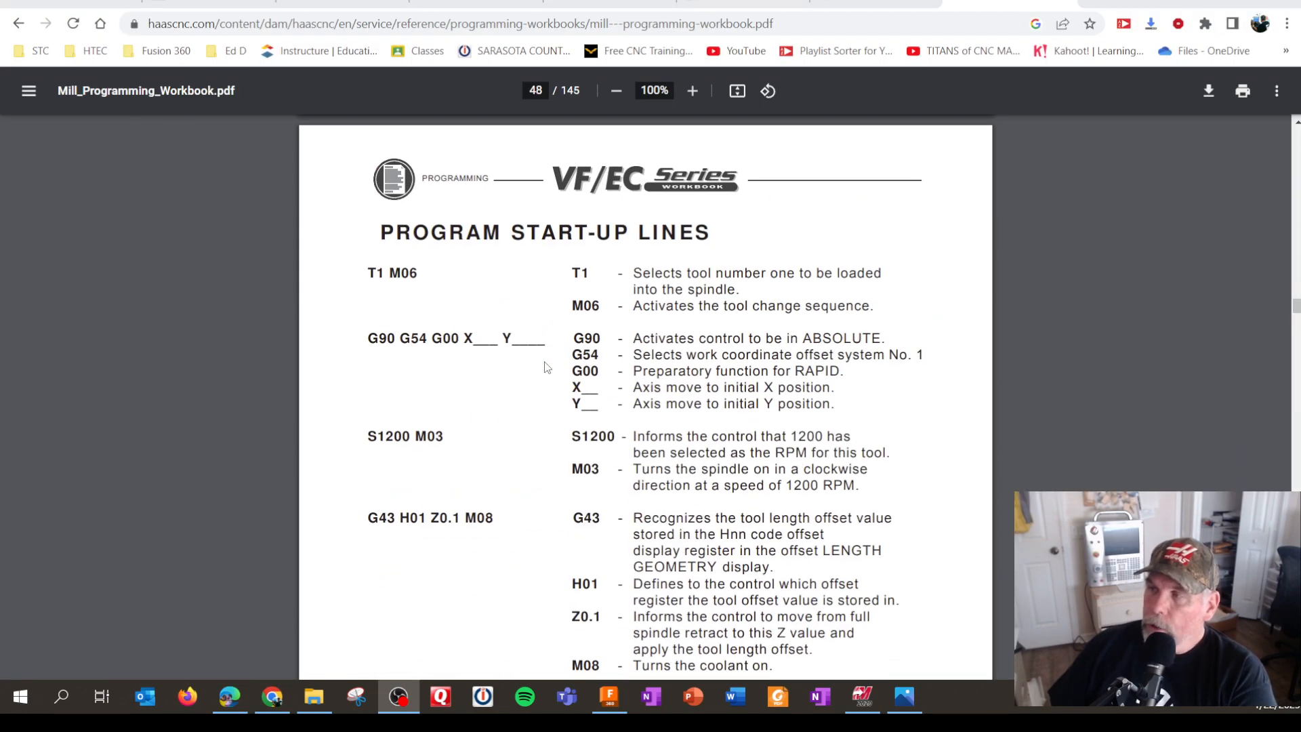
- Scroll from Cutter Compensation Exercise #1 to page 83, G83 Deep Hole Peck Drill
{"action": "scroll", "scroll_direction": "down", "scroll_amount": 3}
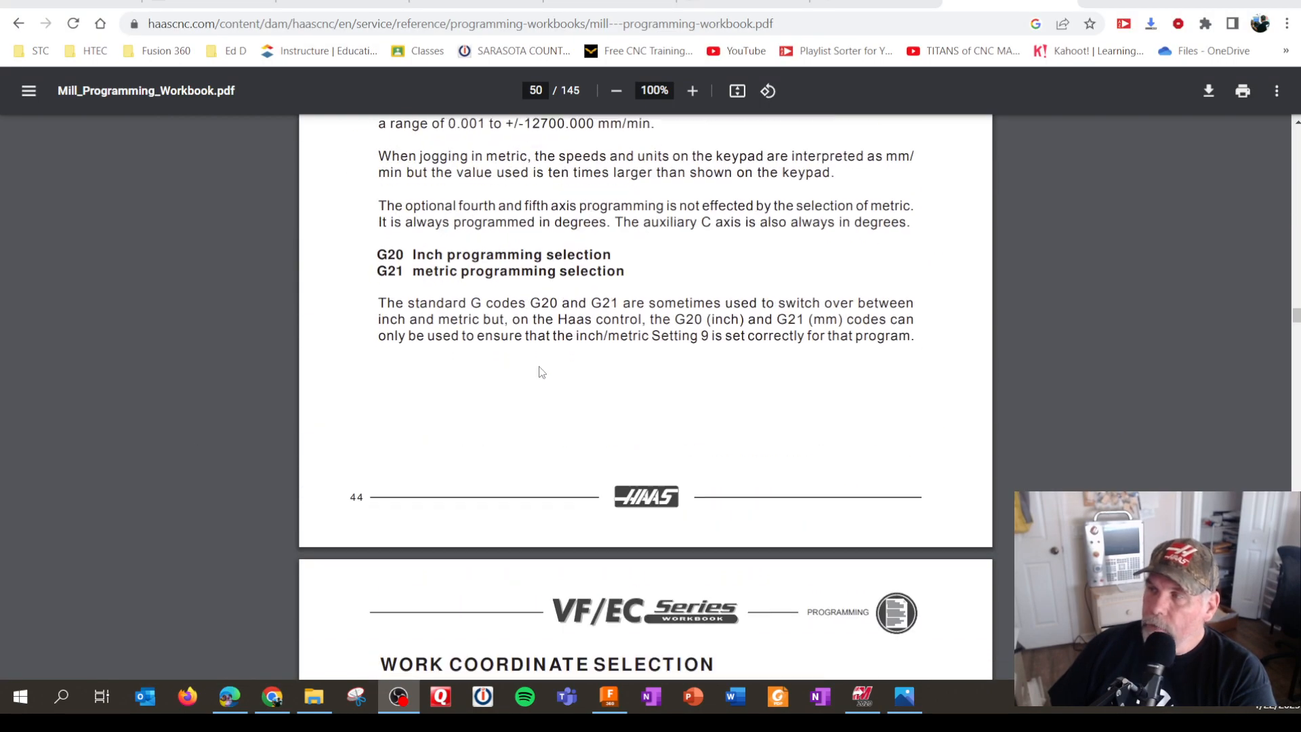
{"action": "scroll", "scroll_direction": "down", "scroll_amount": 3}
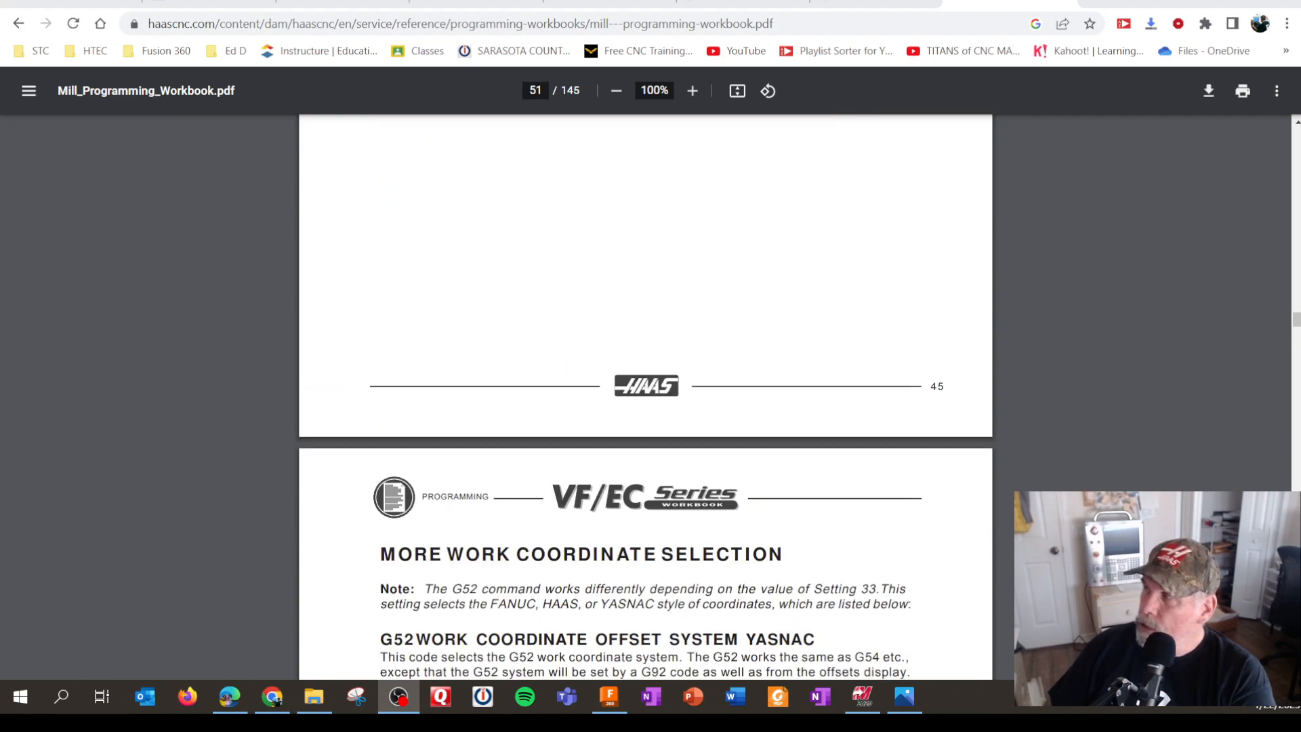
{"action": "scroll", "scroll_direction": "down", "scroll_amount": 3}
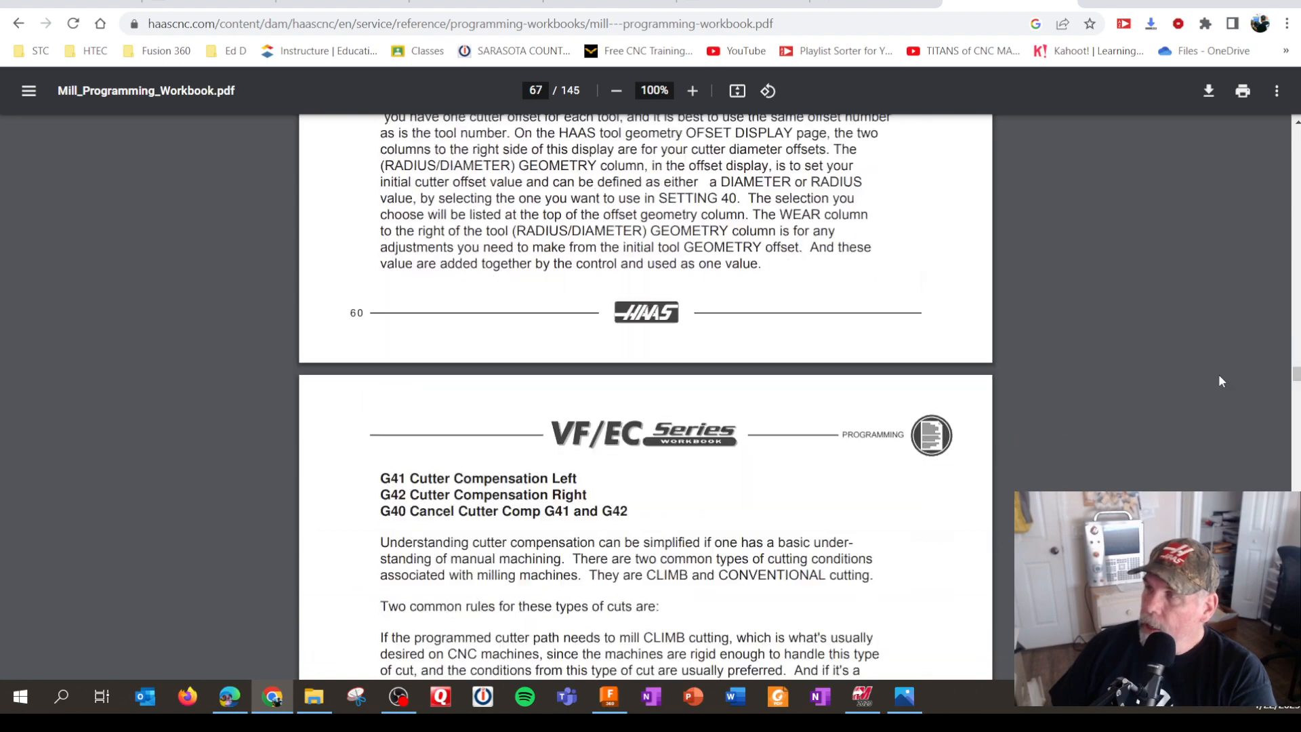
{"action": "scroll", "scroll_direction": "down", "scroll_amount": 3}
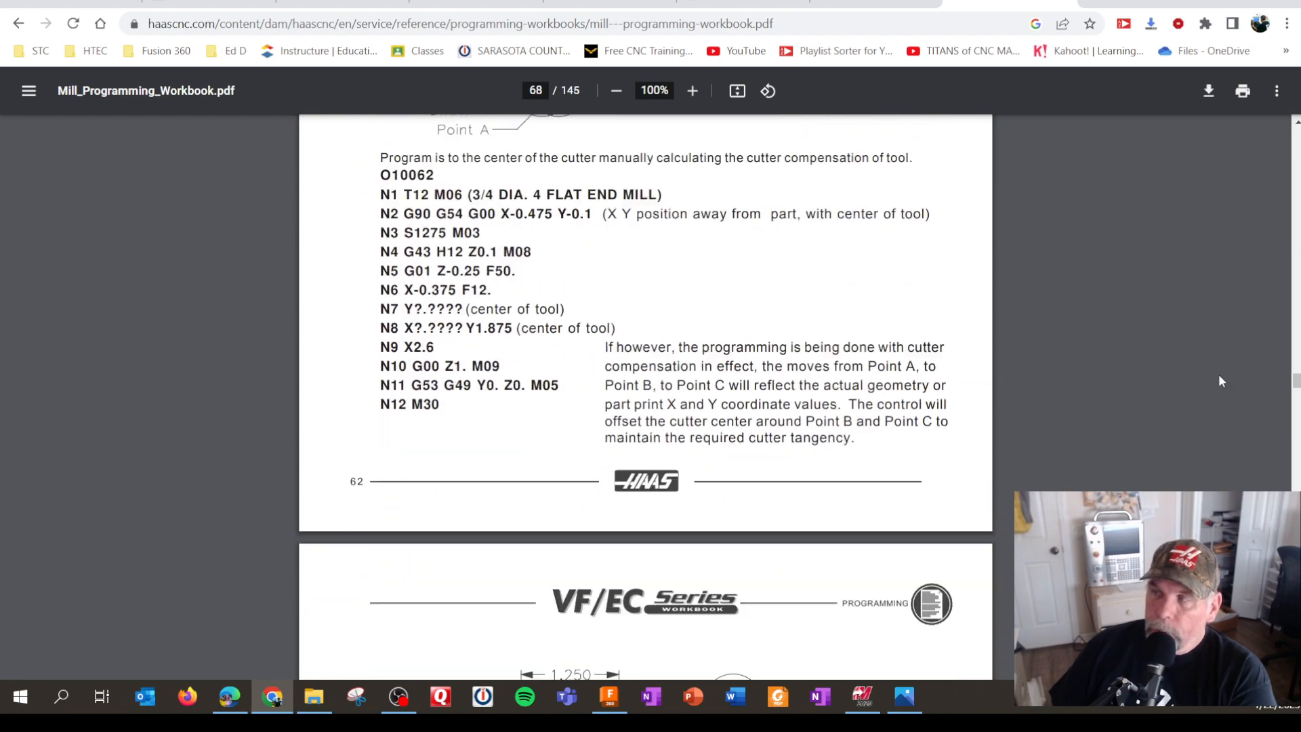
{"action": "scroll", "scroll_direction": "down", "scroll_amount": 3}
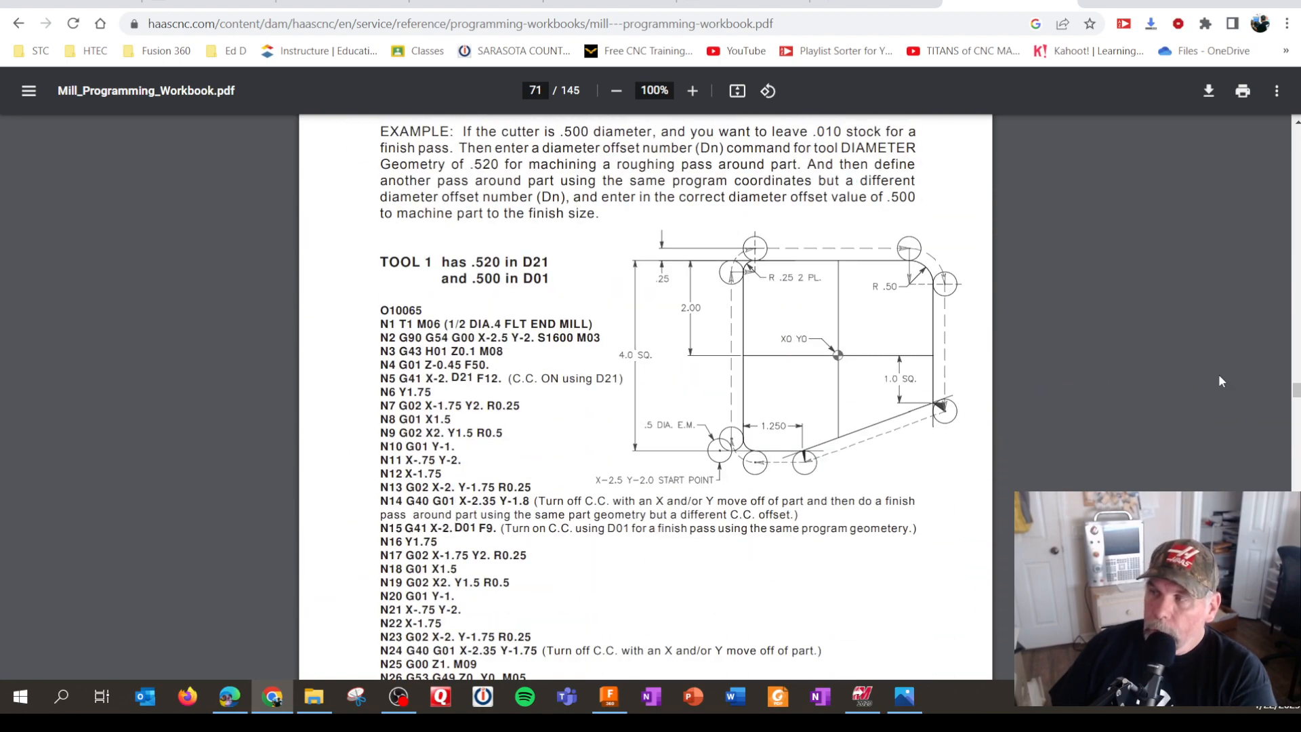
{"action": "scroll", "scroll_direction": "down", "scroll_amount": 3}
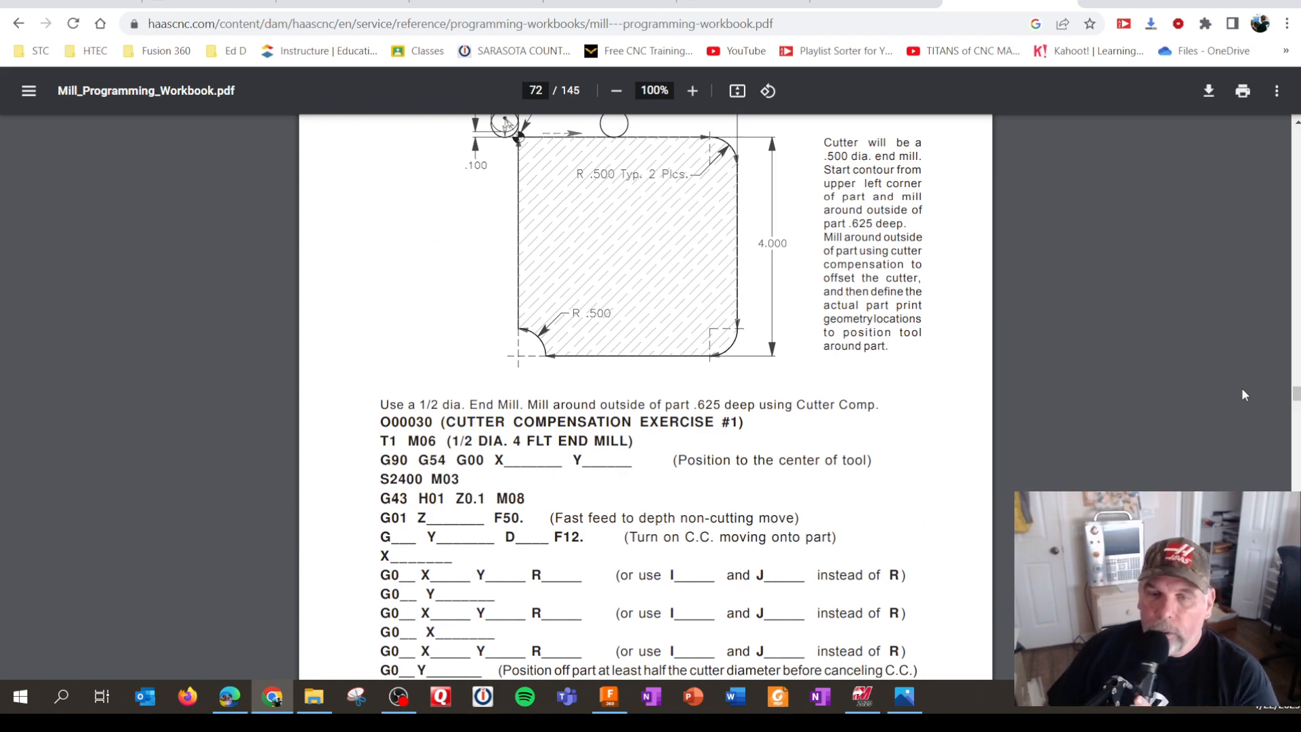
{"action": "scroll", "scroll_direction": "down", "scroll_amount": 3}
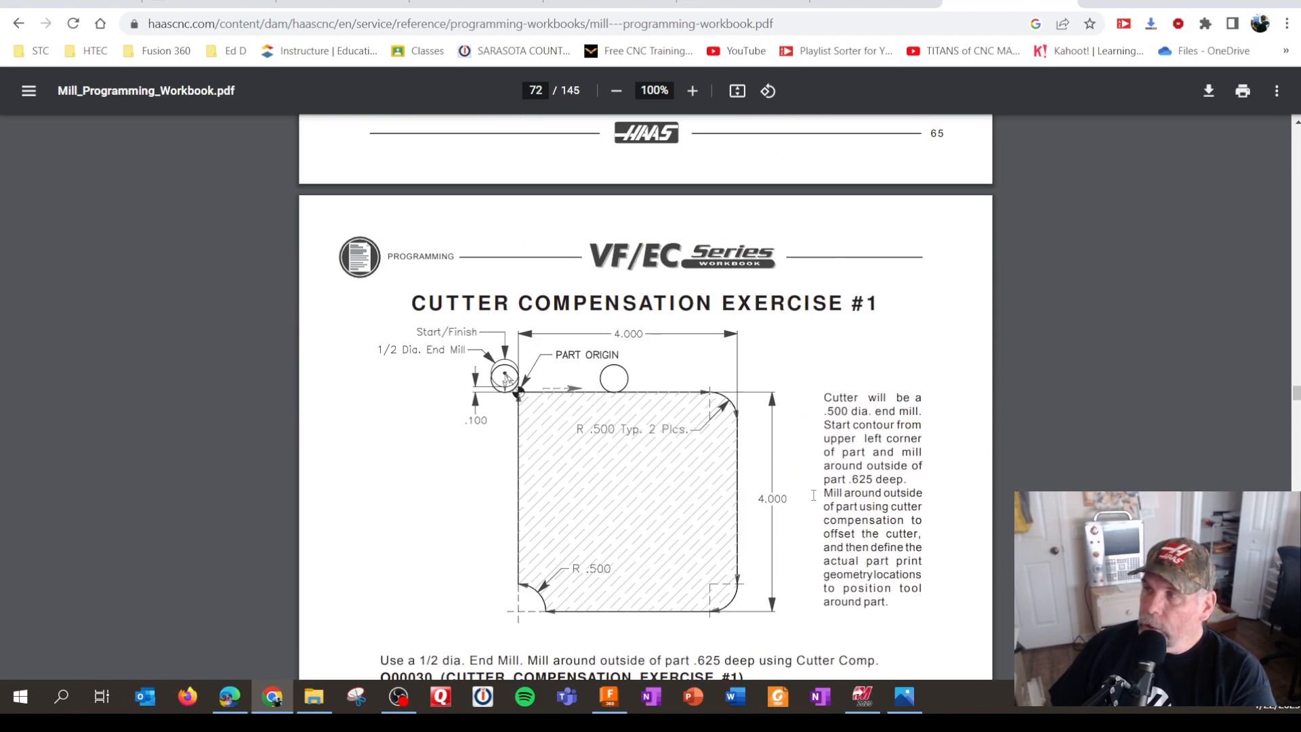
{"action": "scroll", "scroll_direction": "down", "scroll_amount": 3}
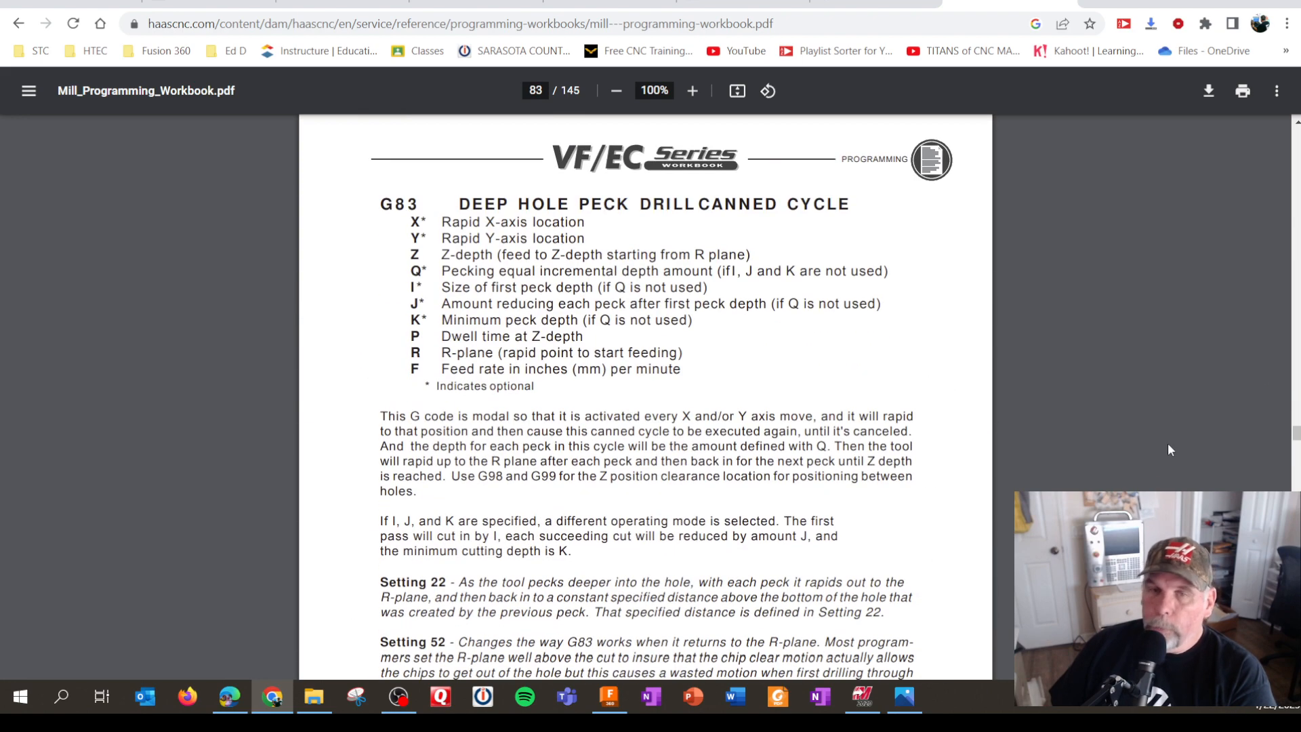
{"action": "mouse_move", "coordinate": [1134, 482]}
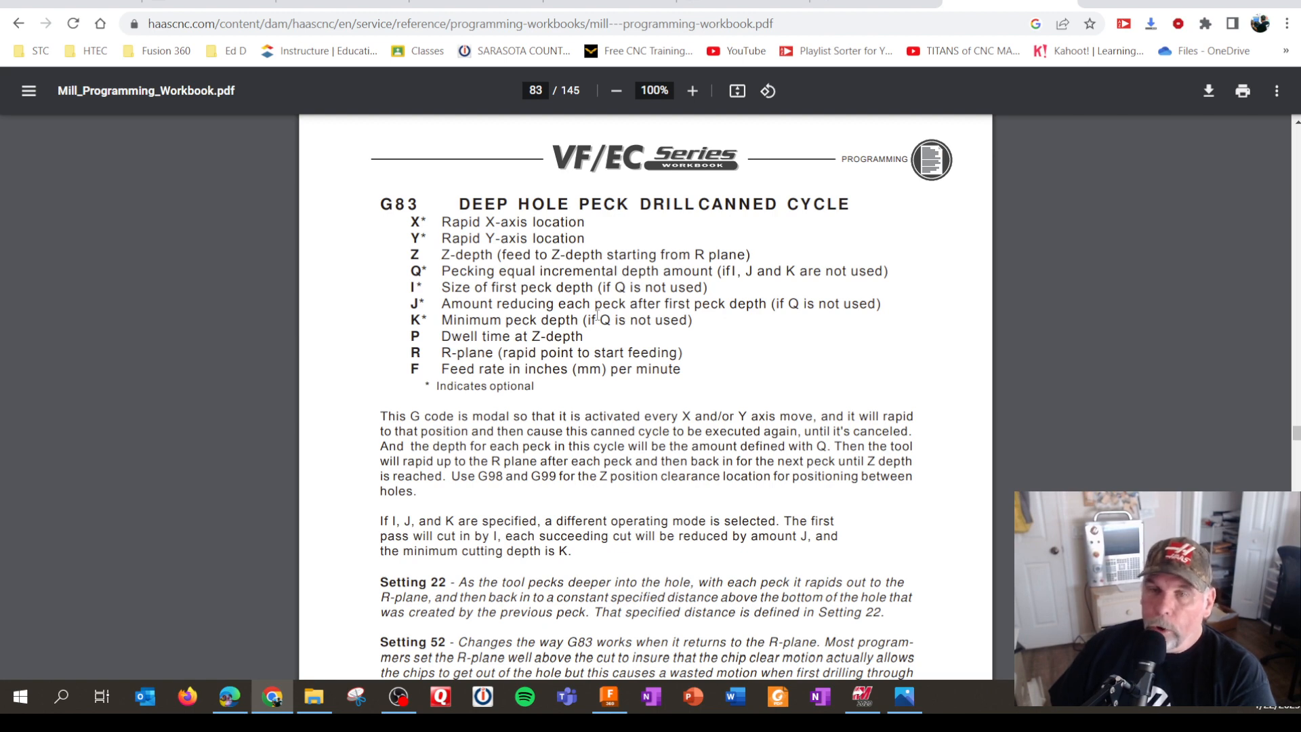
{"action": "mouse_move", "coordinate": [163, 413]}
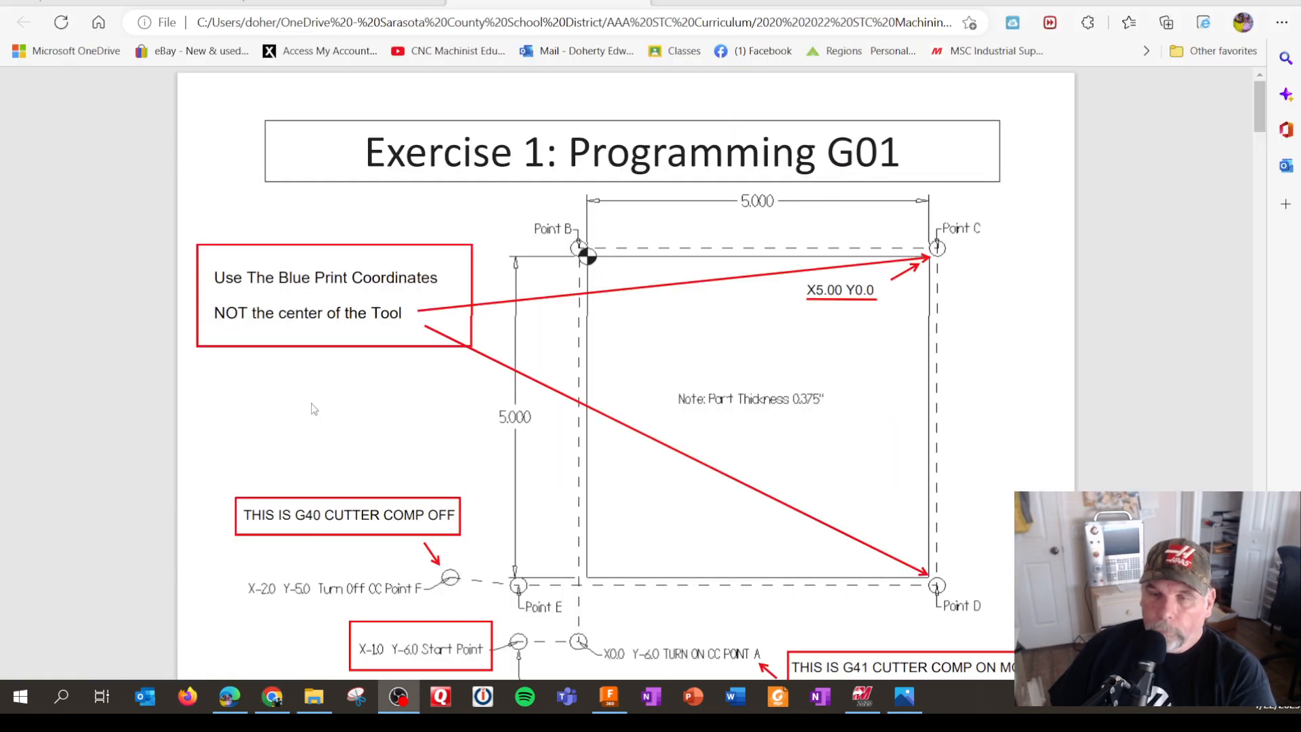
- Scroll the curriculum PDF past Exercises 1–3 to the Exercise 4: Programming sheet
{"action": "scroll", "scroll_direction": "down", "scroll_amount": 3}
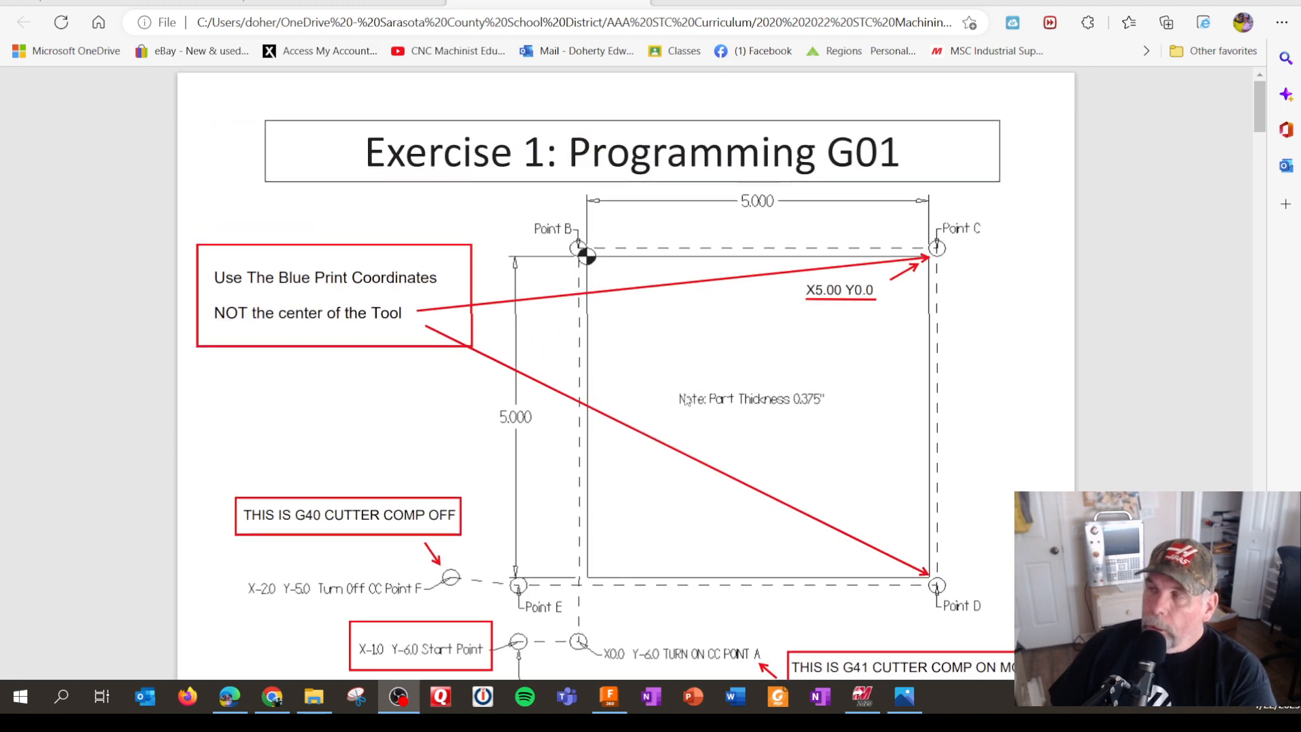
{"action": "scroll", "scroll_direction": "down", "scroll_amount": 3}
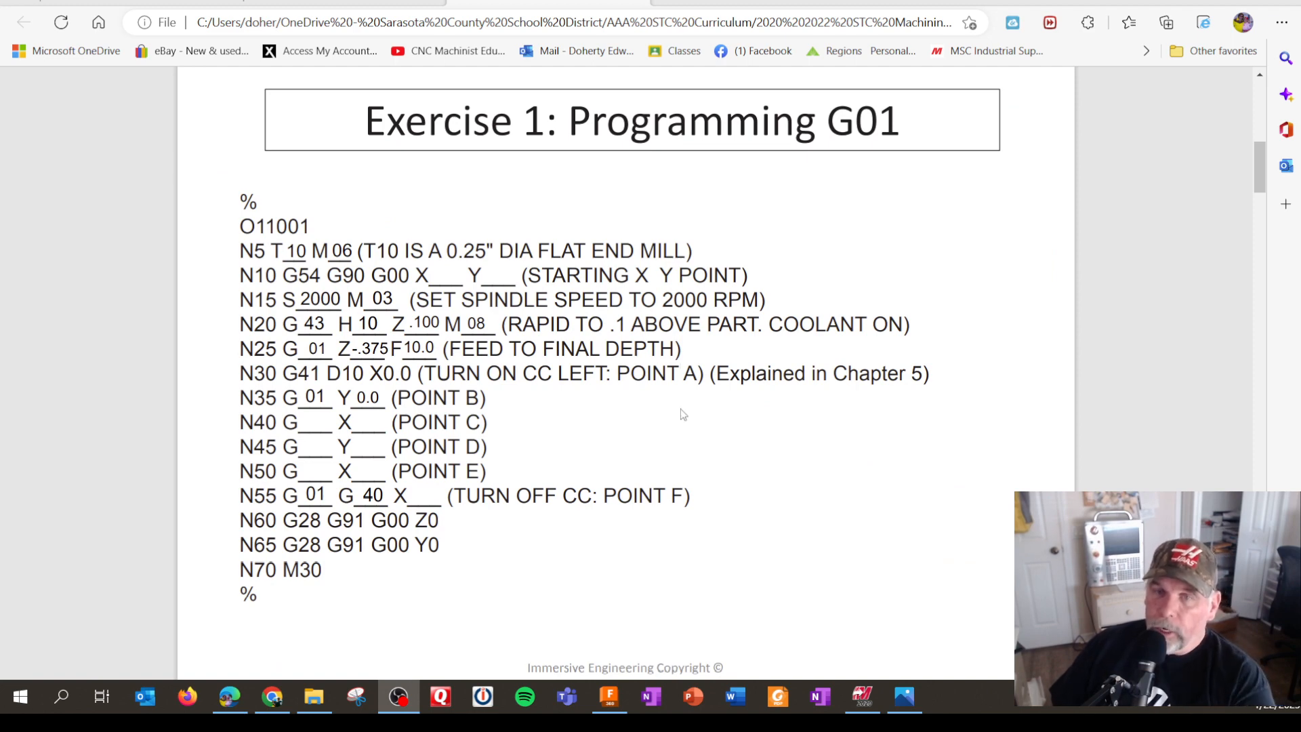
{"action": "scroll", "scroll_direction": "down", "scroll_amount": 3}
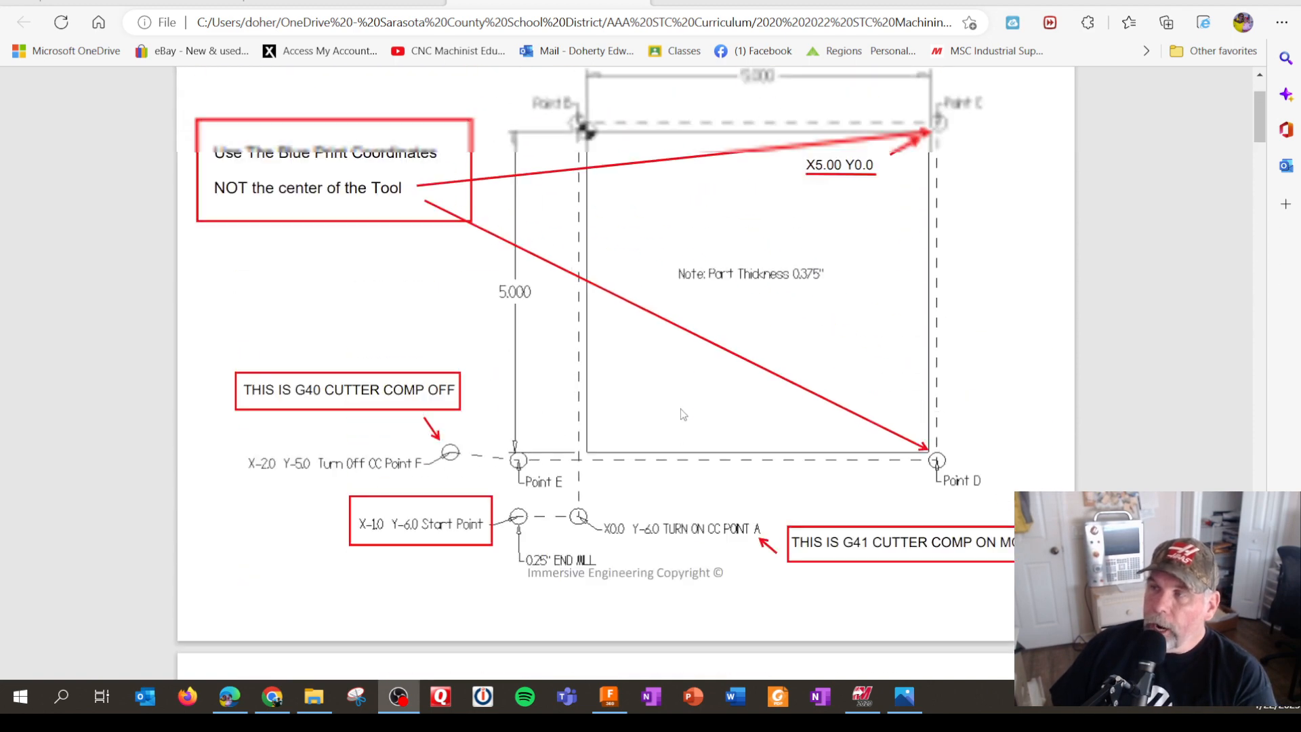
{"action": "scroll", "scroll_direction": "down", "scroll_amount": 3}
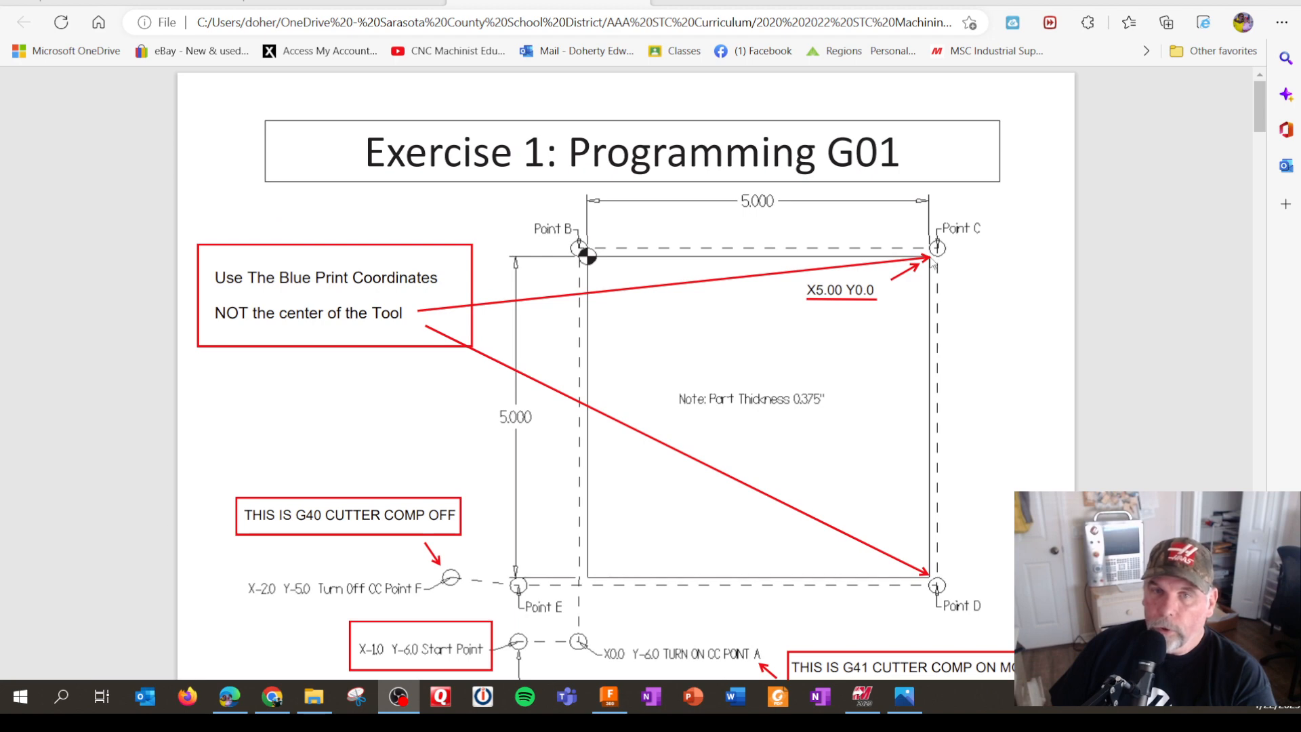
{"action": "scroll", "scroll_direction": "down", "scroll_amount": 3}
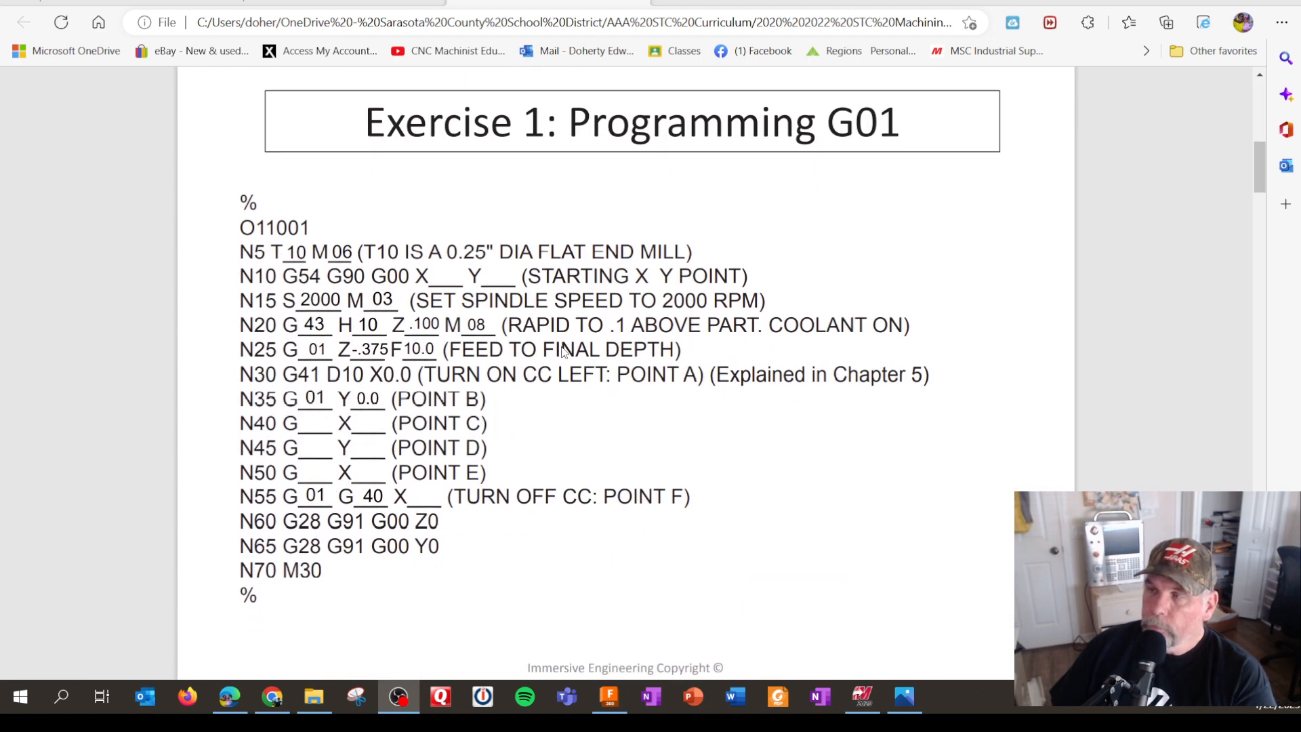
{"action": "scroll", "scroll_direction": "down", "scroll_amount": 3}
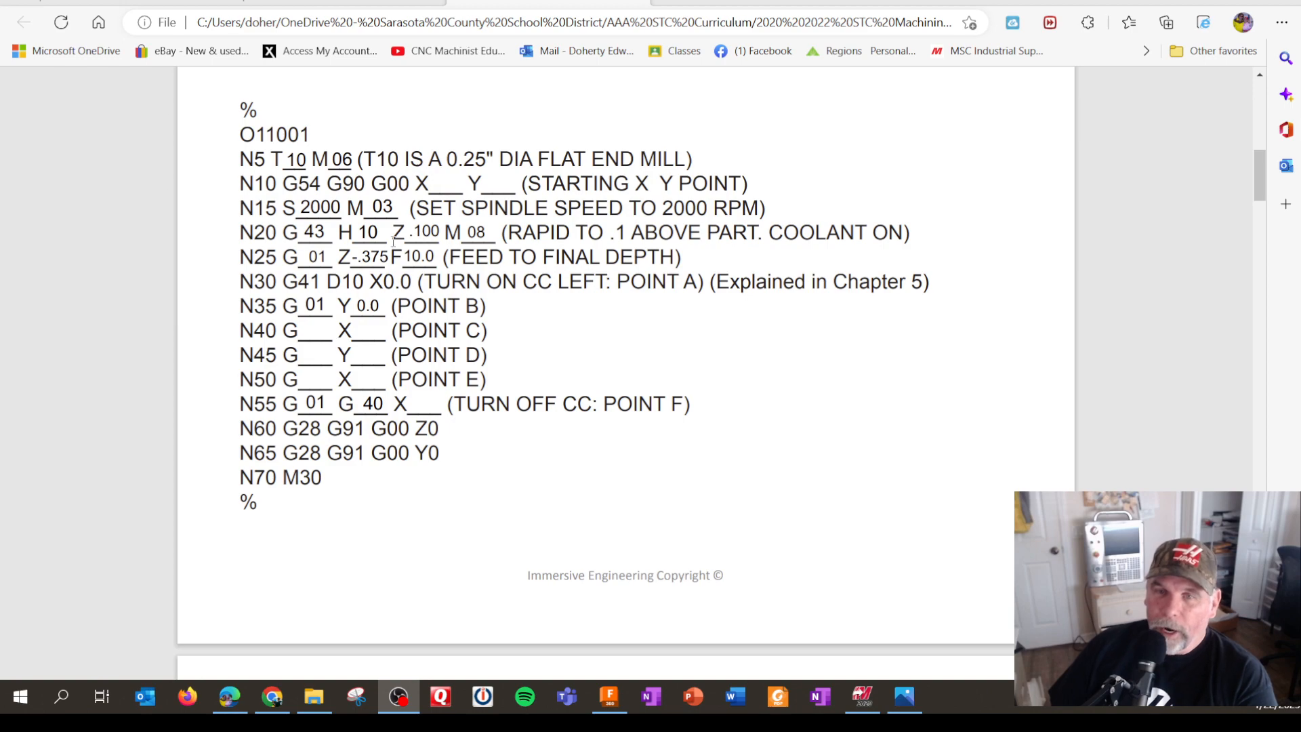
{"action": "scroll", "scroll_direction": "down", "scroll_amount": 3}
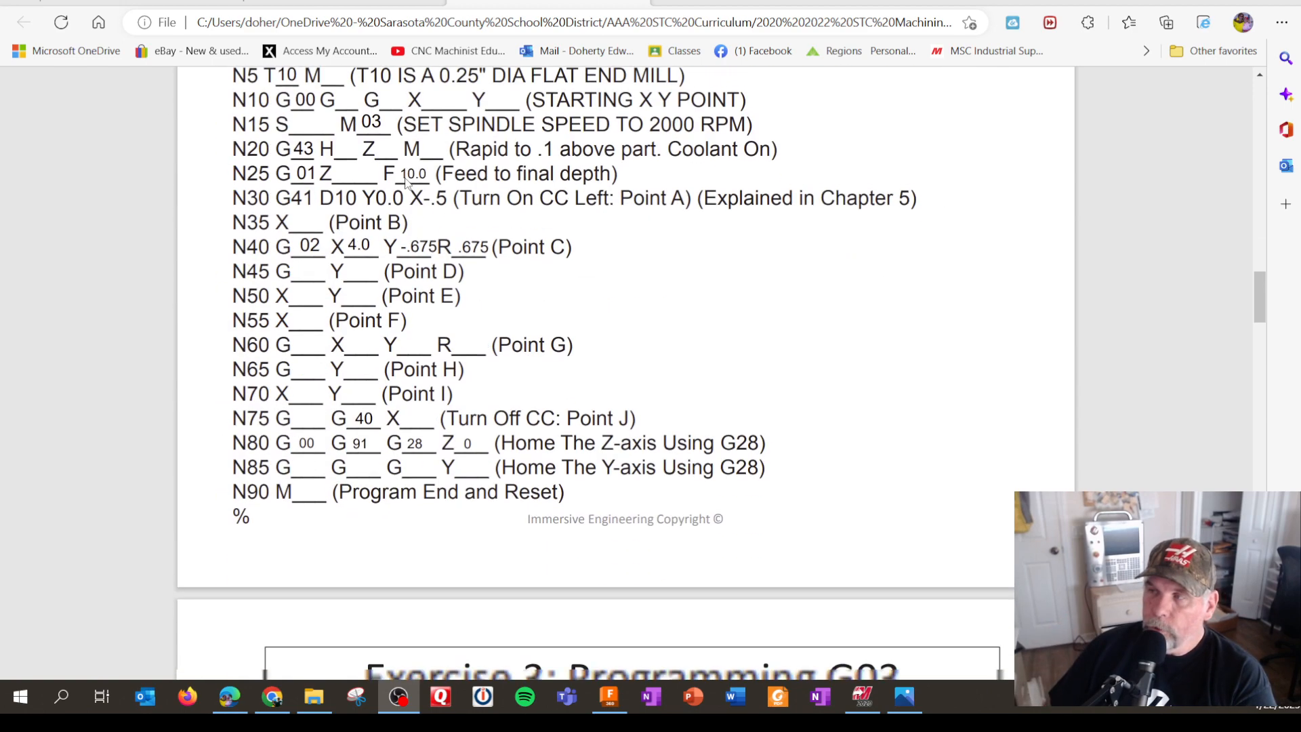
{"action": "scroll", "scroll_direction": "down", "scroll_amount": 3}
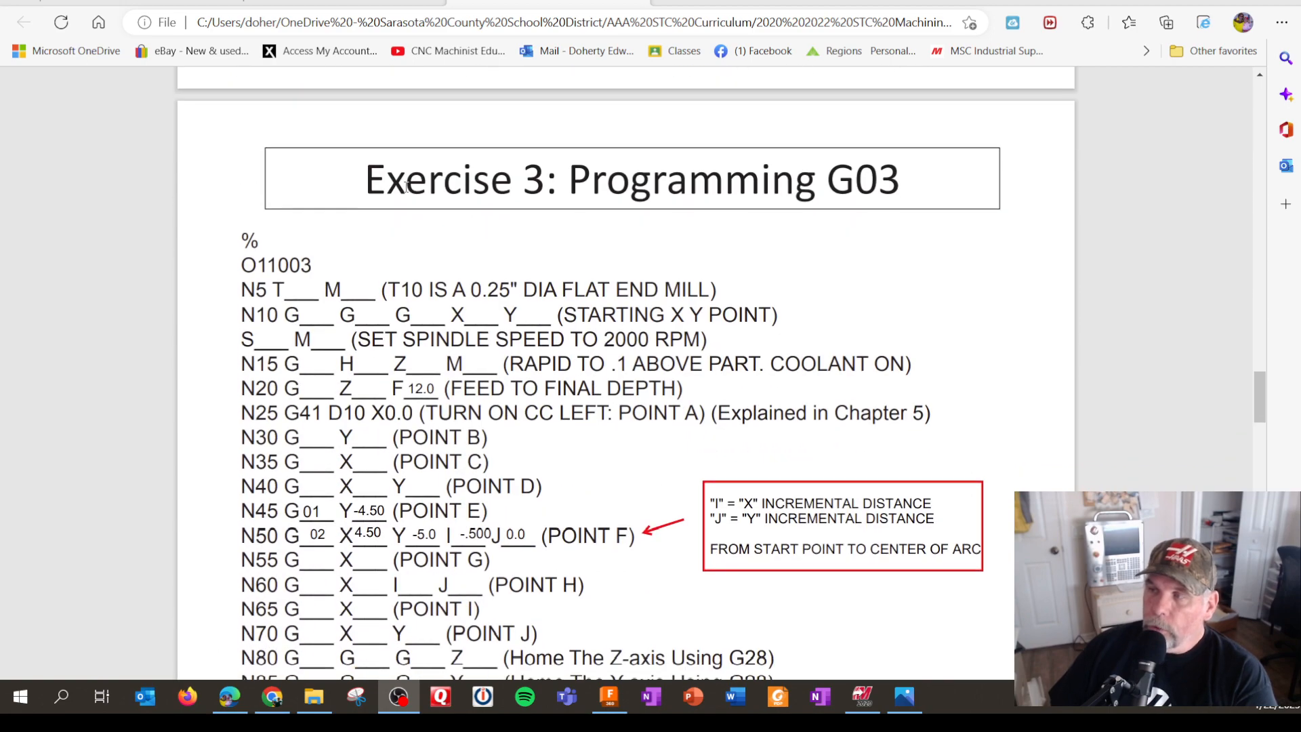
{"action": "scroll", "scroll_direction": "down", "scroll_amount": 3}
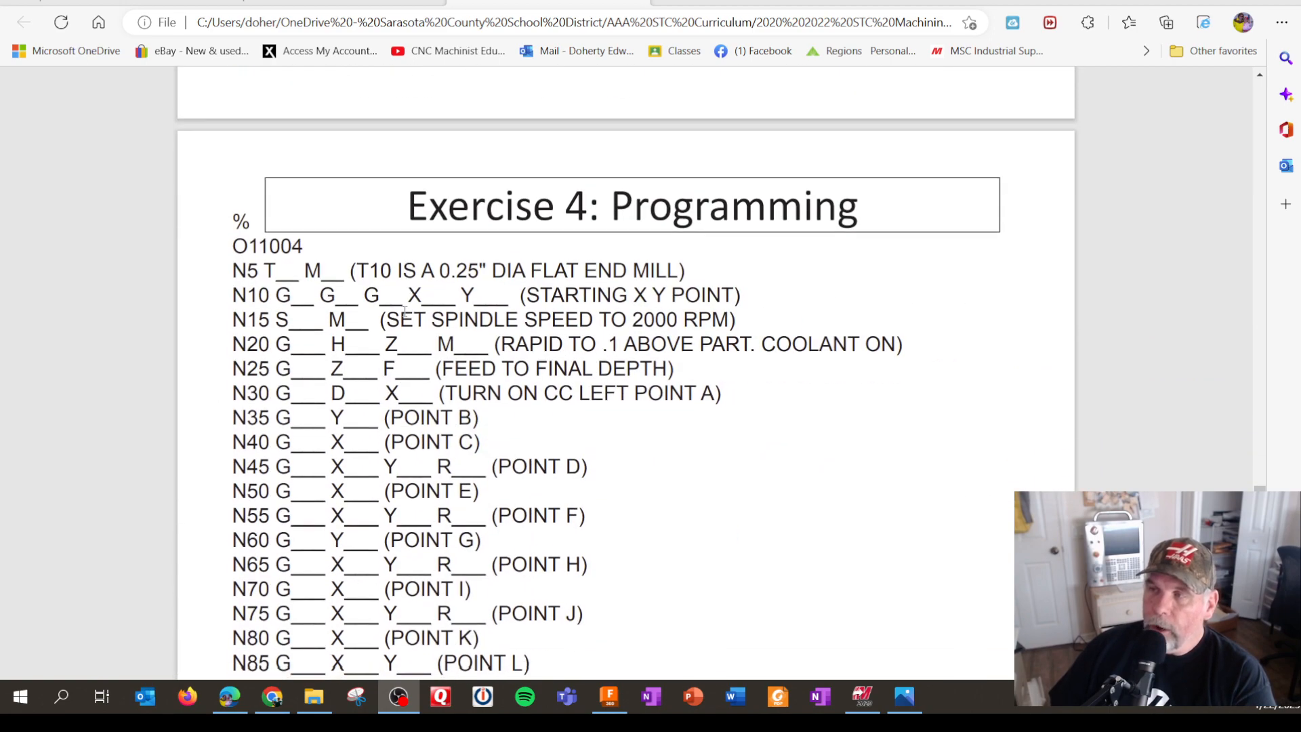
{"action": "scroll", "scroll_direction": "down", "scroll_amount": 3}
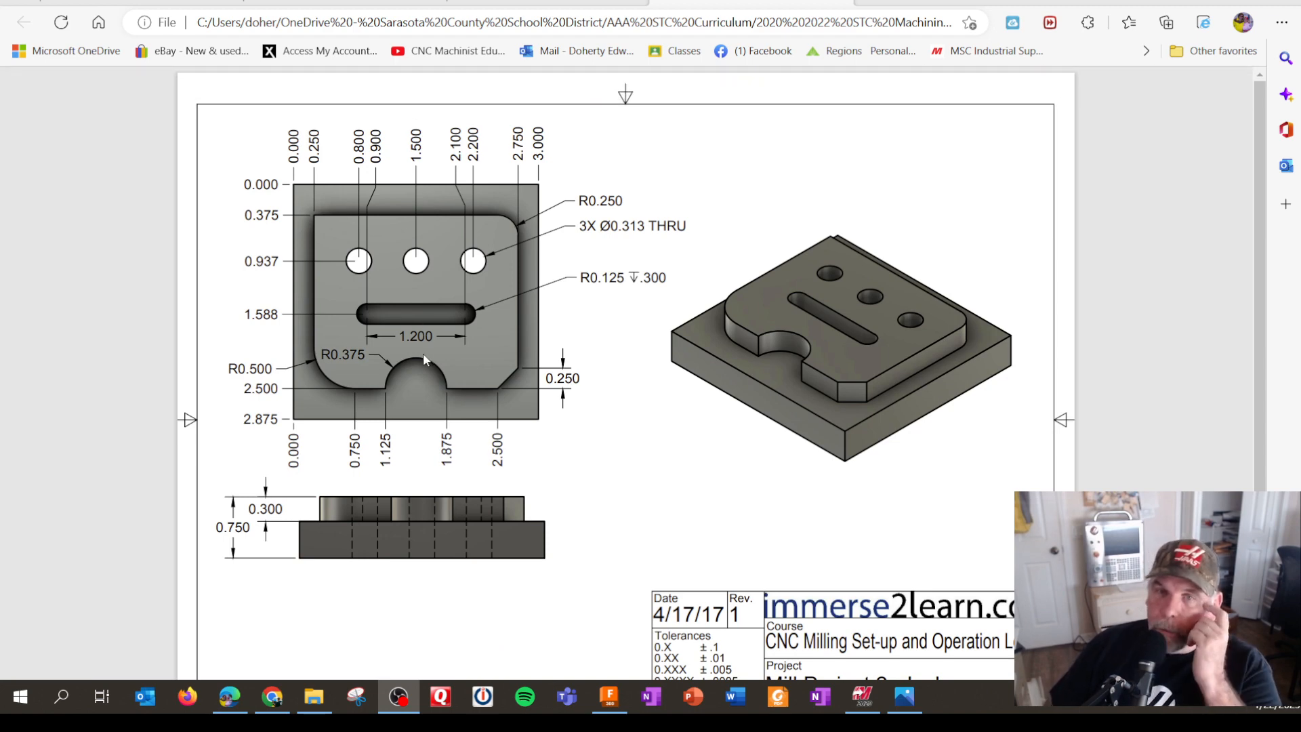
{"action": "mouse_move", "coordinate": [407, 314]}
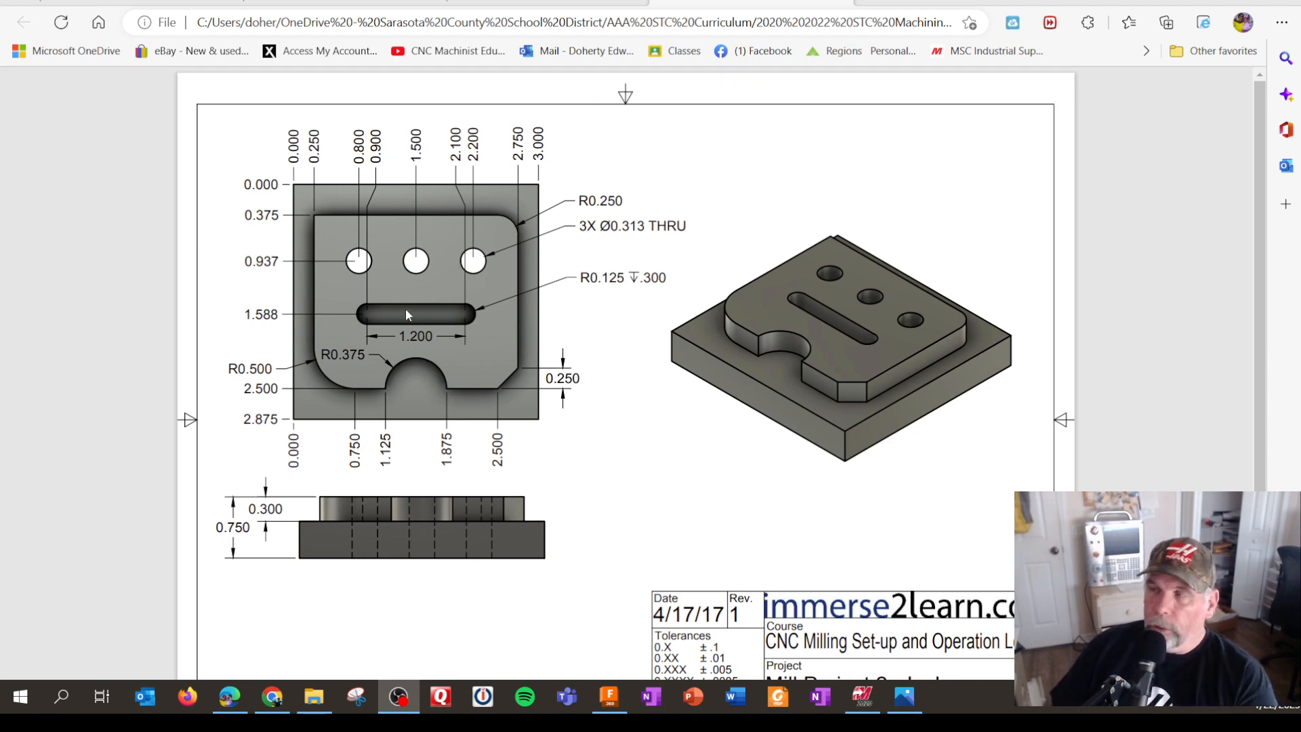
{"action": "mouse_move", "coordinate": [430, 286]}
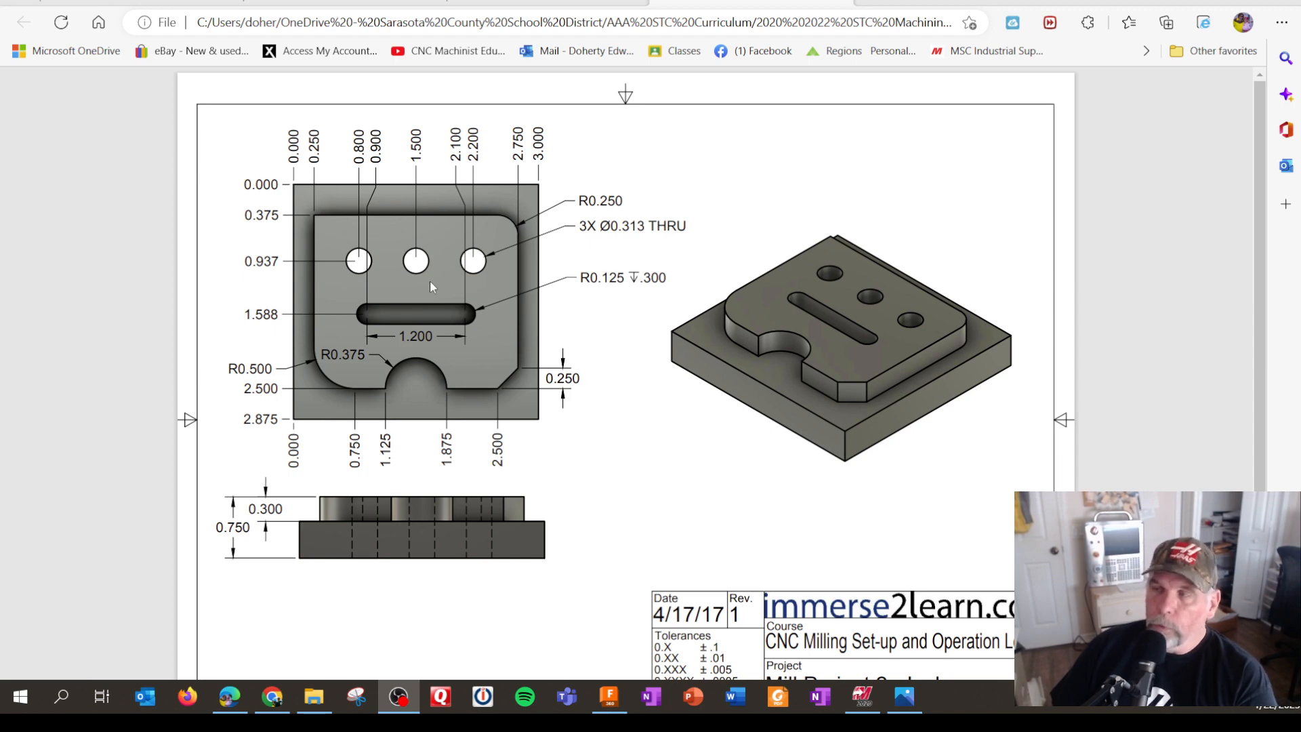
{"action": "mouse_move", "coordinate": [419, 314]}
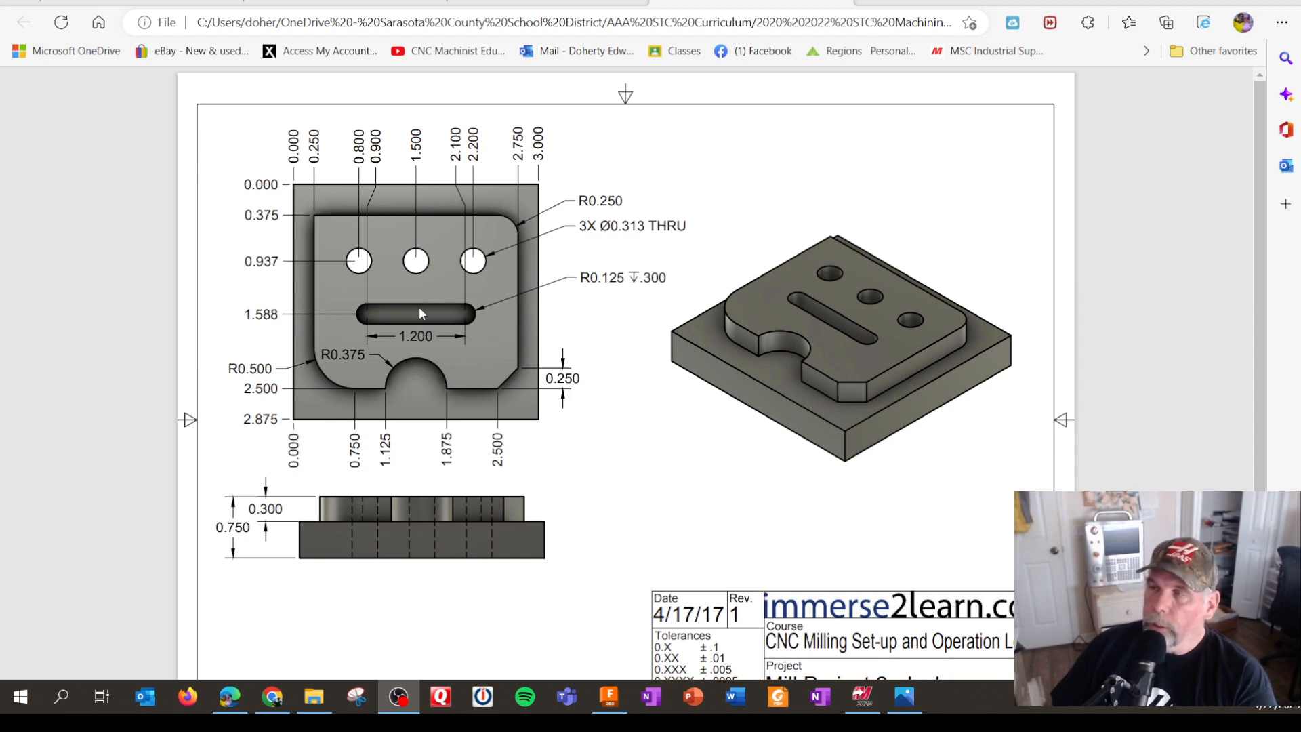
{"action": "mouse_move", "coordinate": [417, 437]}
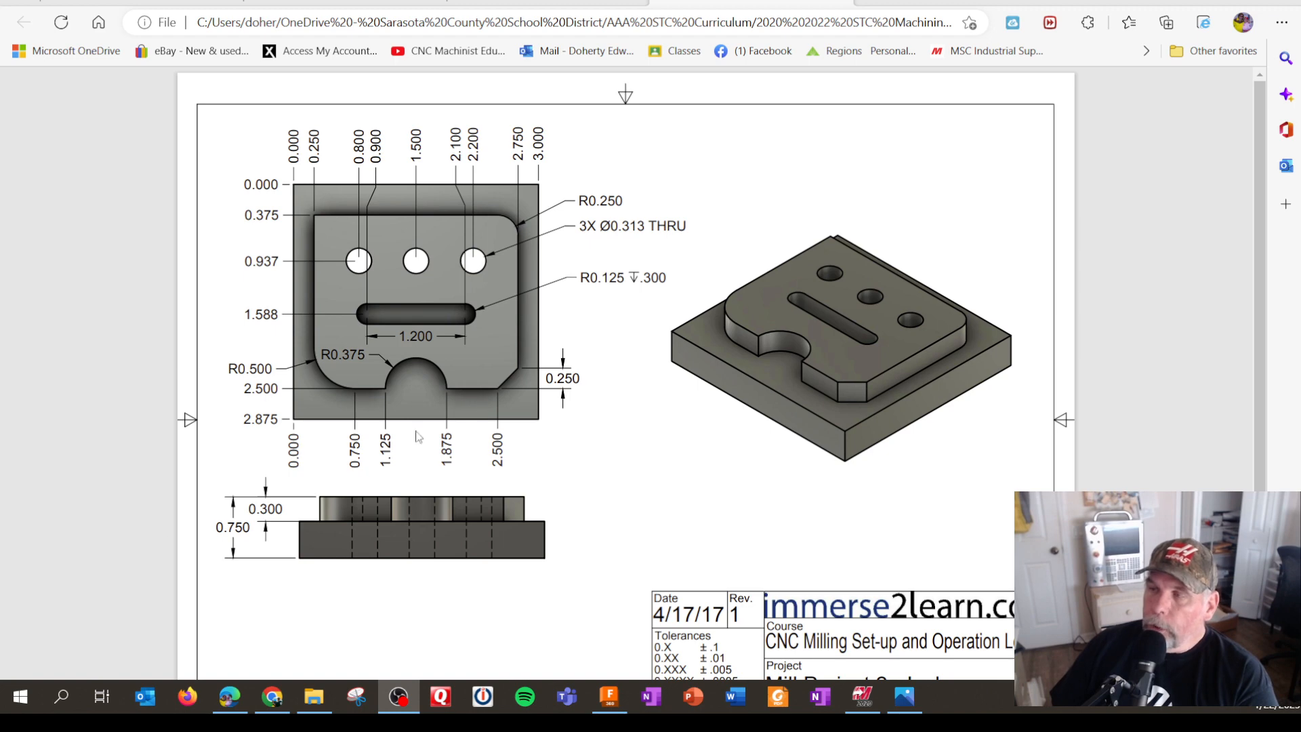
{"action": "mouse_move", "coordinate": [229, 315]}
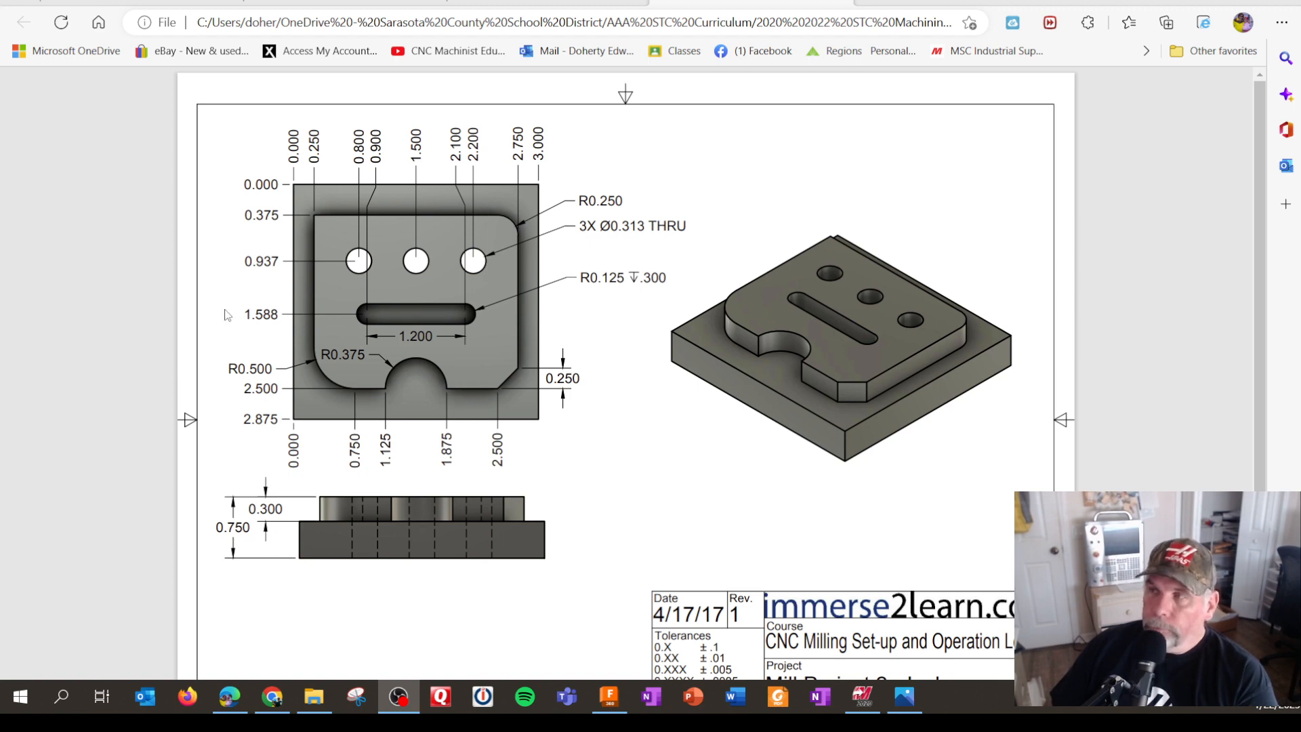
{"action": "mouse_move", "coordinate": [205, 196]}
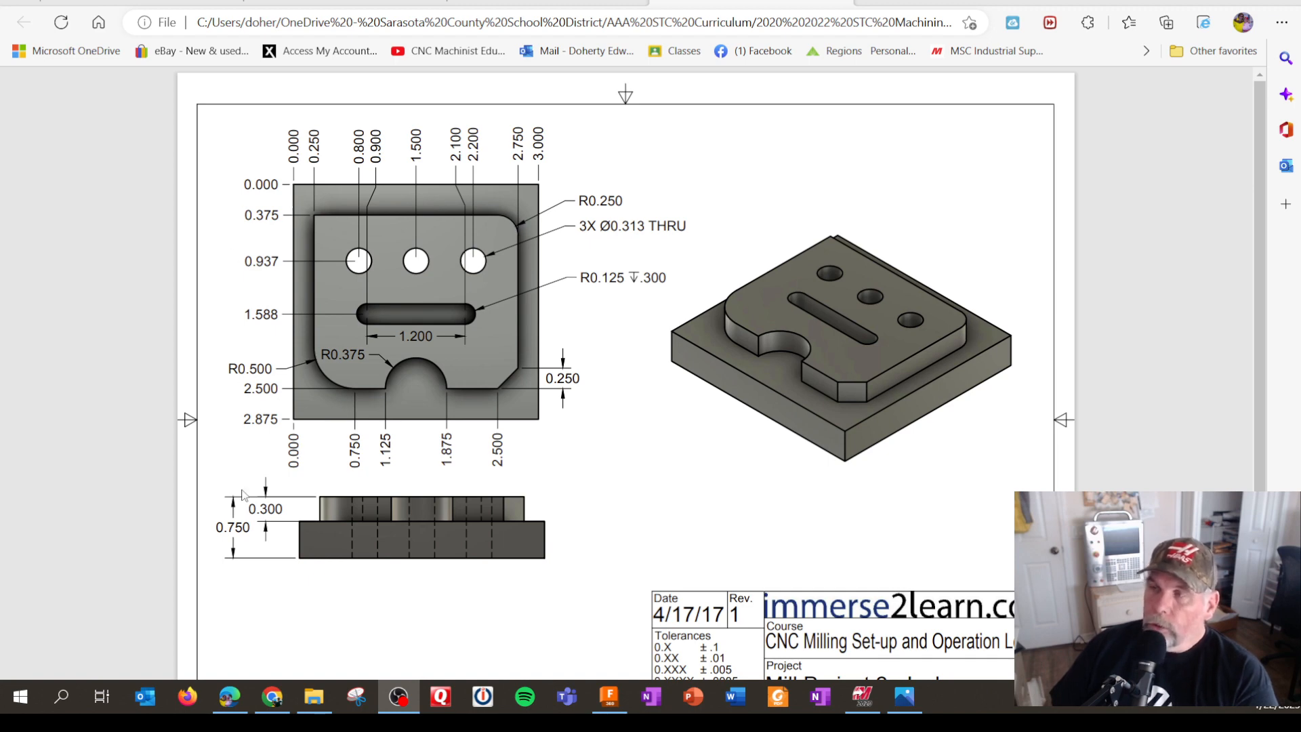
{"action": "mouse_move", "coordinate": [412, 326]}
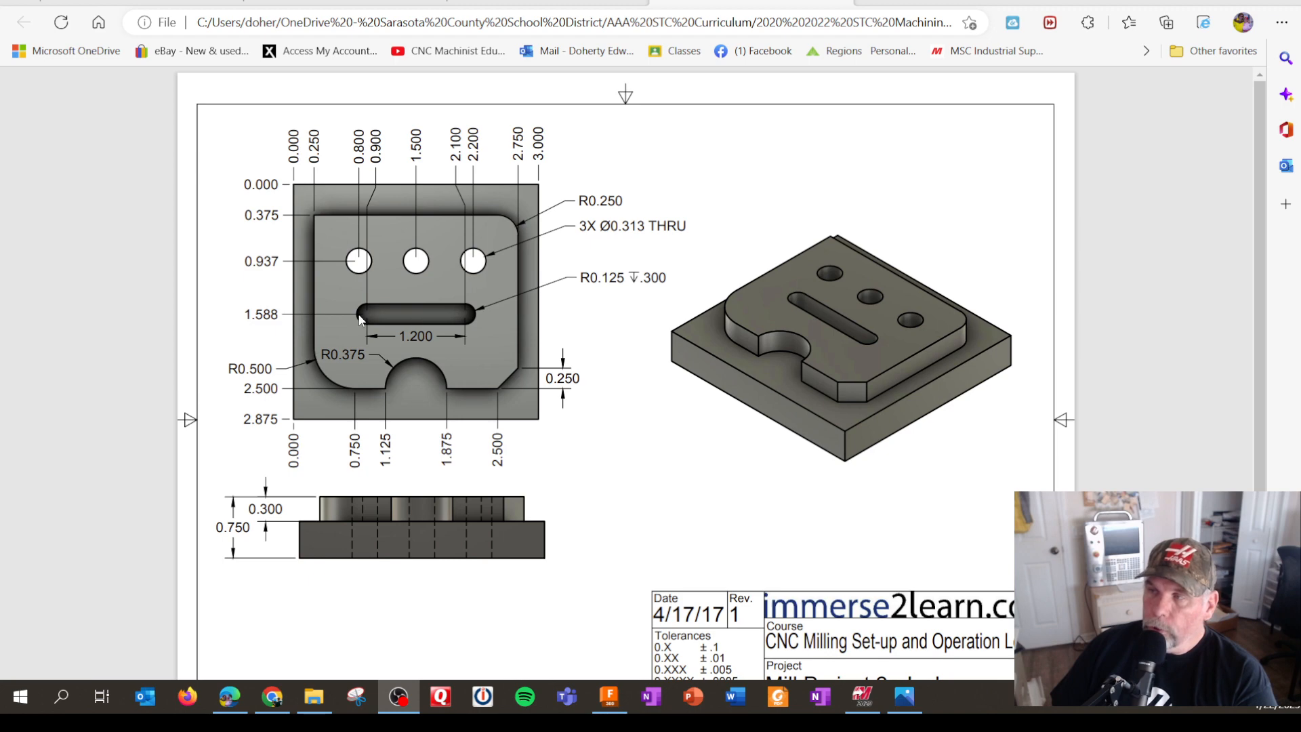
{"action": "mouse_move", "coordinate": [666, 116]}
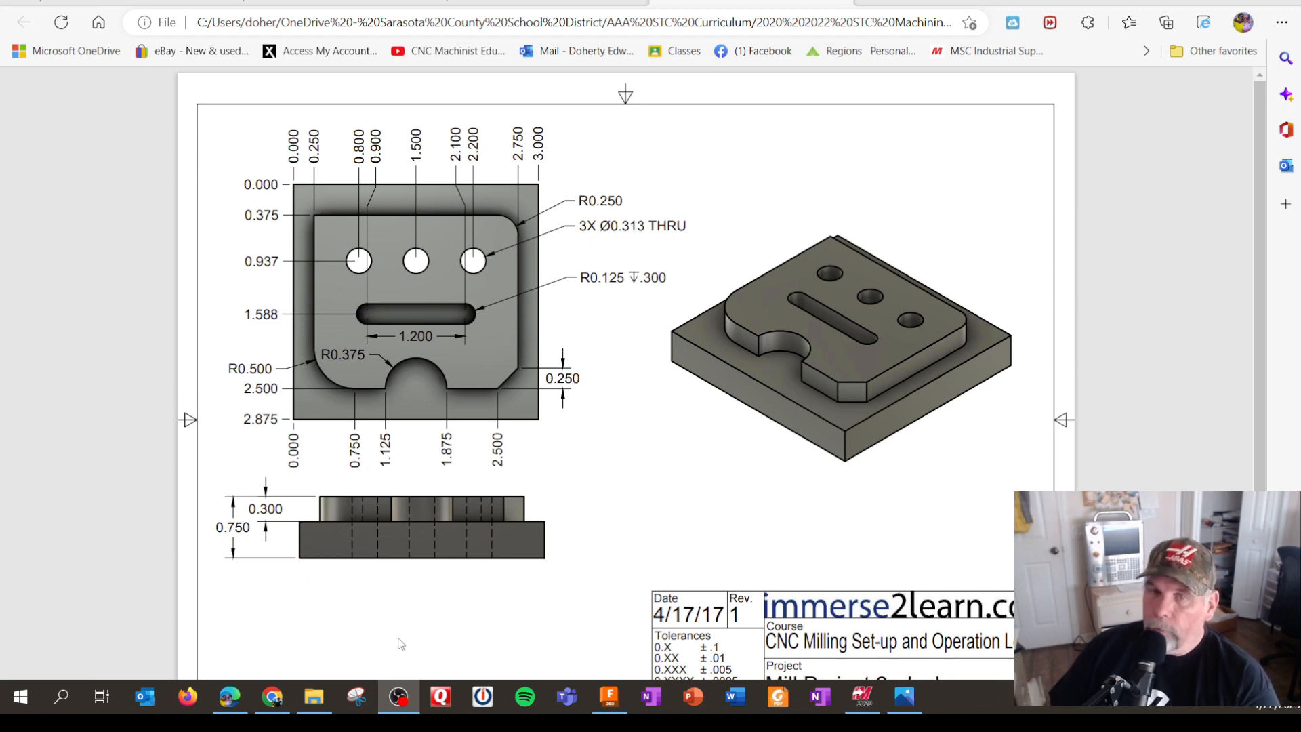
{"action": "mouse_move", "coordinate": [314, 696]}
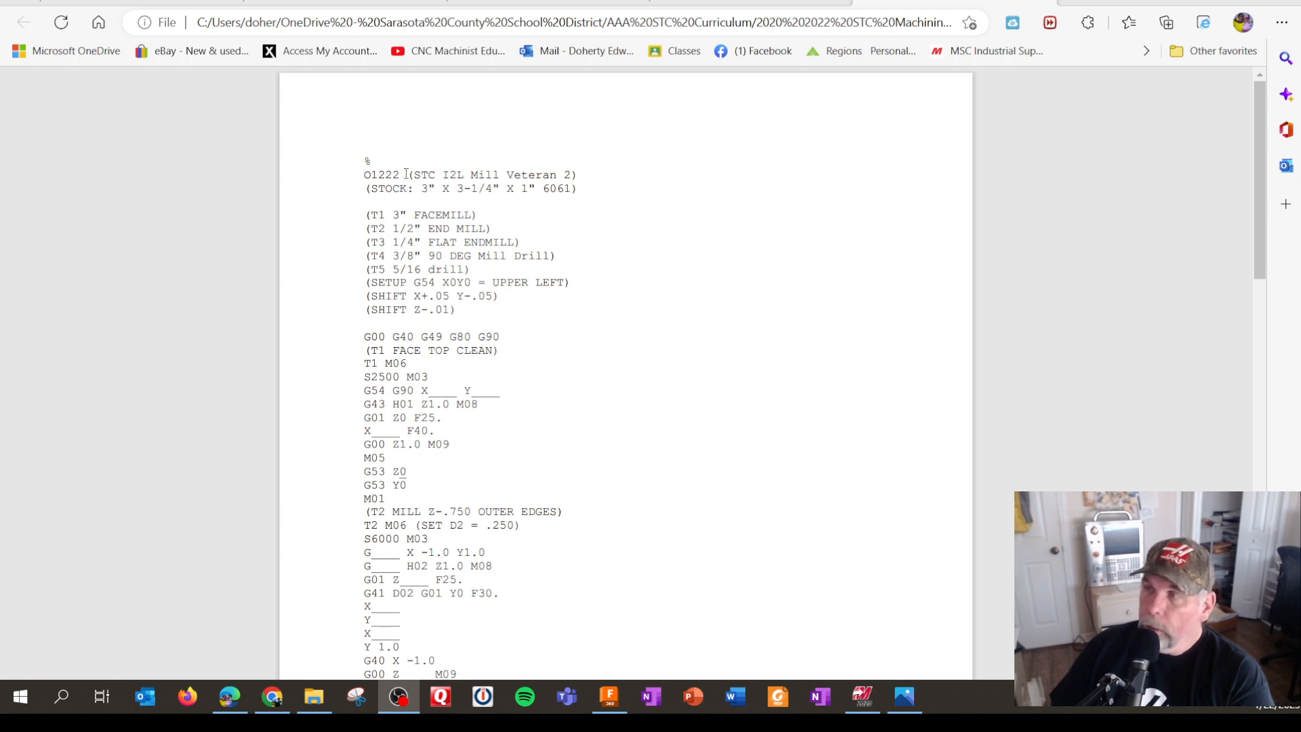
{"action": "scroll", "scroll_direction": "down", "scroll_amount": 3}
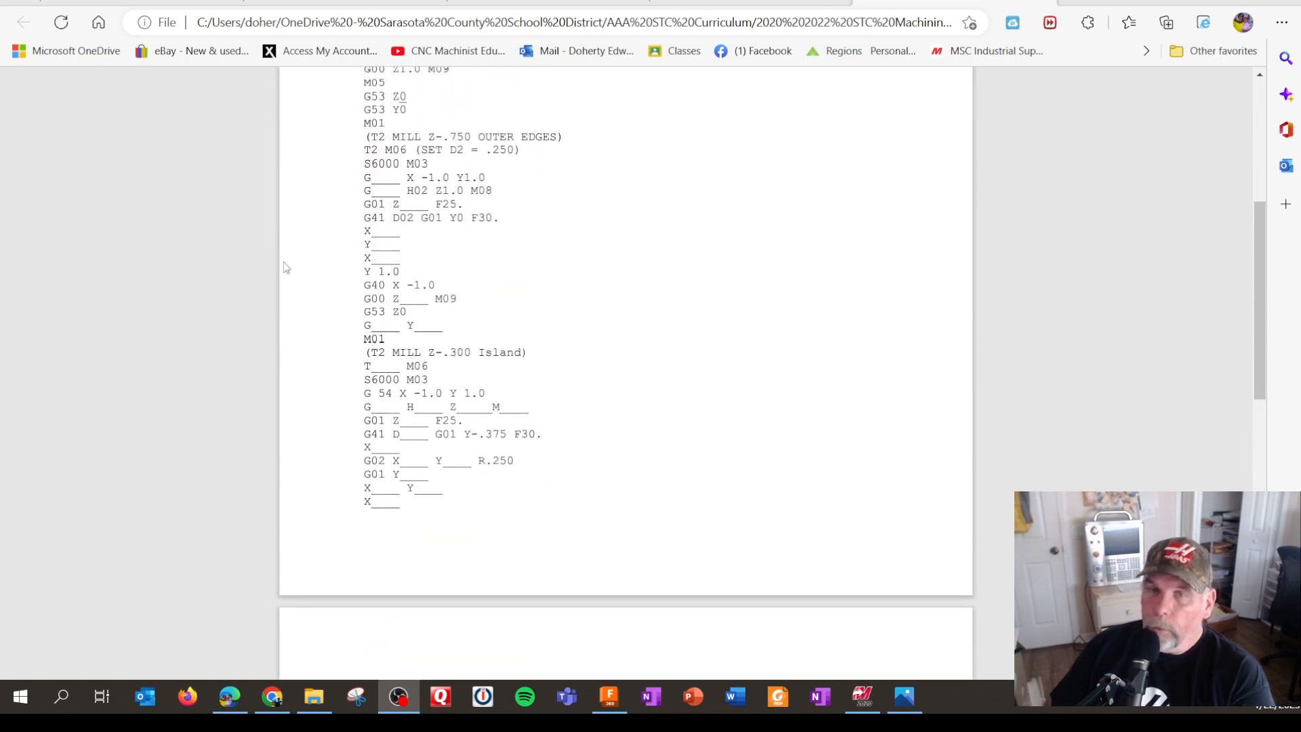
{"action": "scroll", "scroll_direction": "down", "scroll_amount": 3}
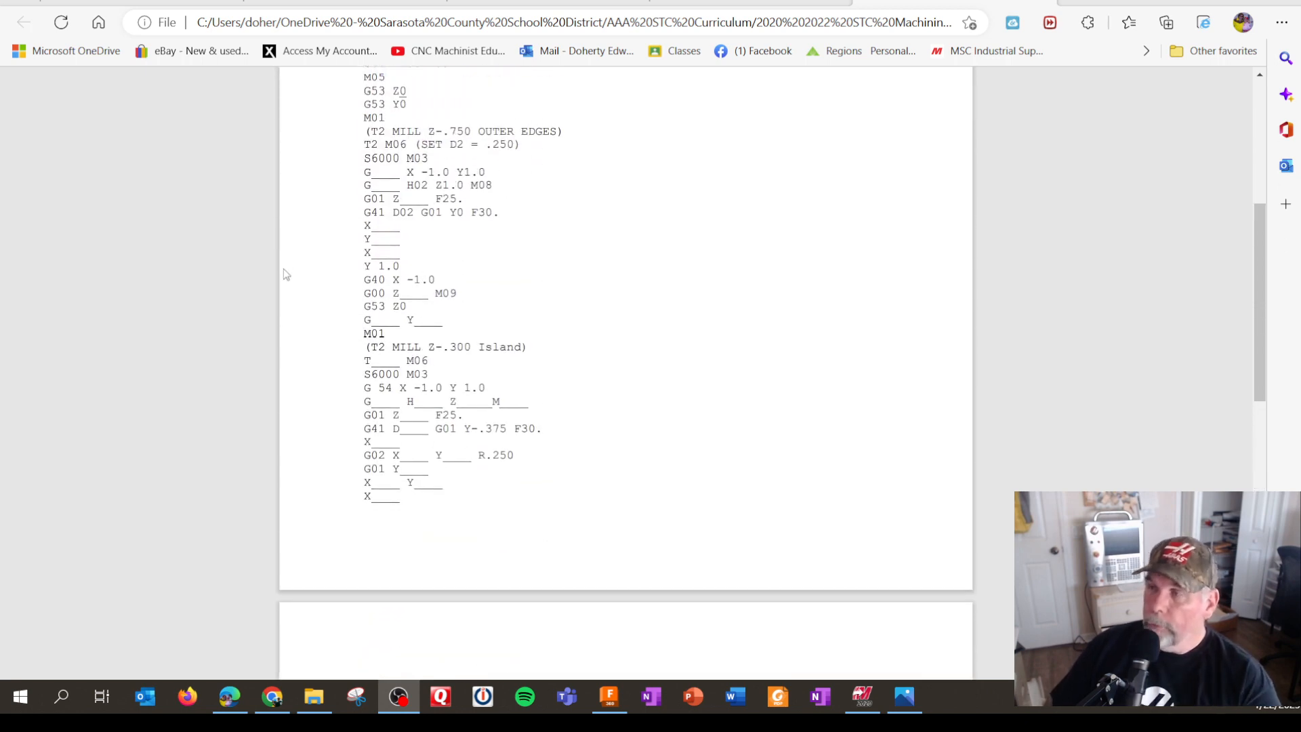
{"action": "scroll", "scroll_direction": "down", "scroll_amount": 3}
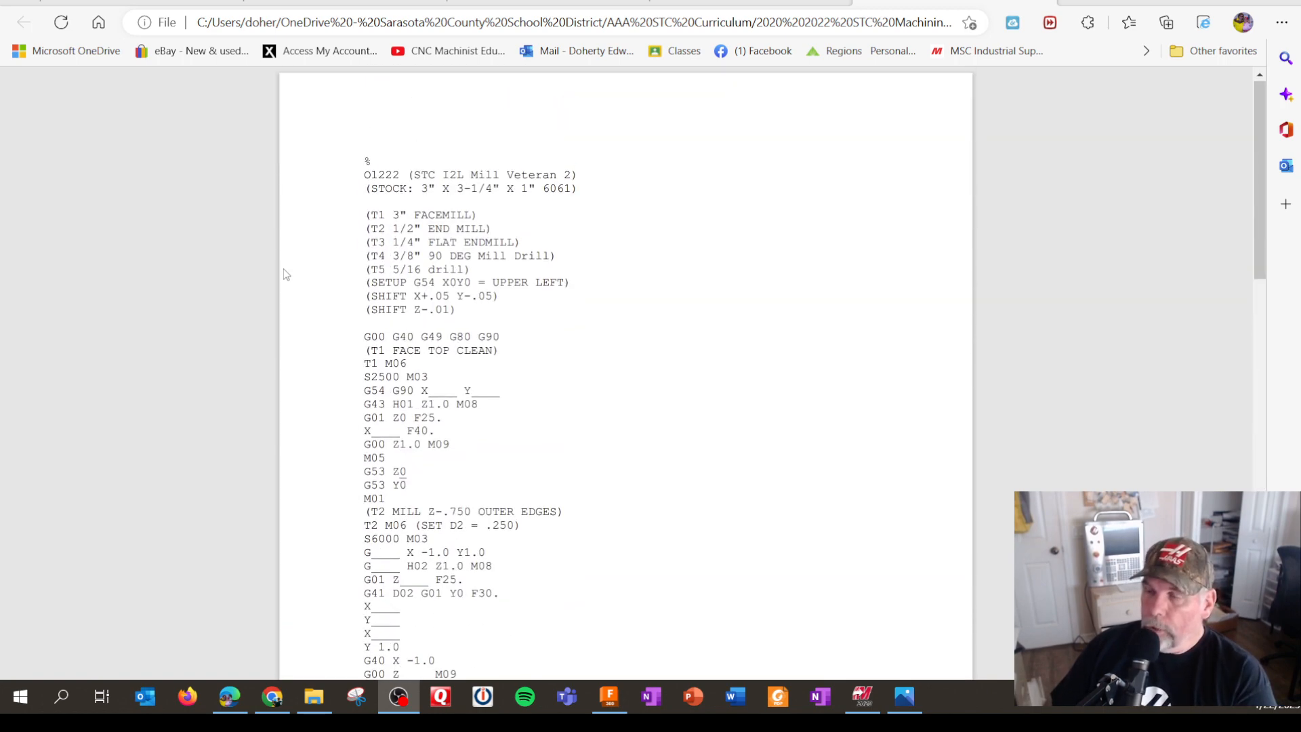
{"action": "mouse_move", "coordinate": [137, 535]}
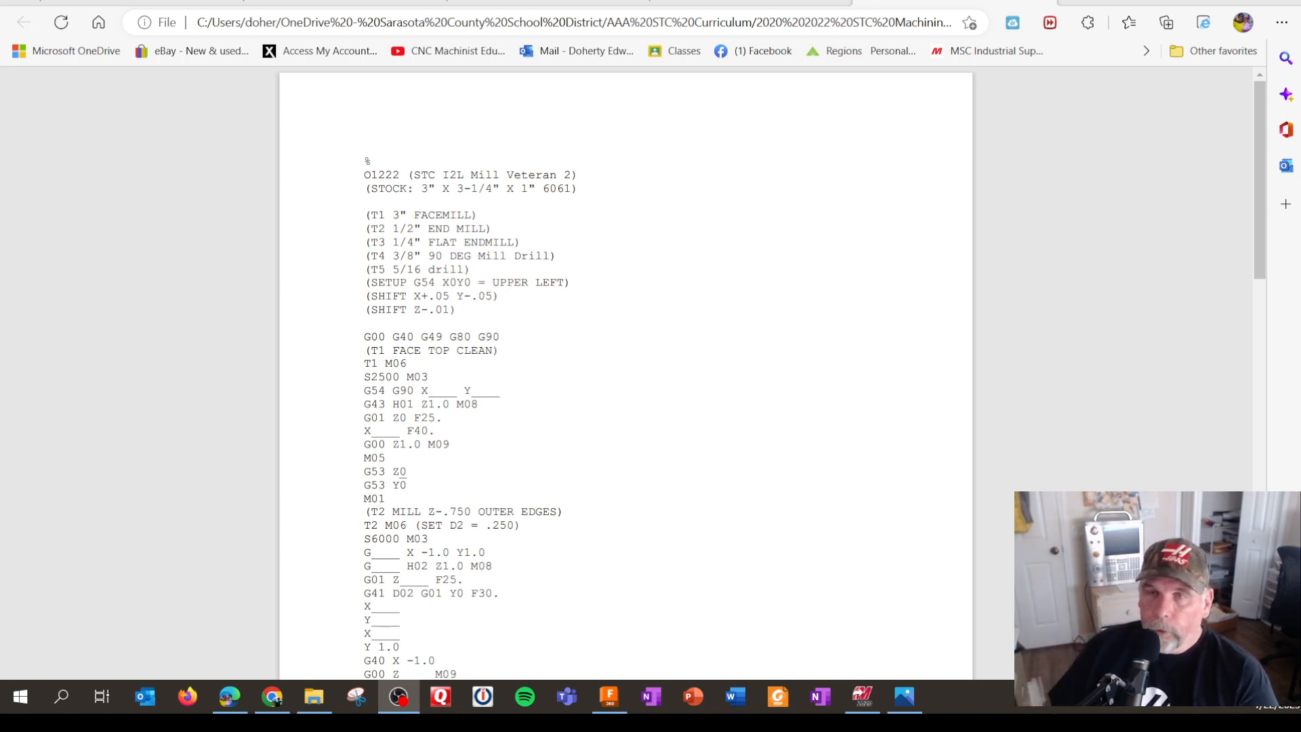
{"action": "mouse_move", "coordinate": [352, 407]}
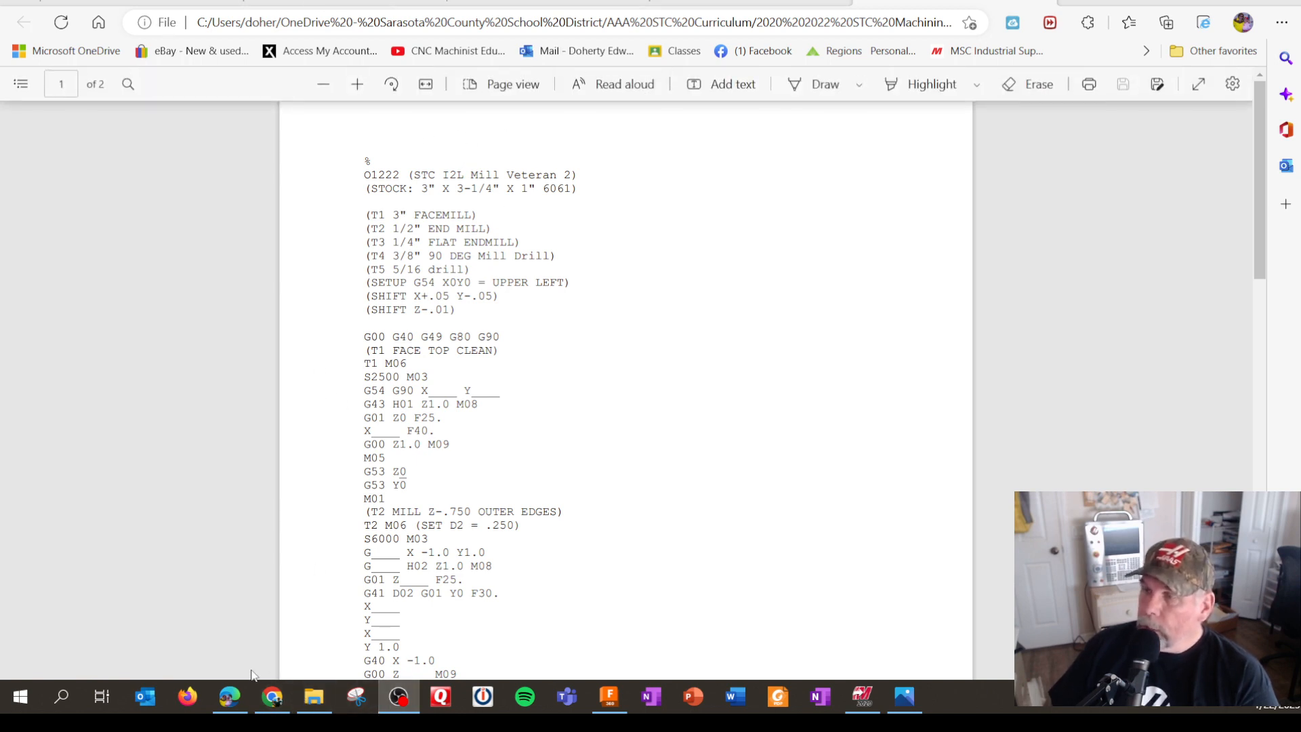
- Switch to Chrome and scroll toward the workbook's Canned Cycle Return Planes page
{"action": "left_click", "coordinate": [272, 696]}
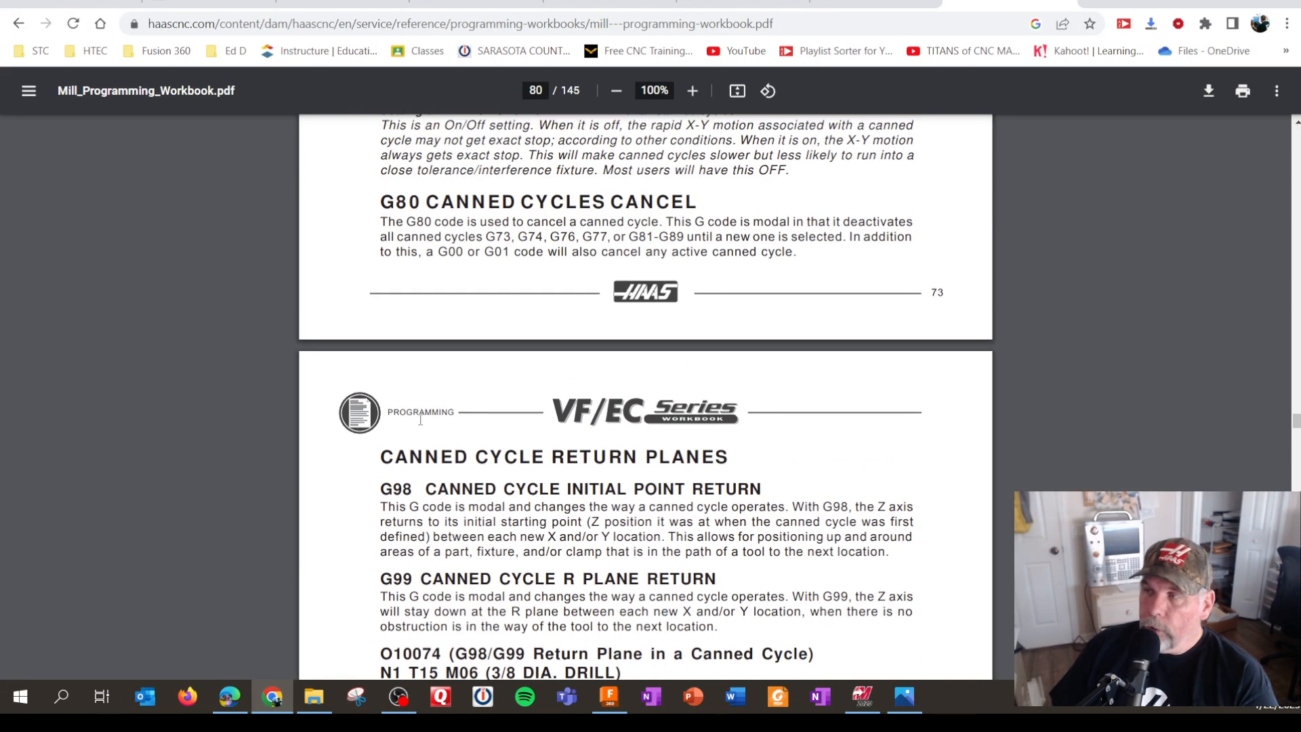
{"action": "scroll", "scroll_direction": "down", "scroll_amount": 3}
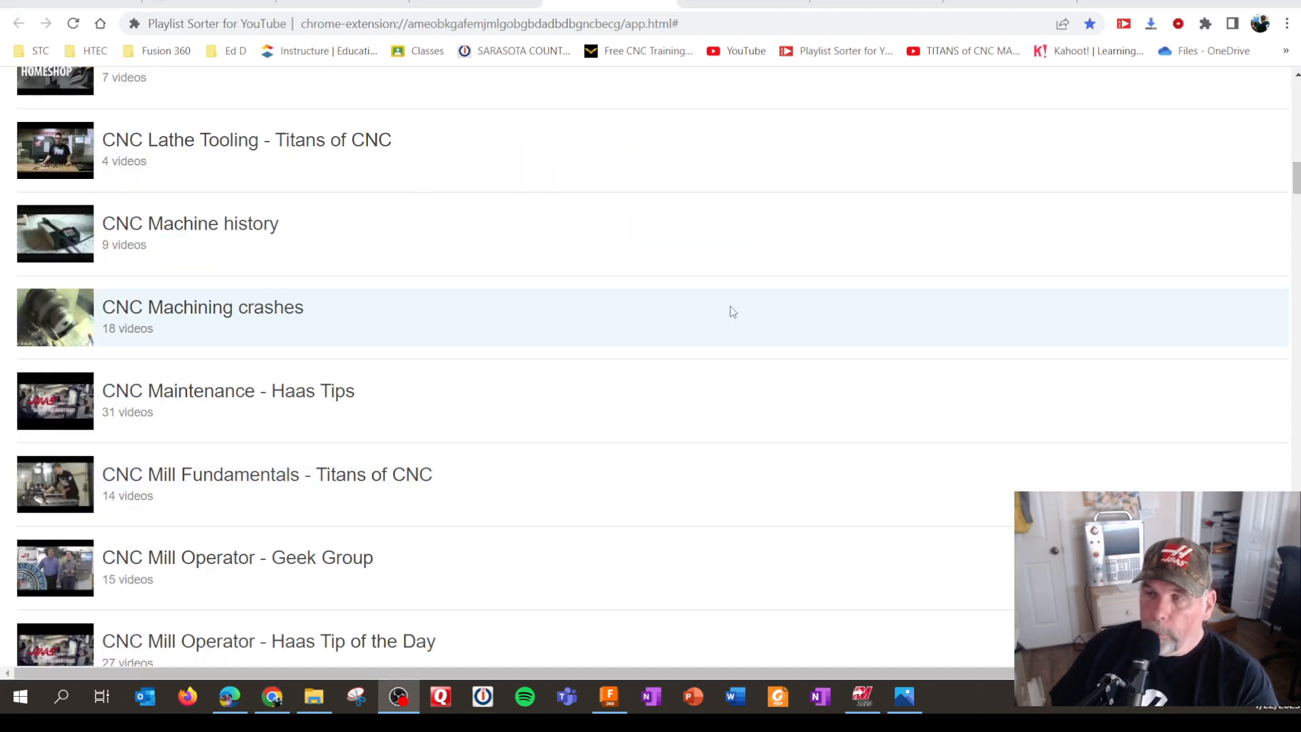
{"action": "mouse_move", "coordinate": [584, 121]}
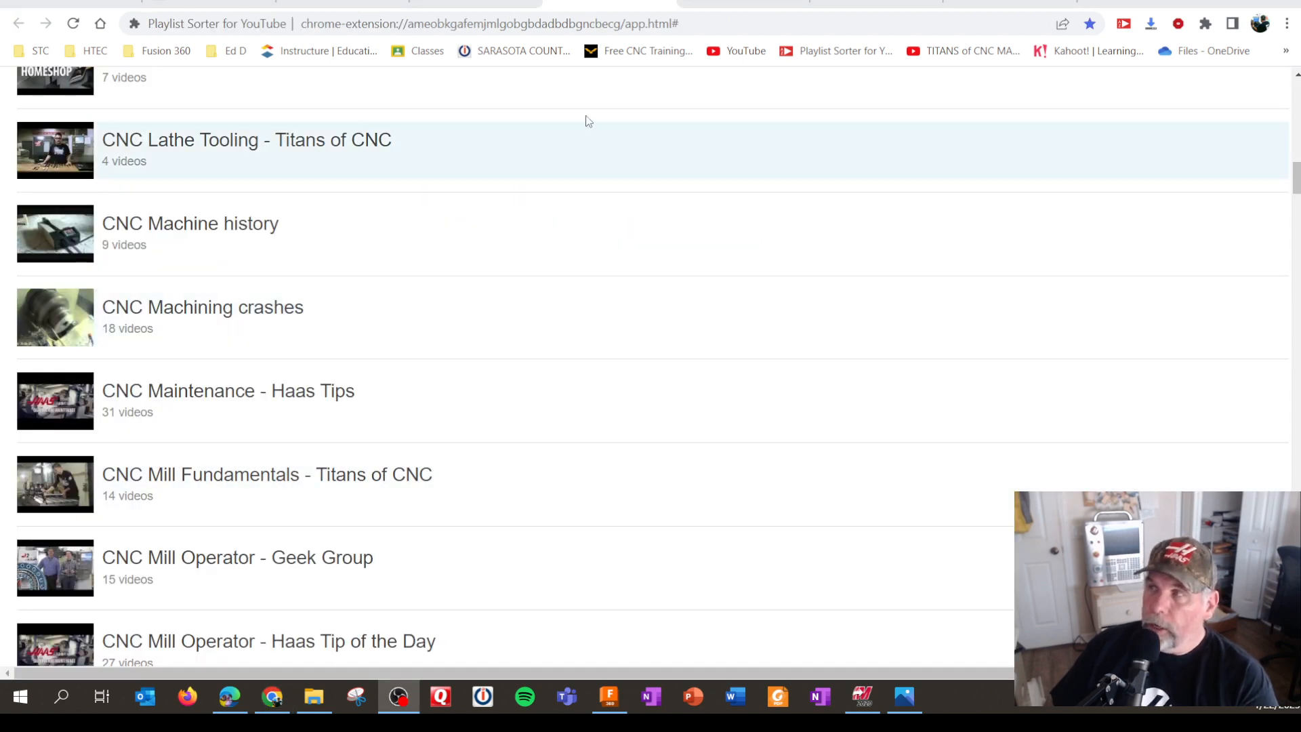
- Scroll the Playlist Sorter CNC playlist list down to Haas Tips - G Code Mill
{"action": "scroll", "scroll_direction": "down", "scroll_amount": 3}
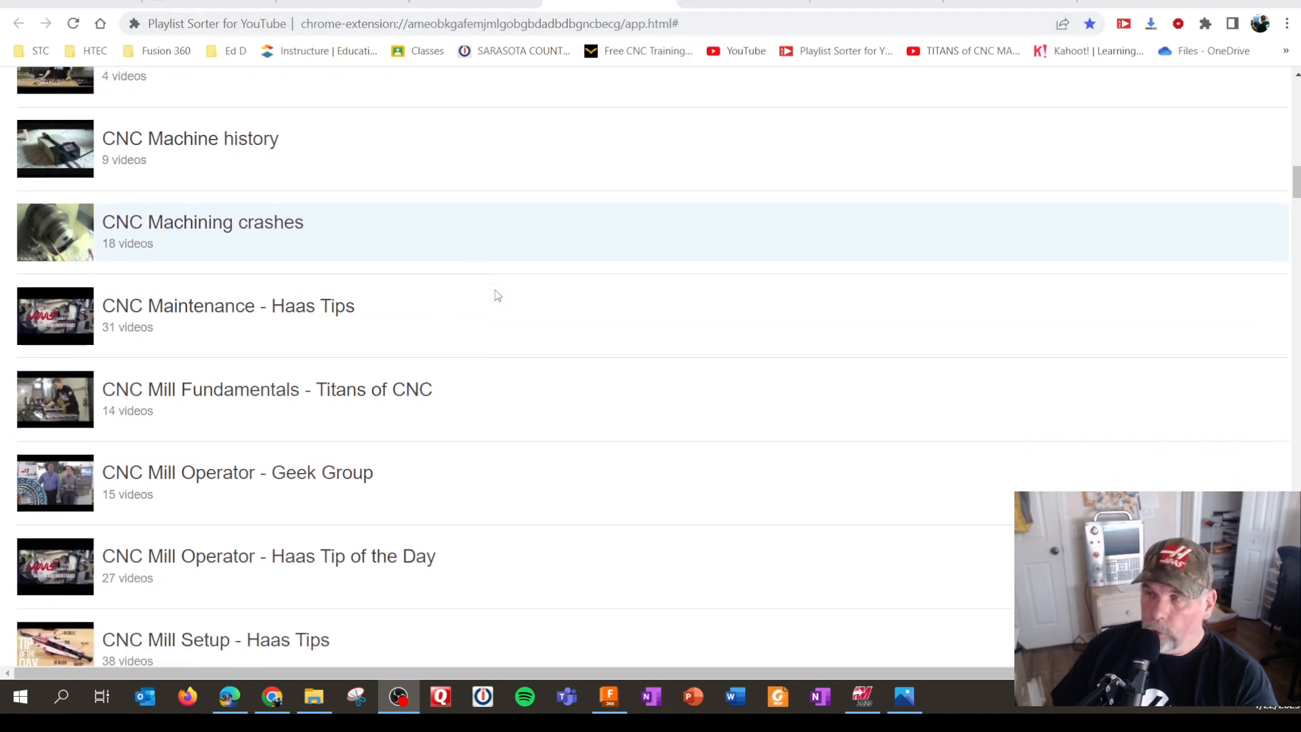
{"action": "mouse_move", "coordinate": [556, 426]}
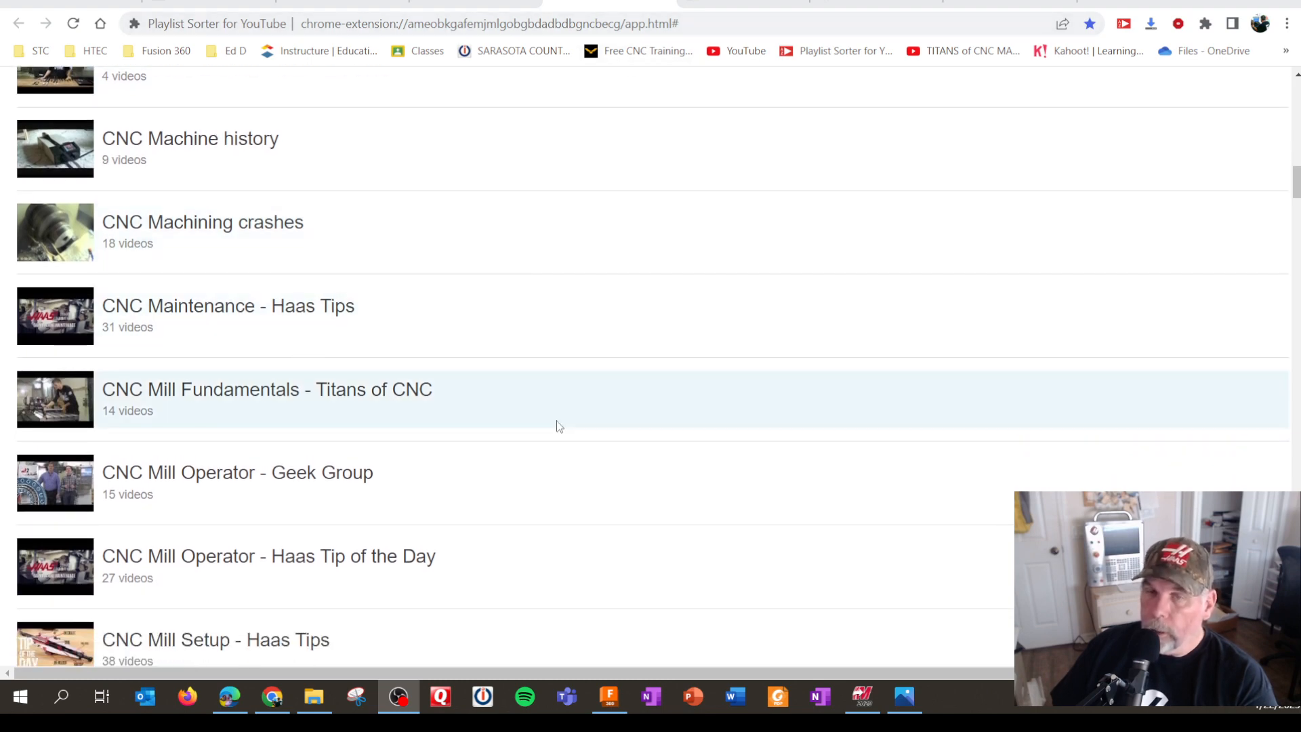
{"action": "mouse_move", "coordinate": [548, 410]}
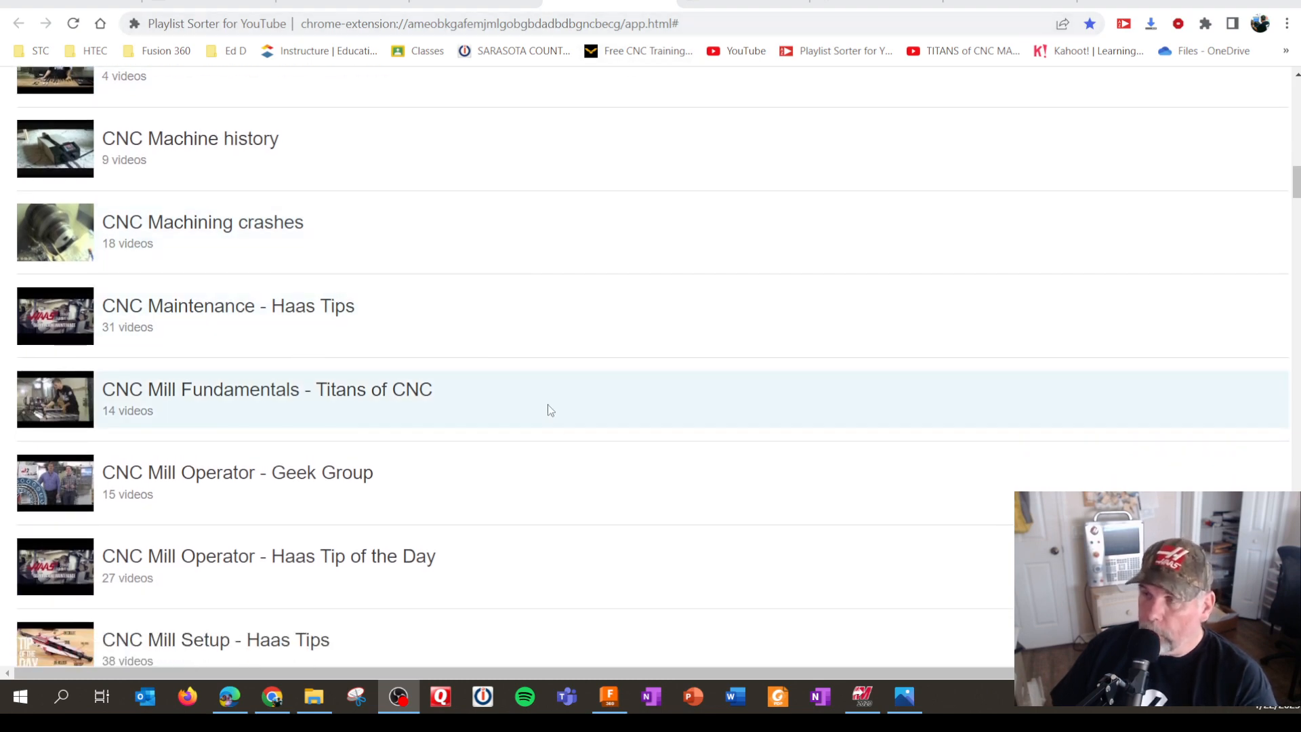
{"action": "mouse_move", "coordinate": [222, 489]}
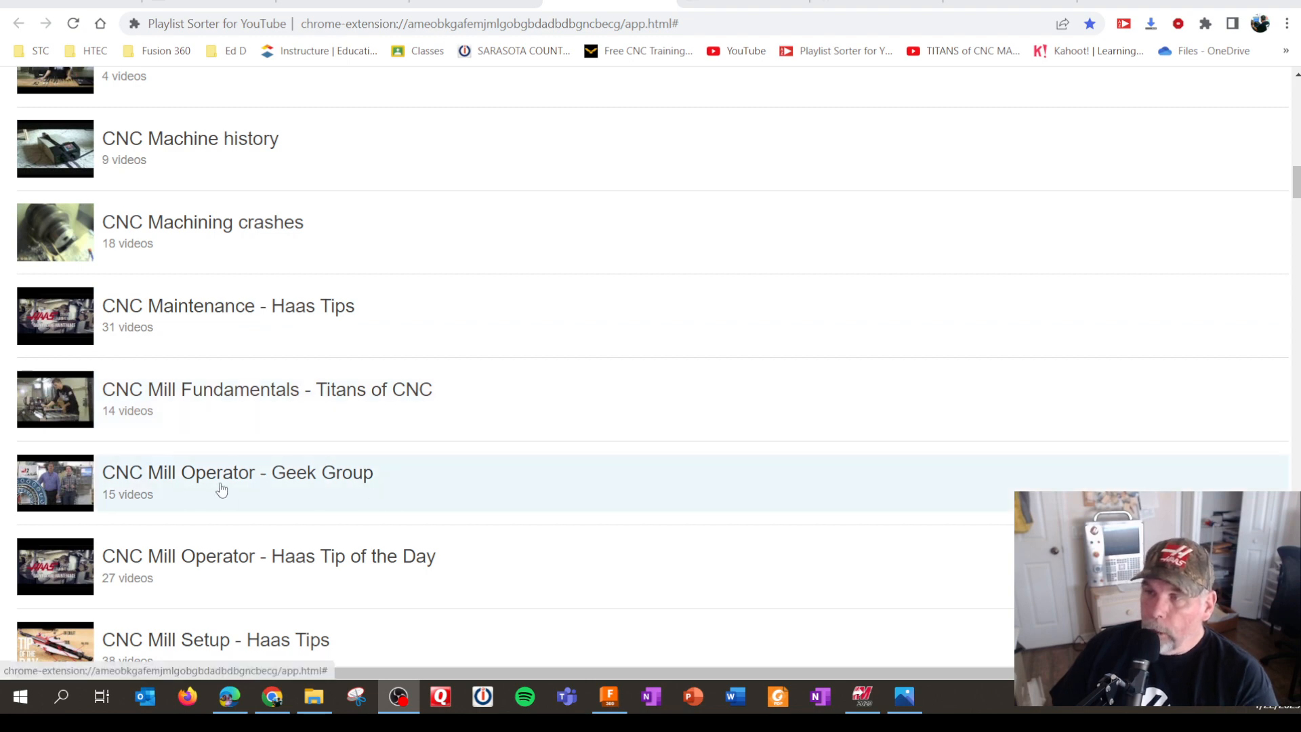
{"action": "scroll", "scroll_direction": "down", "scroll_amount": 3}
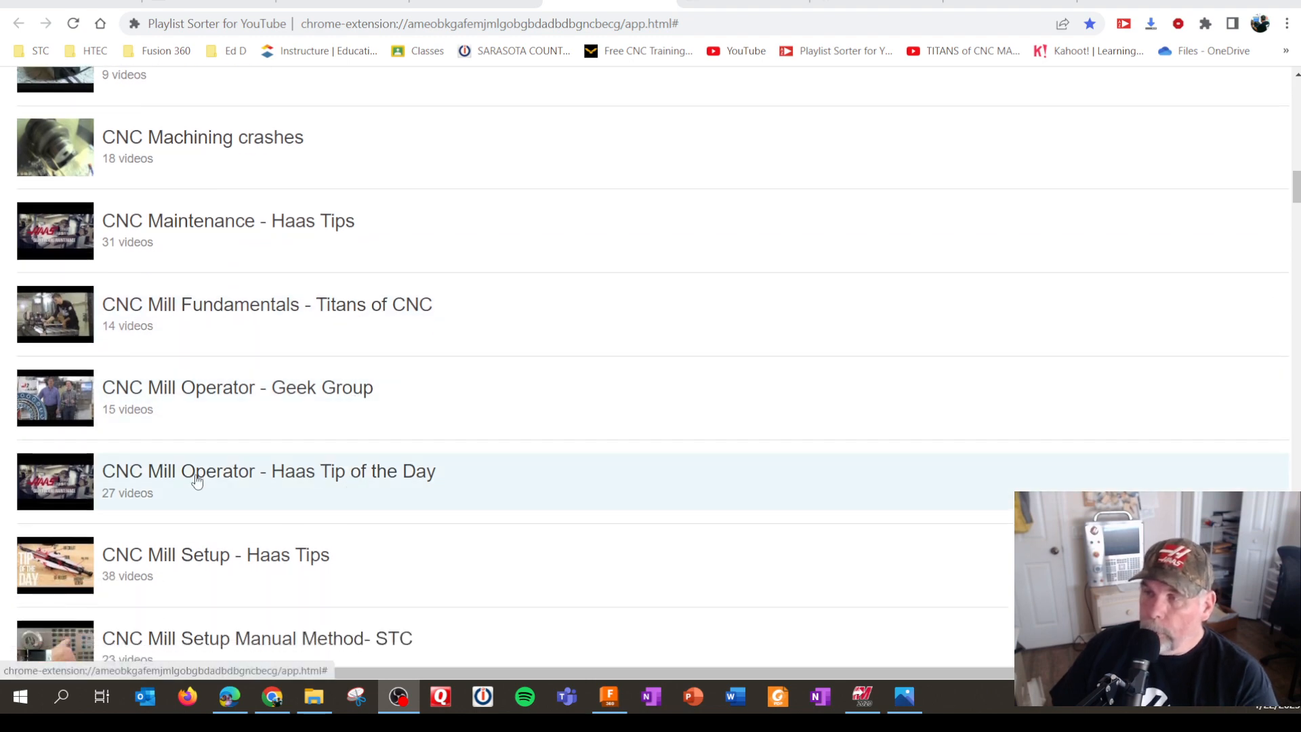
{"action": "scroll", "scroll_direction": "down", "scroll_amount": 3}
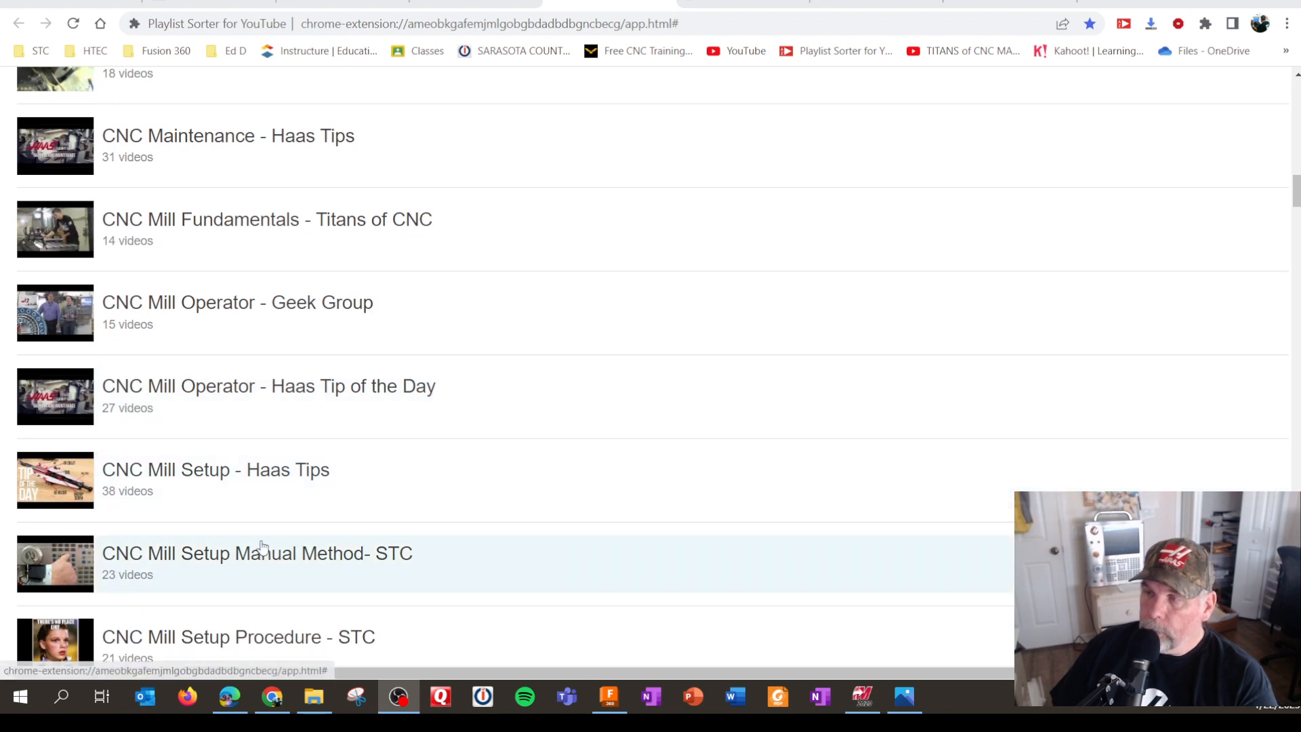
{"action": "scroll", "scroll_direction": "down", "scroll_amount": 3}
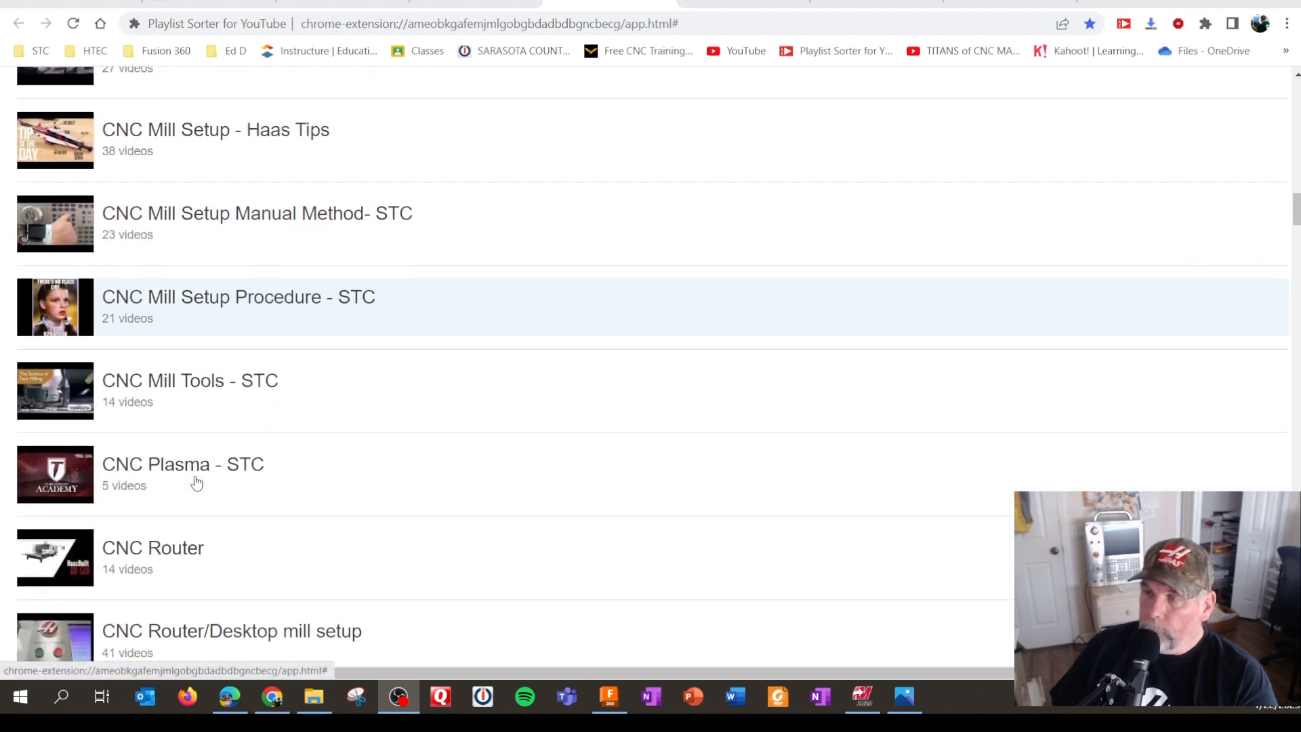
{"action": "scroll", "scroll_direction": "up", "scroll_amount": 3}
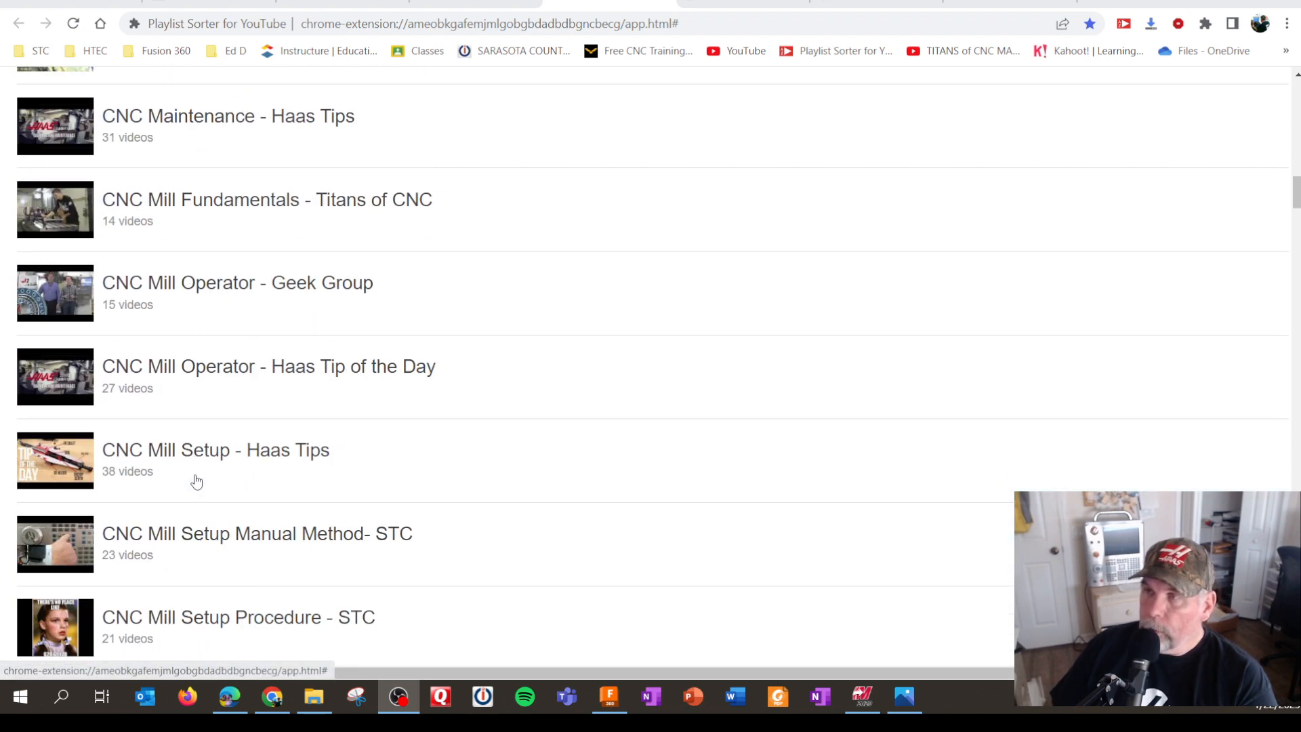
{"action": "scroll", "scroll_direction": "down", "scroll_amount": 3}
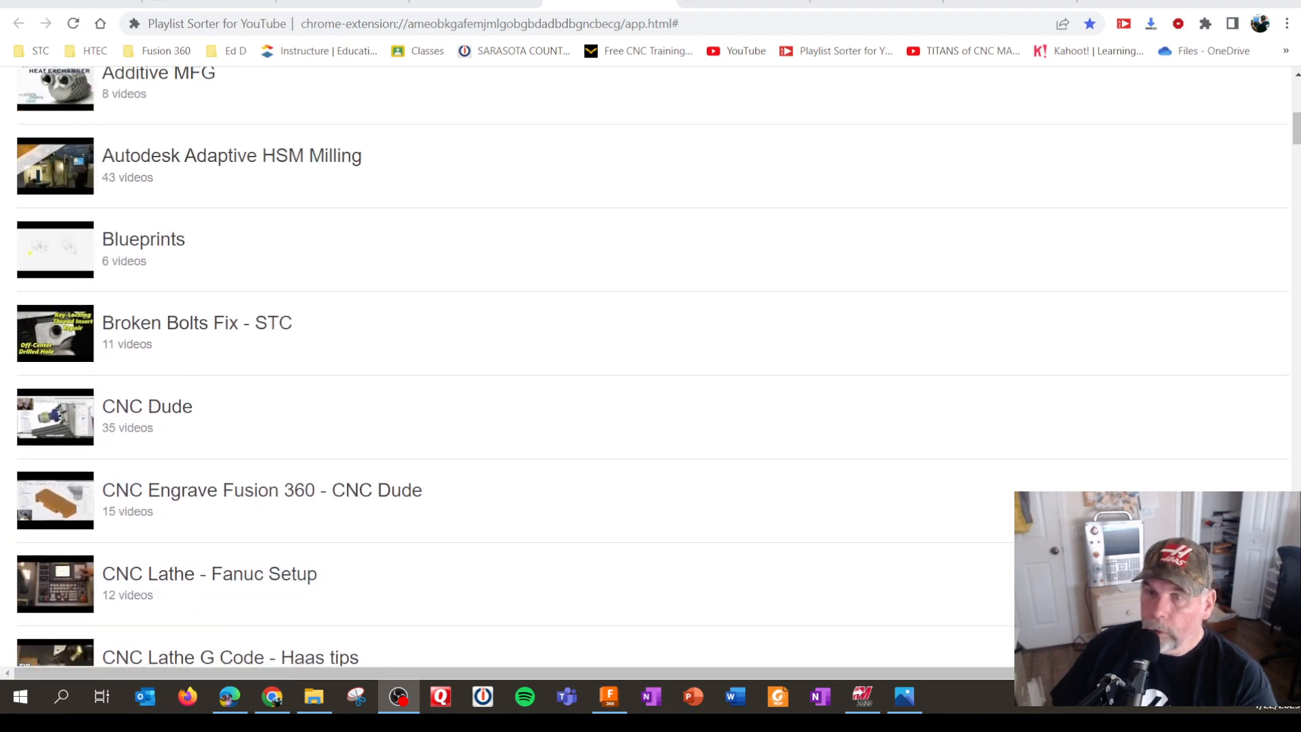
{"action": "scroll", "scroll_direction": "down", "scroll_amount": 3}
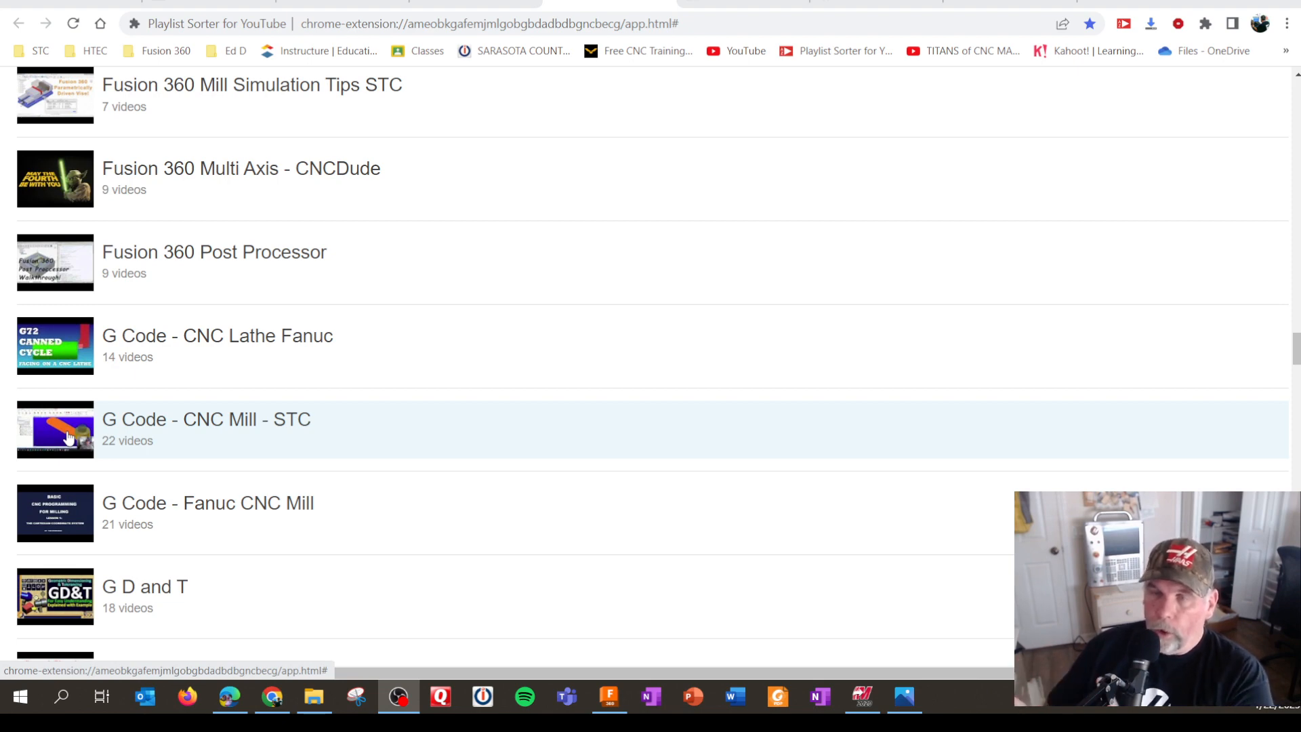
{"action": "mouse_move", "coordinate": [137, 425]}
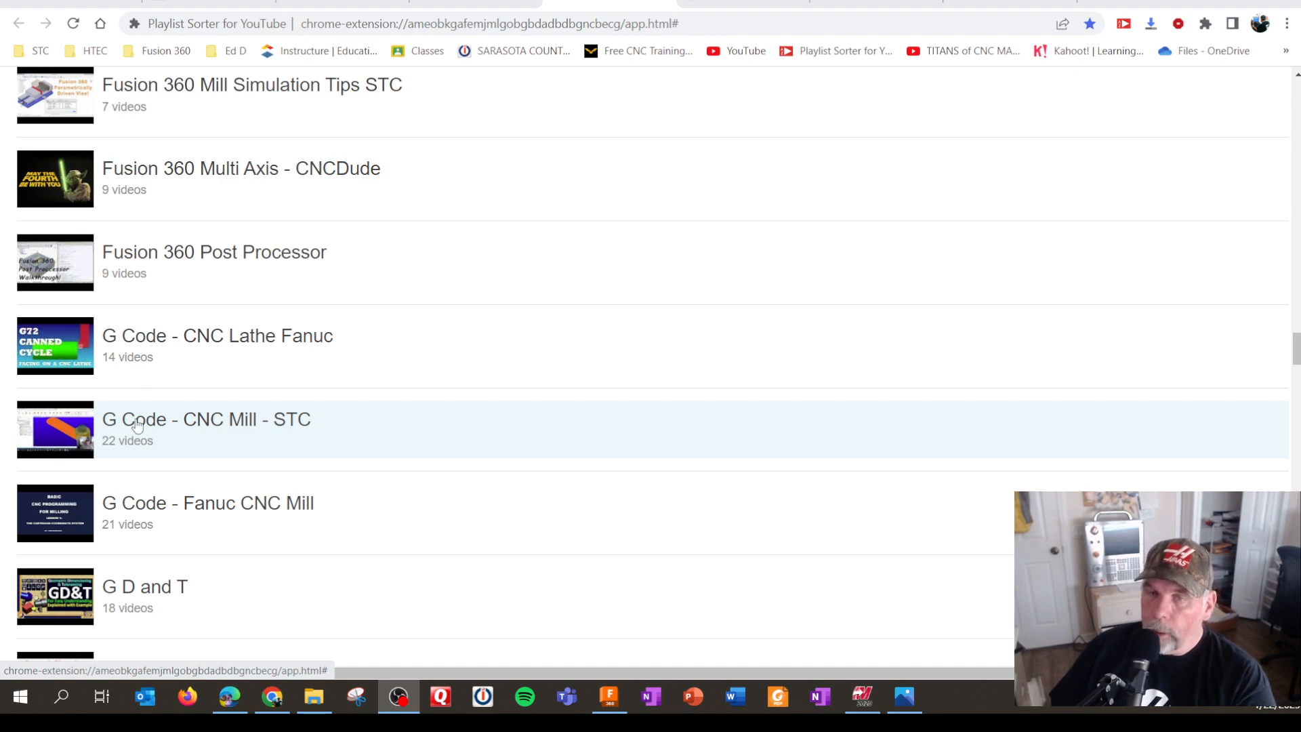
{"action": "mouse_move", "coordinate": [73, 427]}
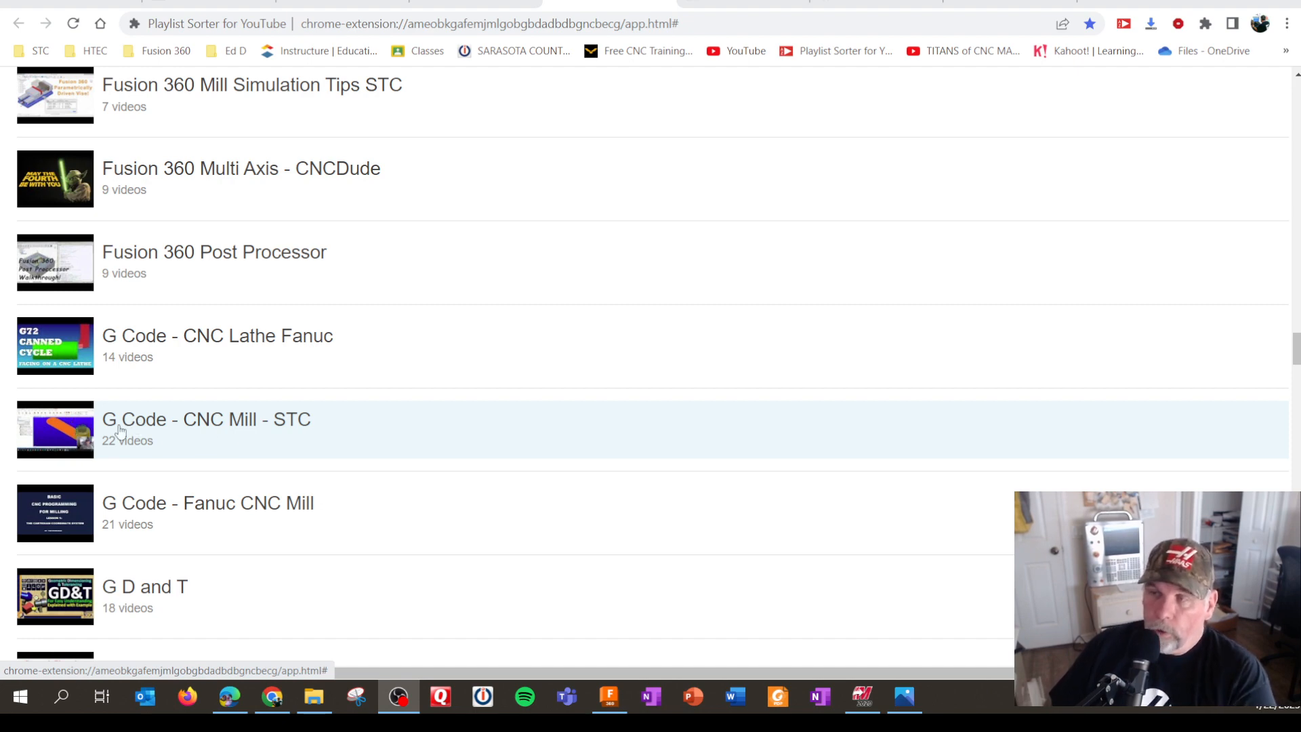
{"action": "scroll", "scroll_direction": "down", "scroll_amount": 3}
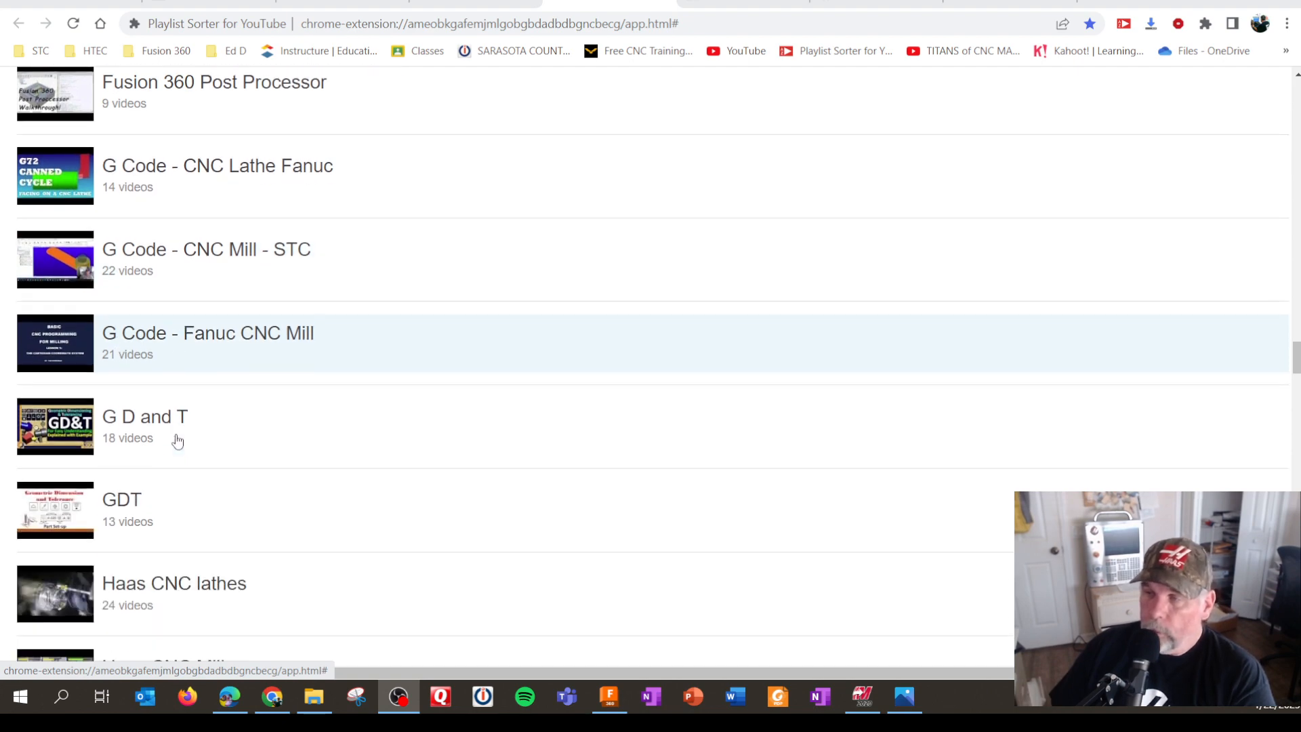
{"action": "scroll", "scroll_direction": "down", "scroll_amount": 3}
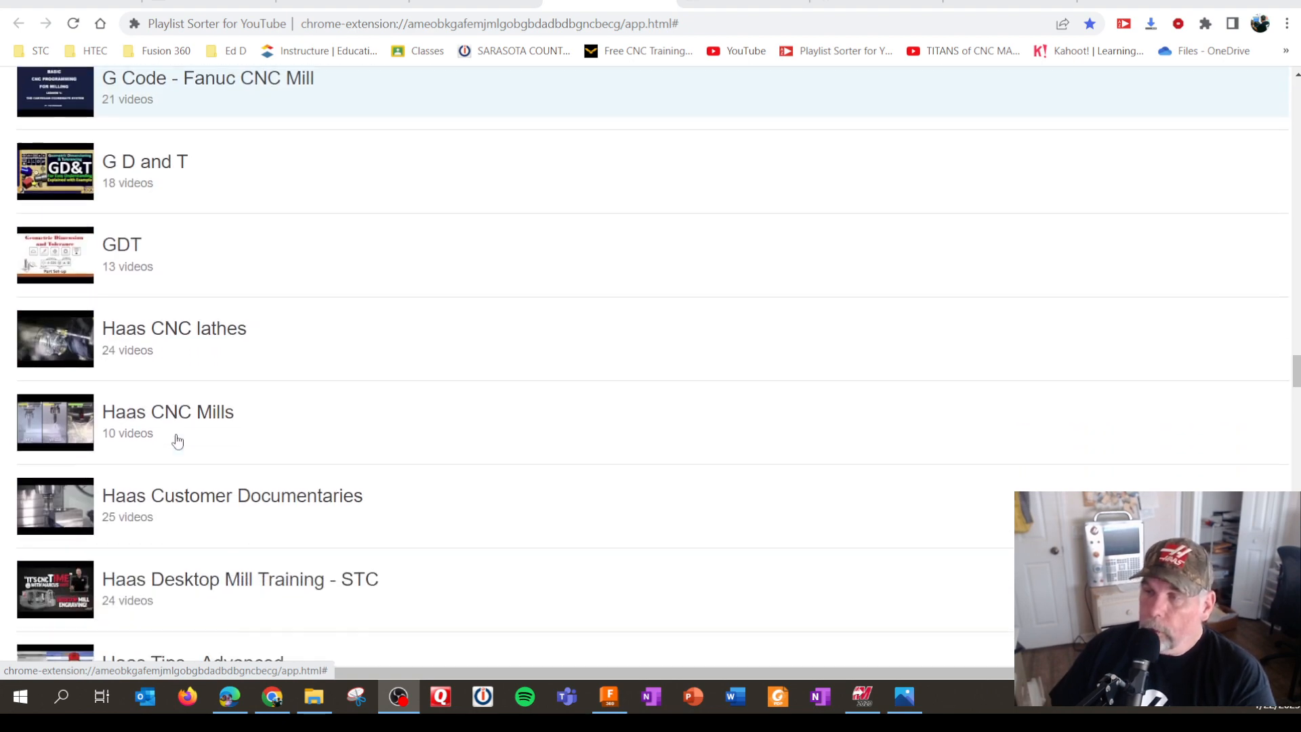
{"action": "scroll", "scroll_direction": "down", "scroll_amount": 3}
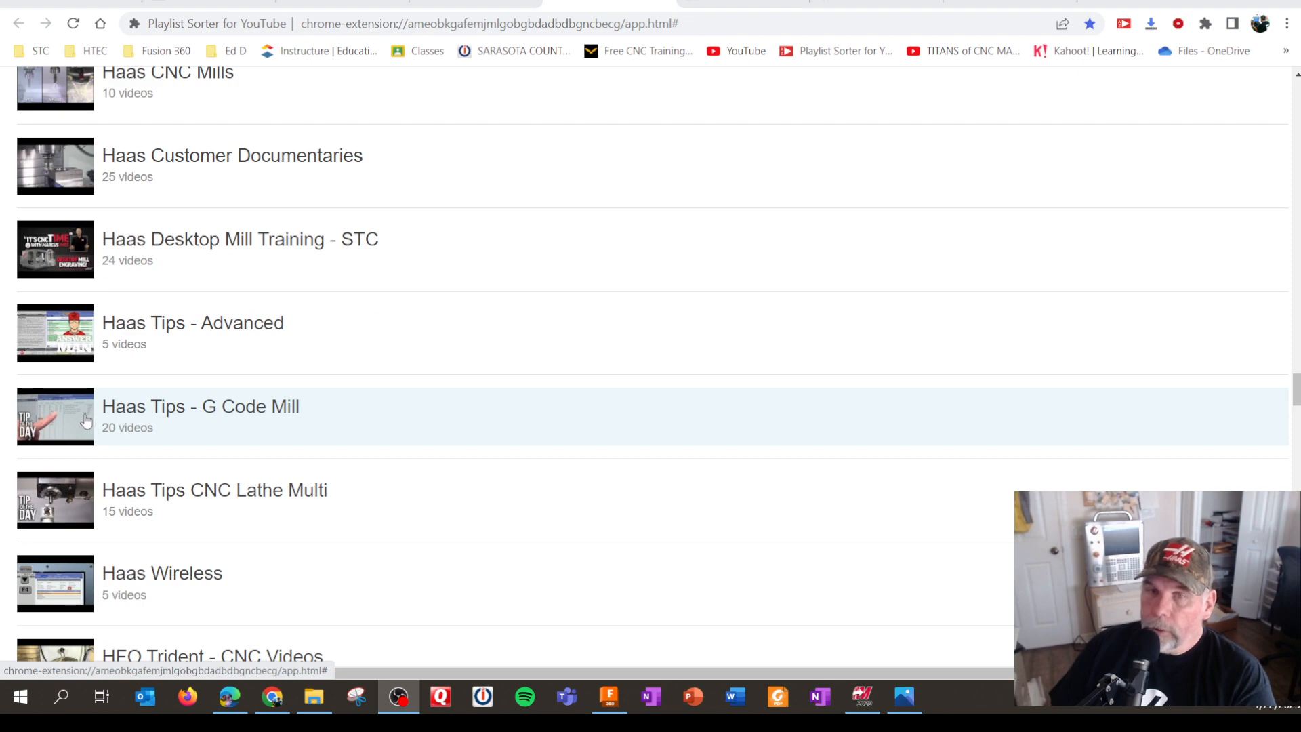
- Open Haas Tips - G Code Mill and start How Canned Cycles Work with G98 & G99
{"action": "left_click", "coordinate": [200, 406]}
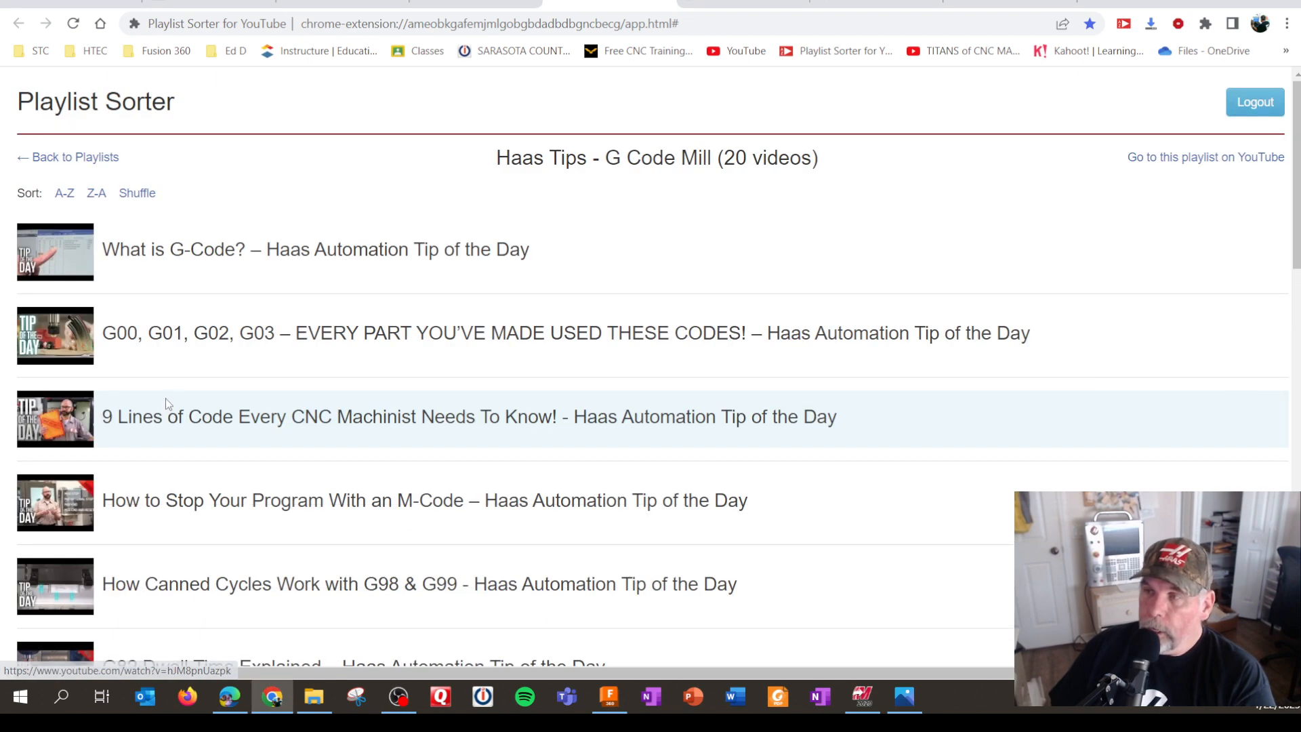
{"action": "mouse_move", "coordinate": [199, 249]}
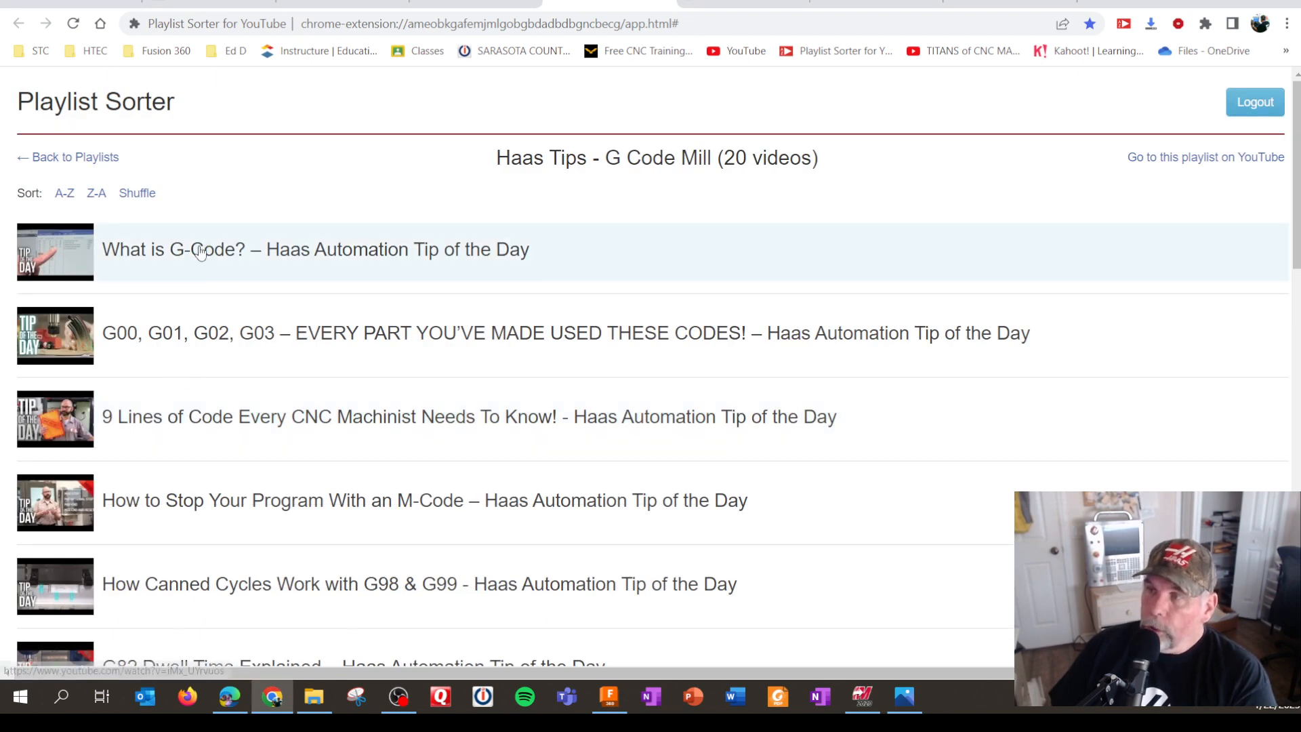
{"action": "scroll", "scroll_direction": "down", "scroll_amount": 3}
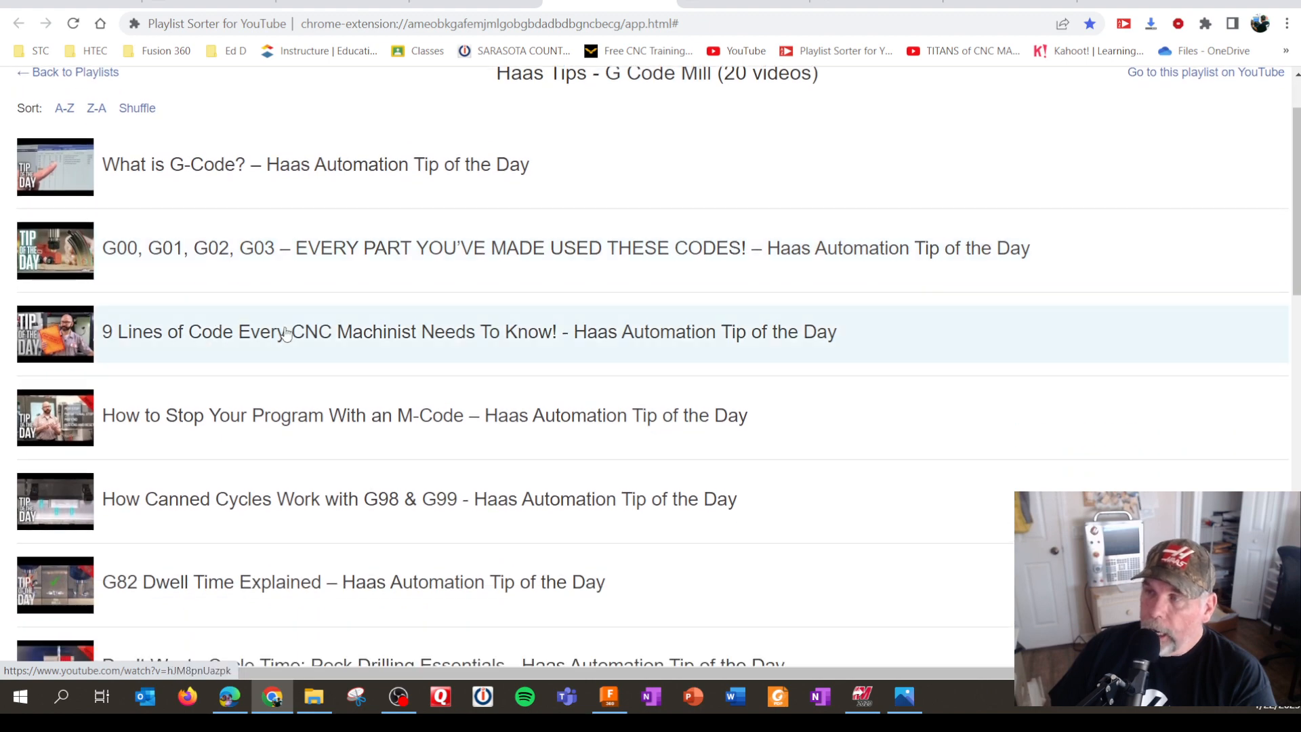
{"action": "scroll", "scroll_direction": "down", "scroll_amount": 3}
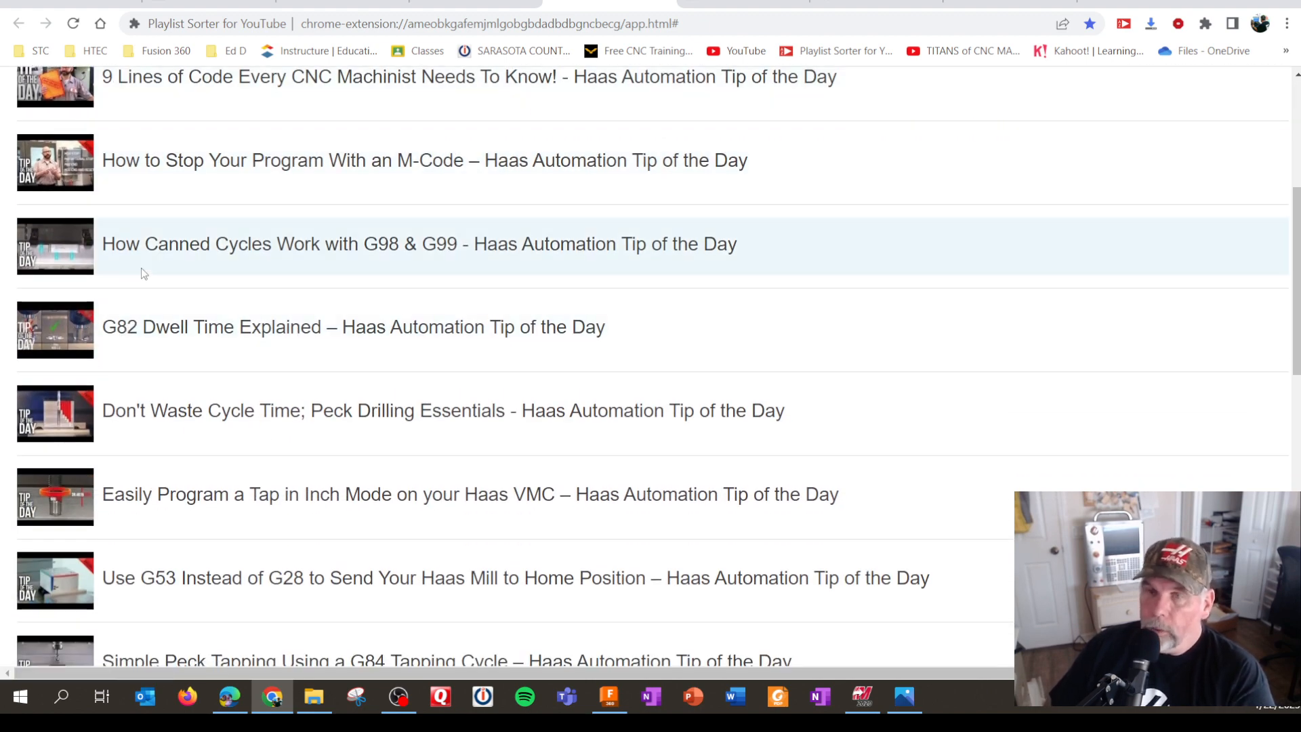
{"action": "left_click", "coordinate": [418, 243]}
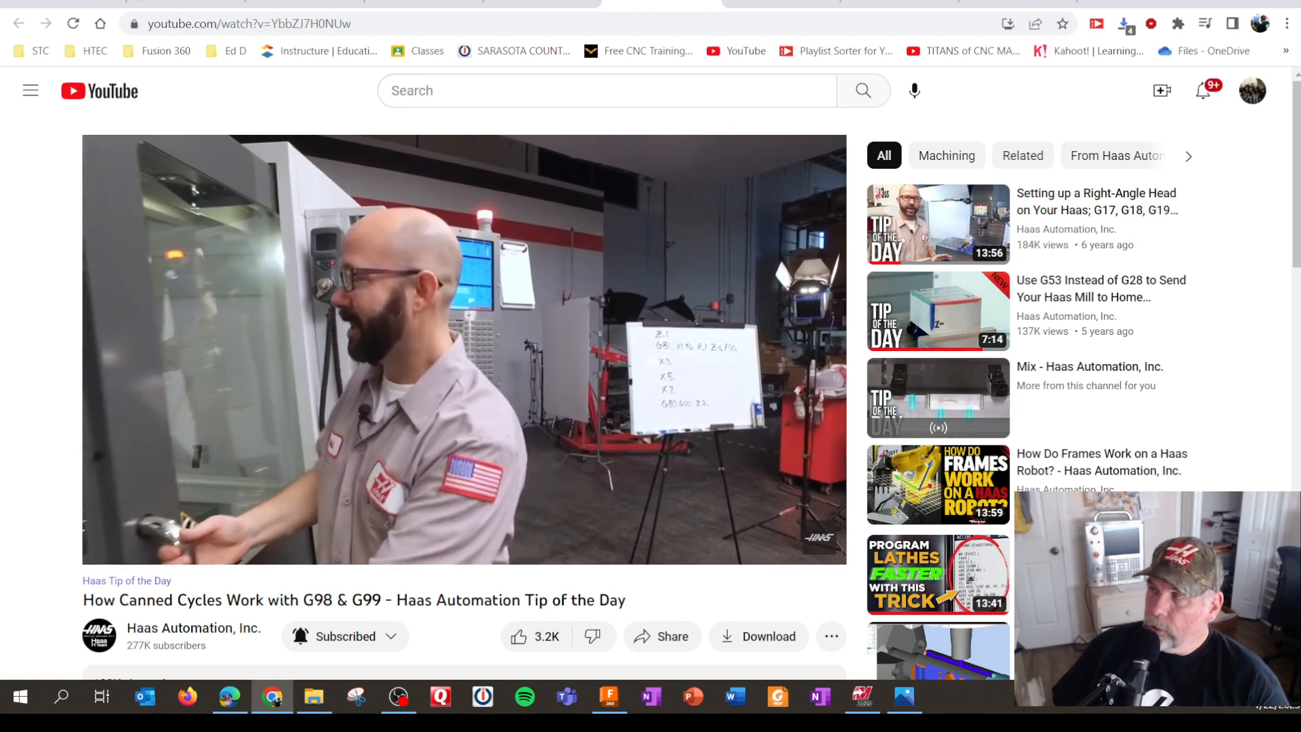
- Play the G98/G99 video to about 1:50, pause it, and bring up Mastercam
{"action": "left_click", "coordinate": [463, 348]}
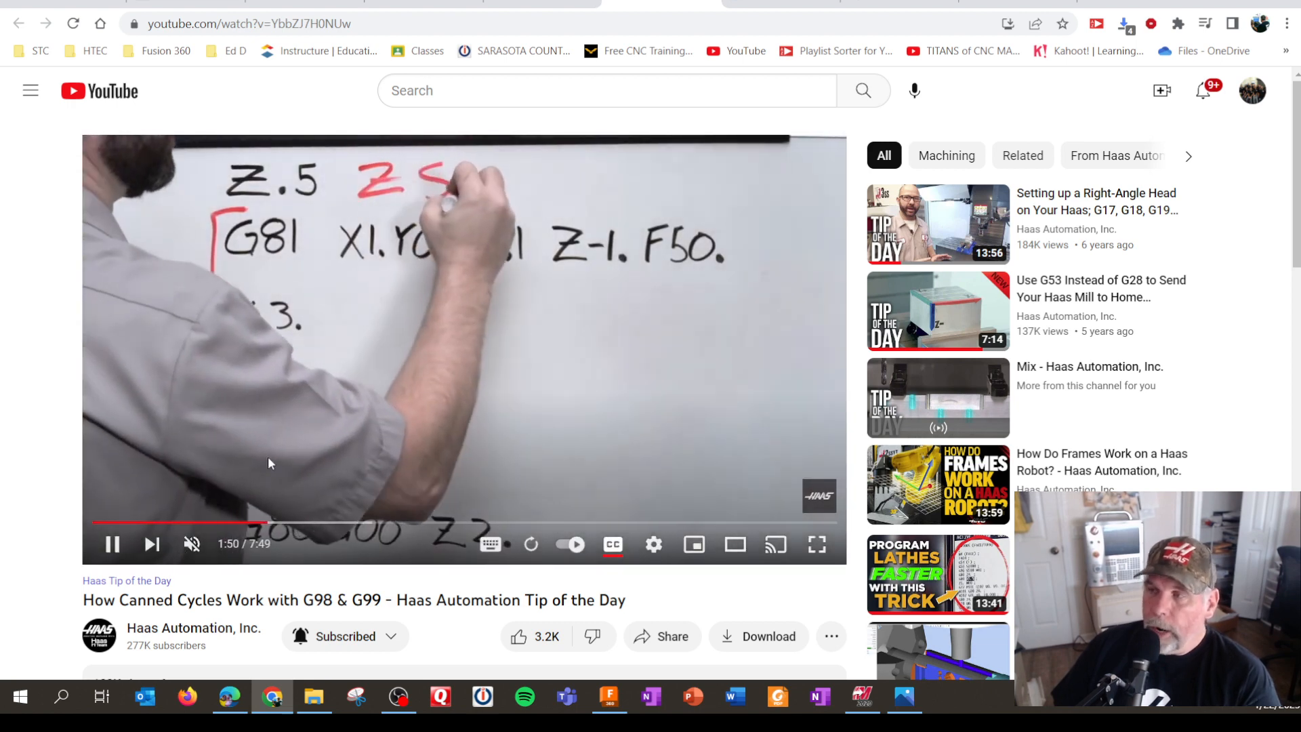
{"action": "left_click", "coordinate": [112, 544]}
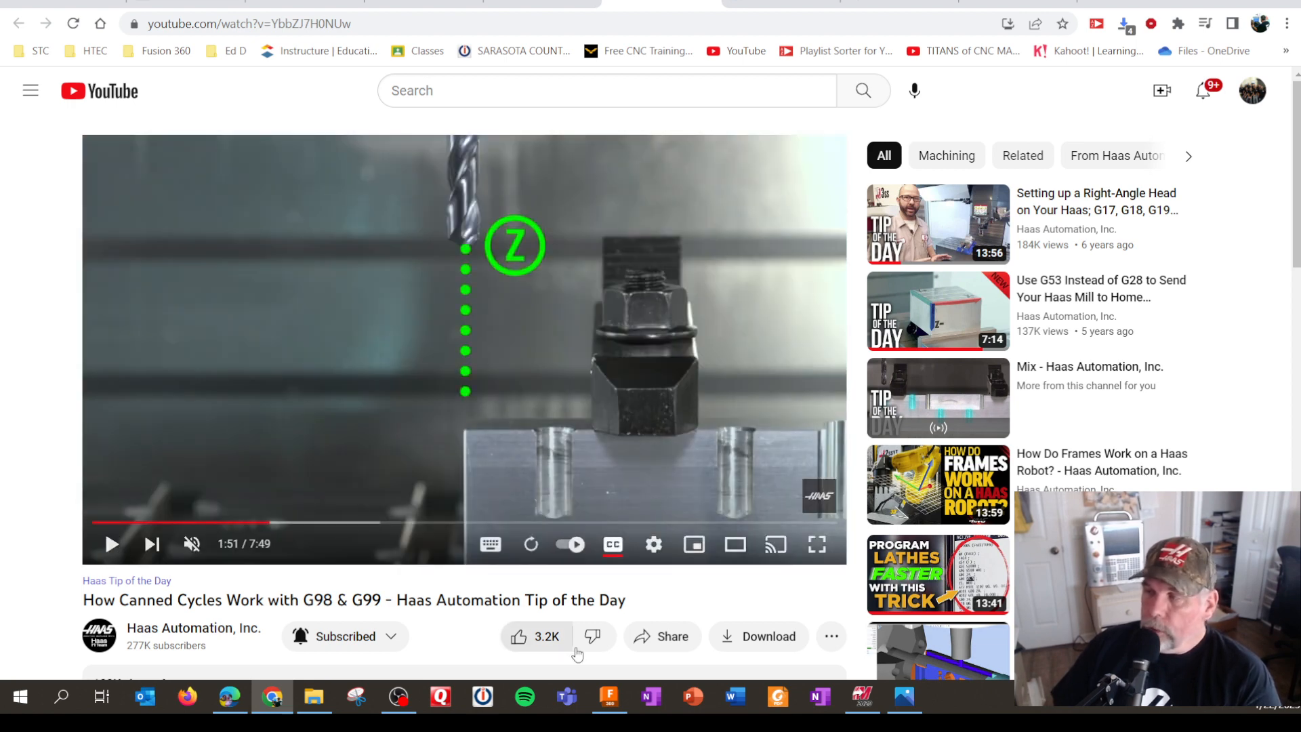
{"action": "left_click", "coordinate": [862, 696]}
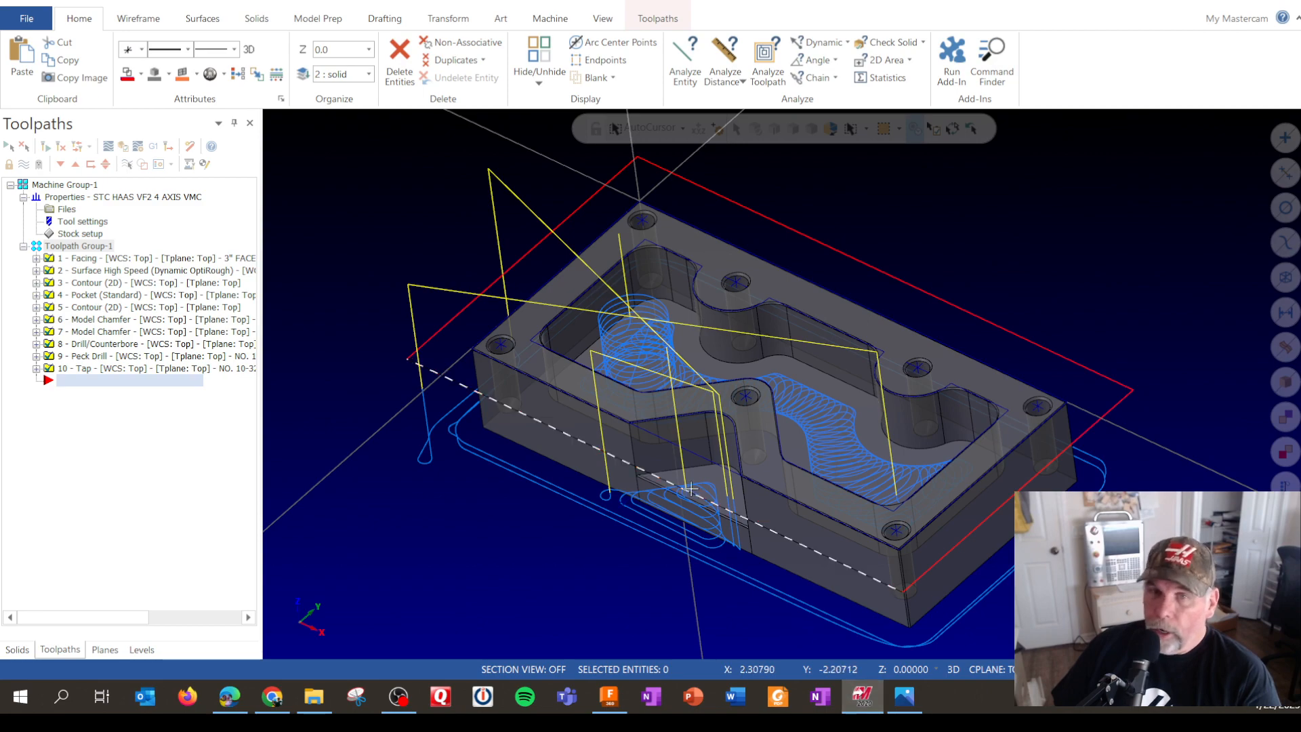
{"action": "left_click", "coordinate": [609, 697]}
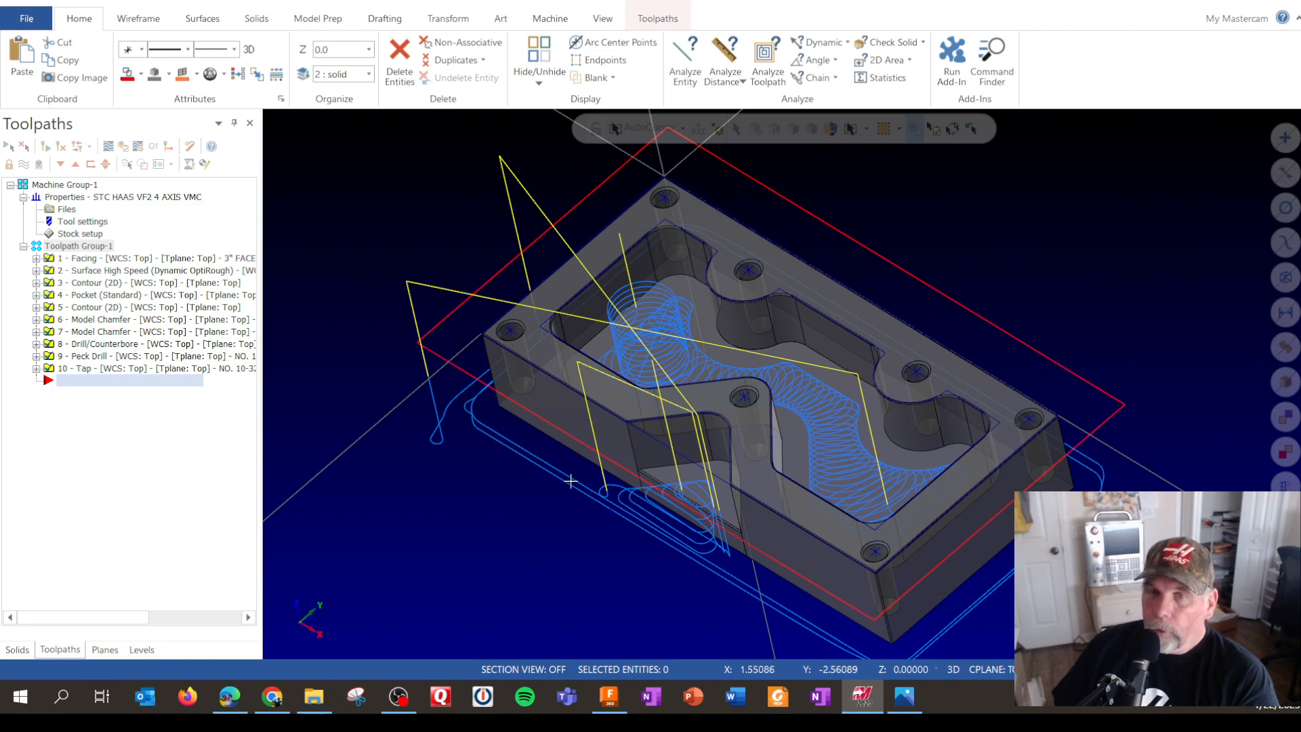
{"action": "mouse_move", "coordinate": [547, 641]}
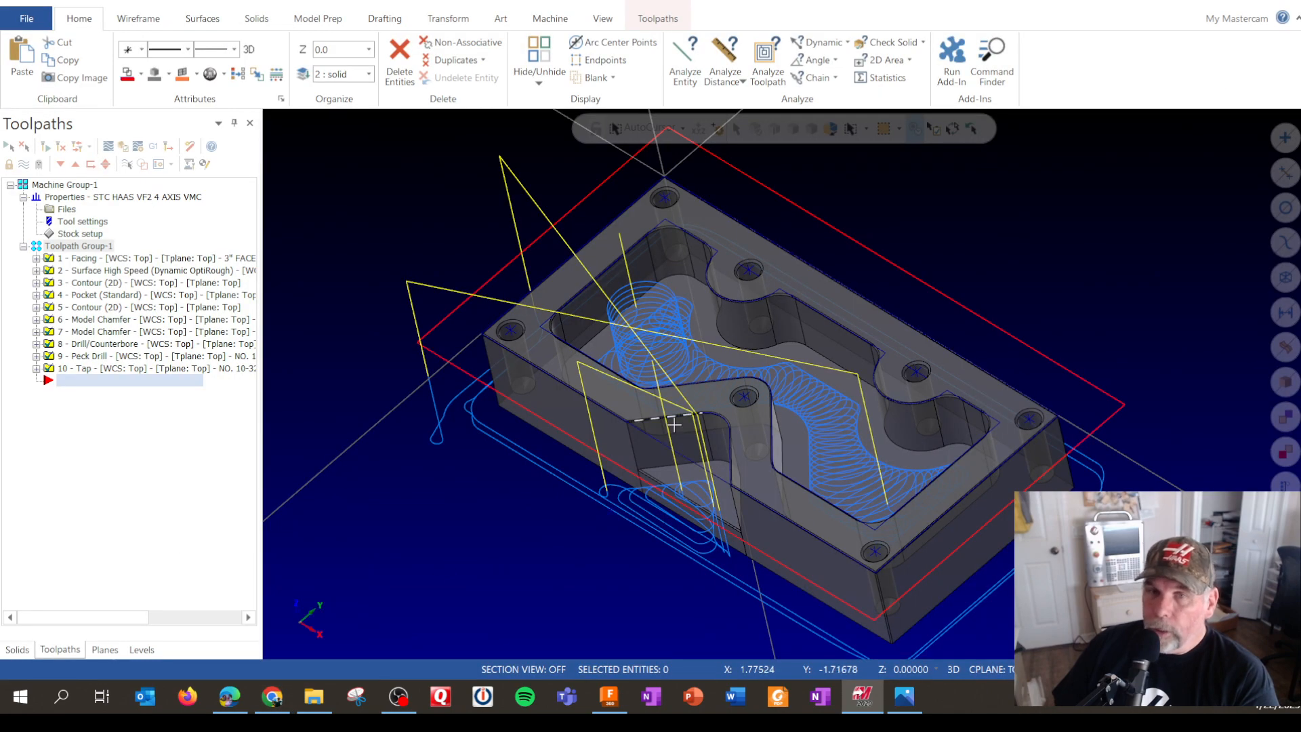
{"action": "mouse_move", "coordinate": [611, 601]}
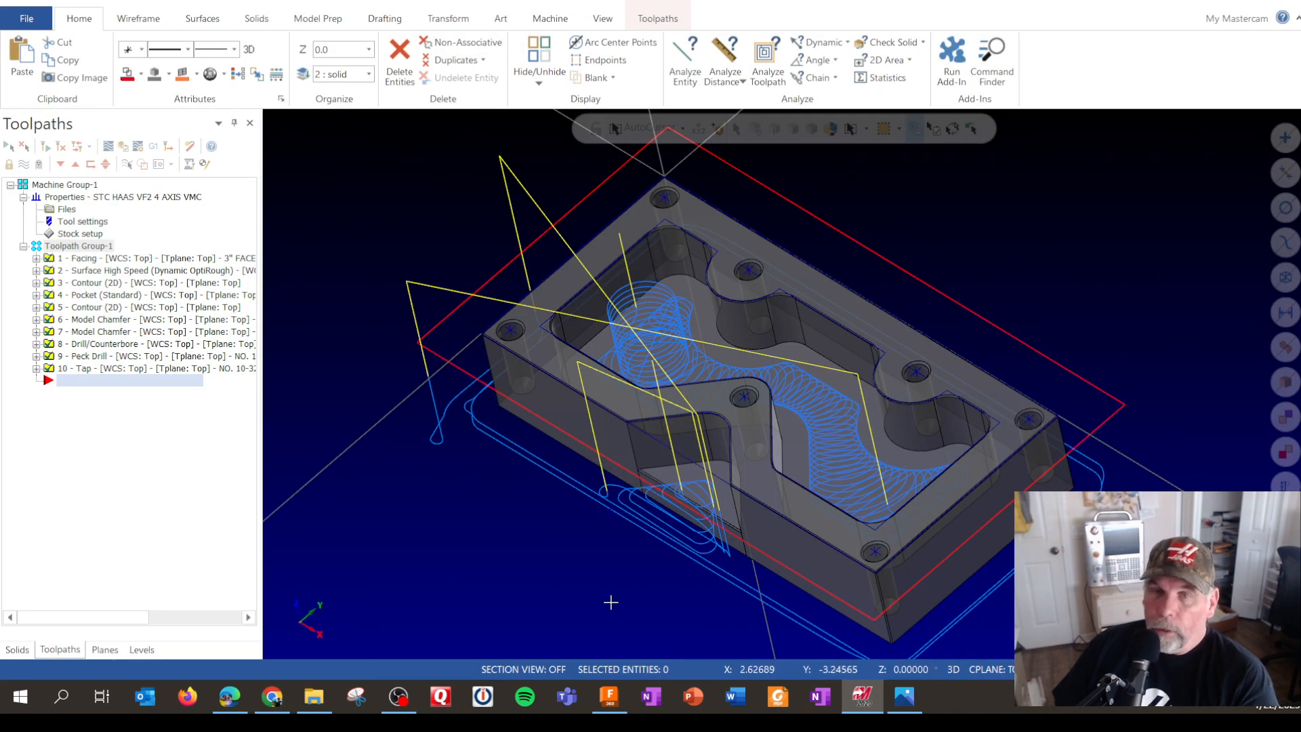